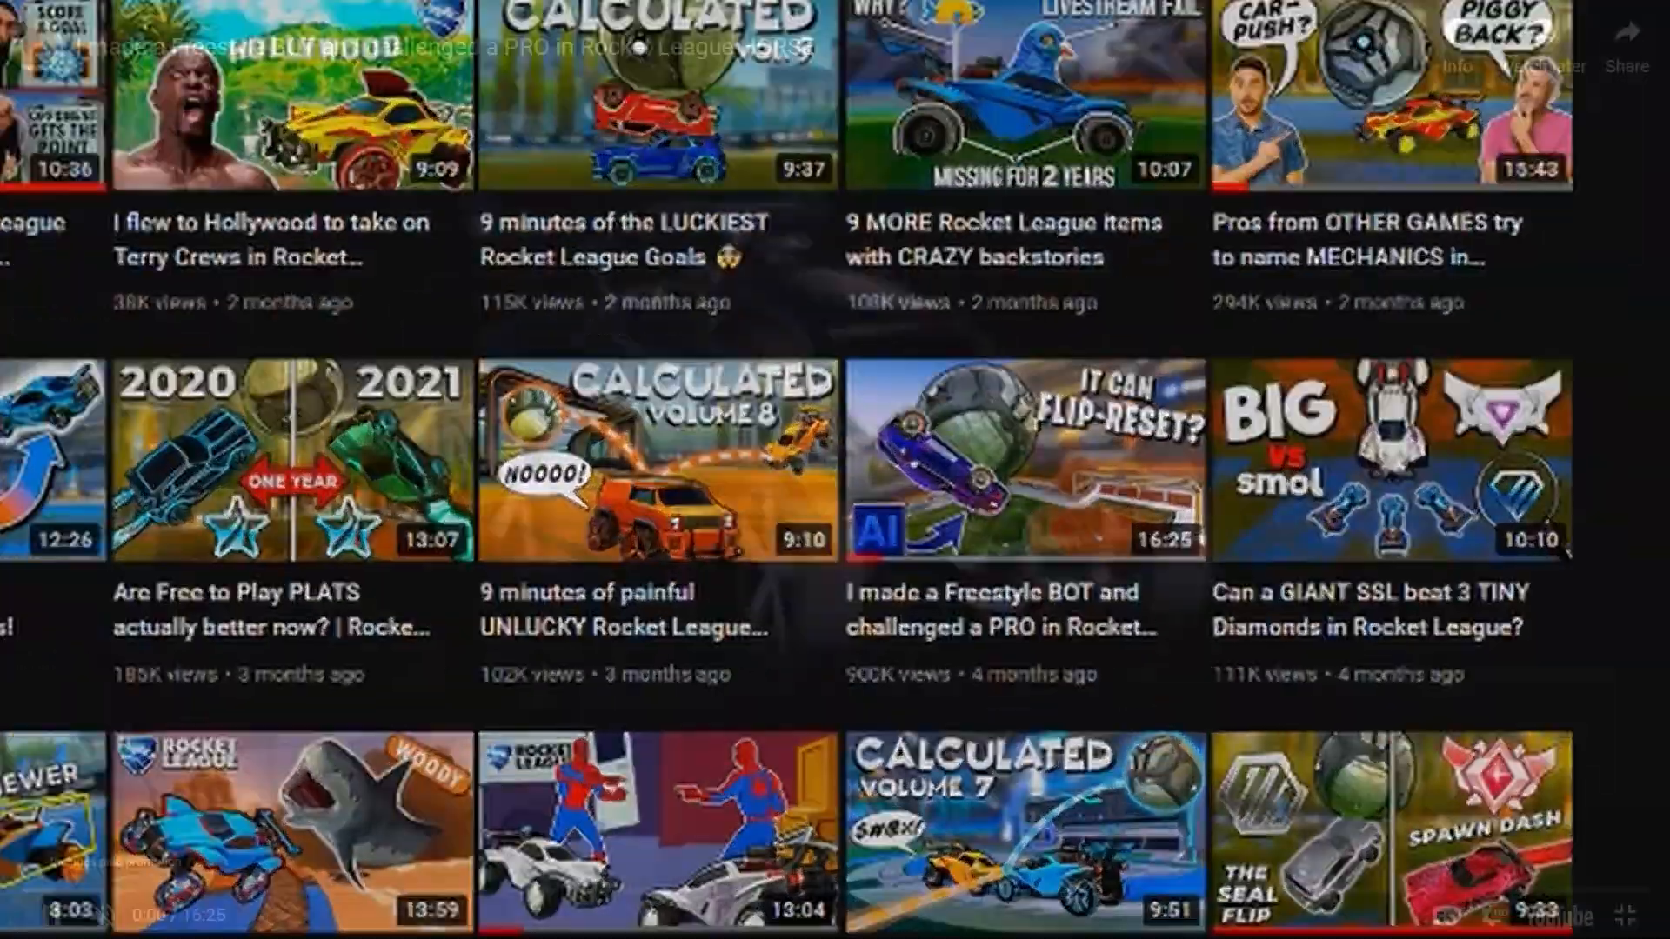
Pause CodeRed_TV's replay and scroll down to its Recent broadcasts of flip-reset bots
click(1025, 460)
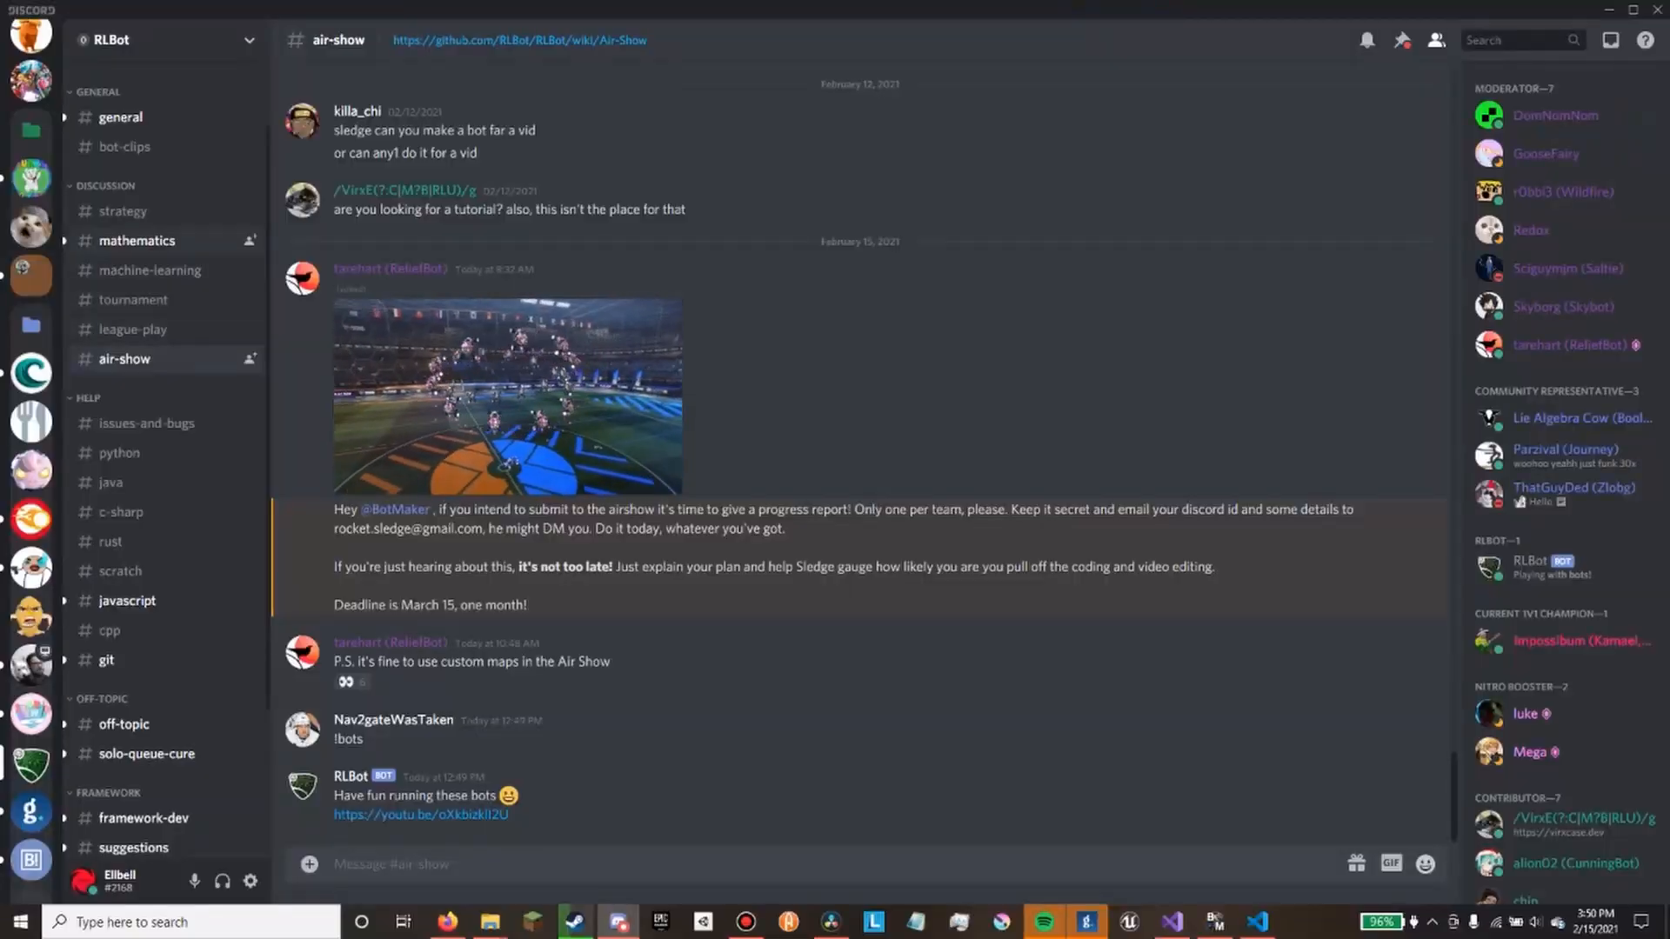
click(136, 241)
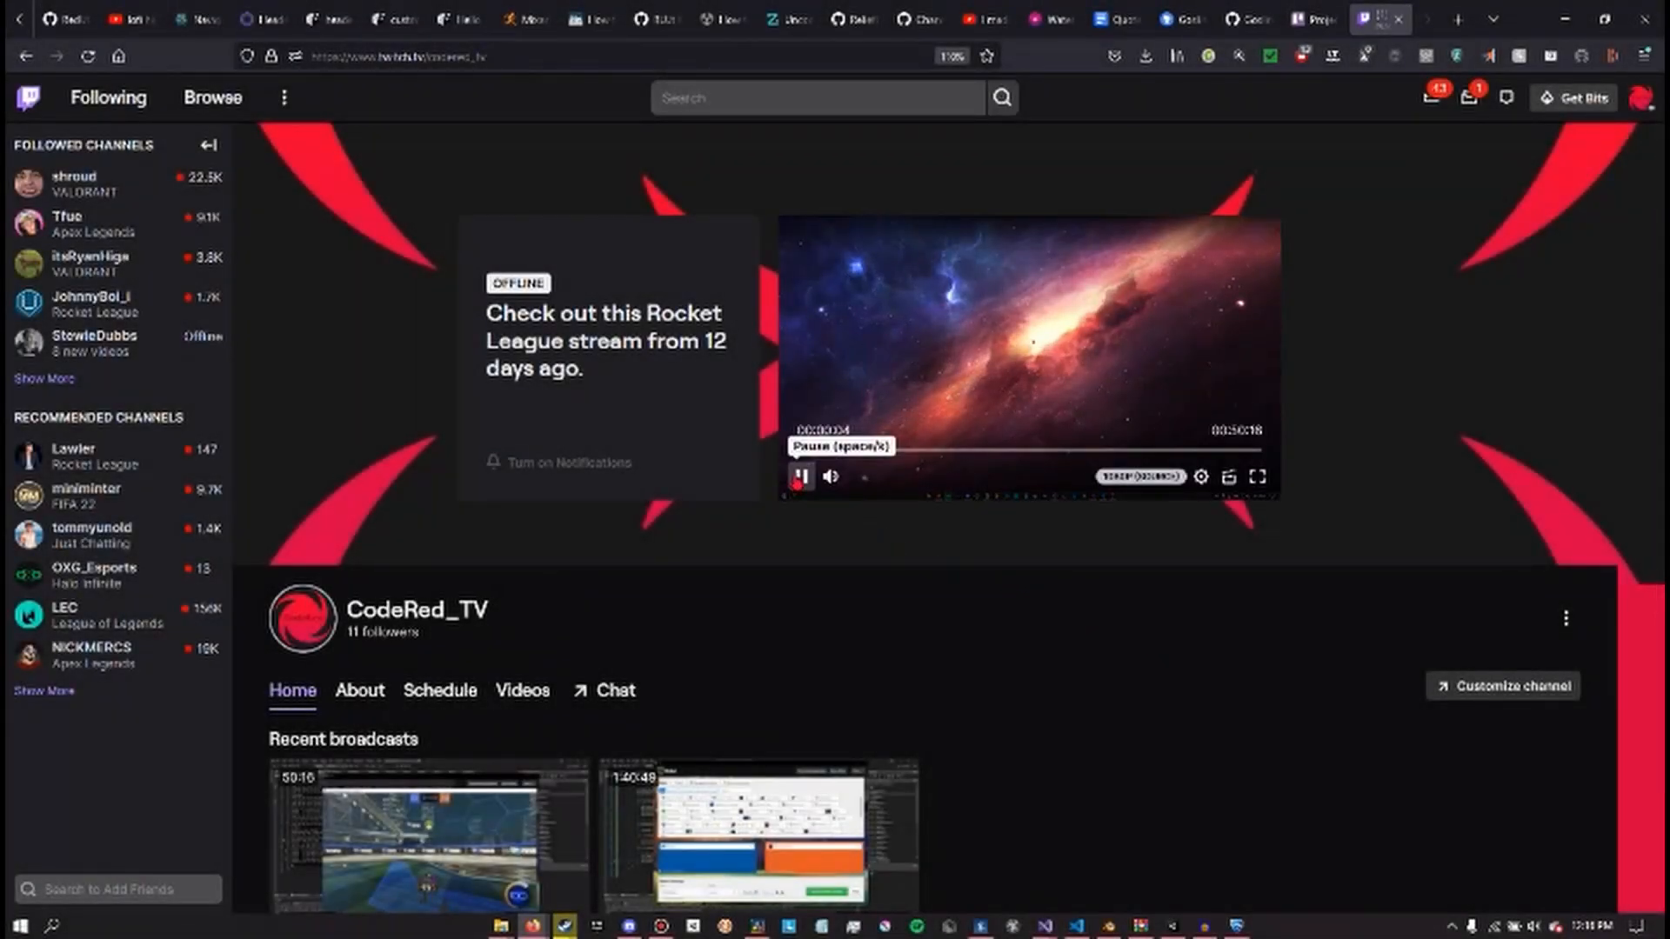
click(798, 476)
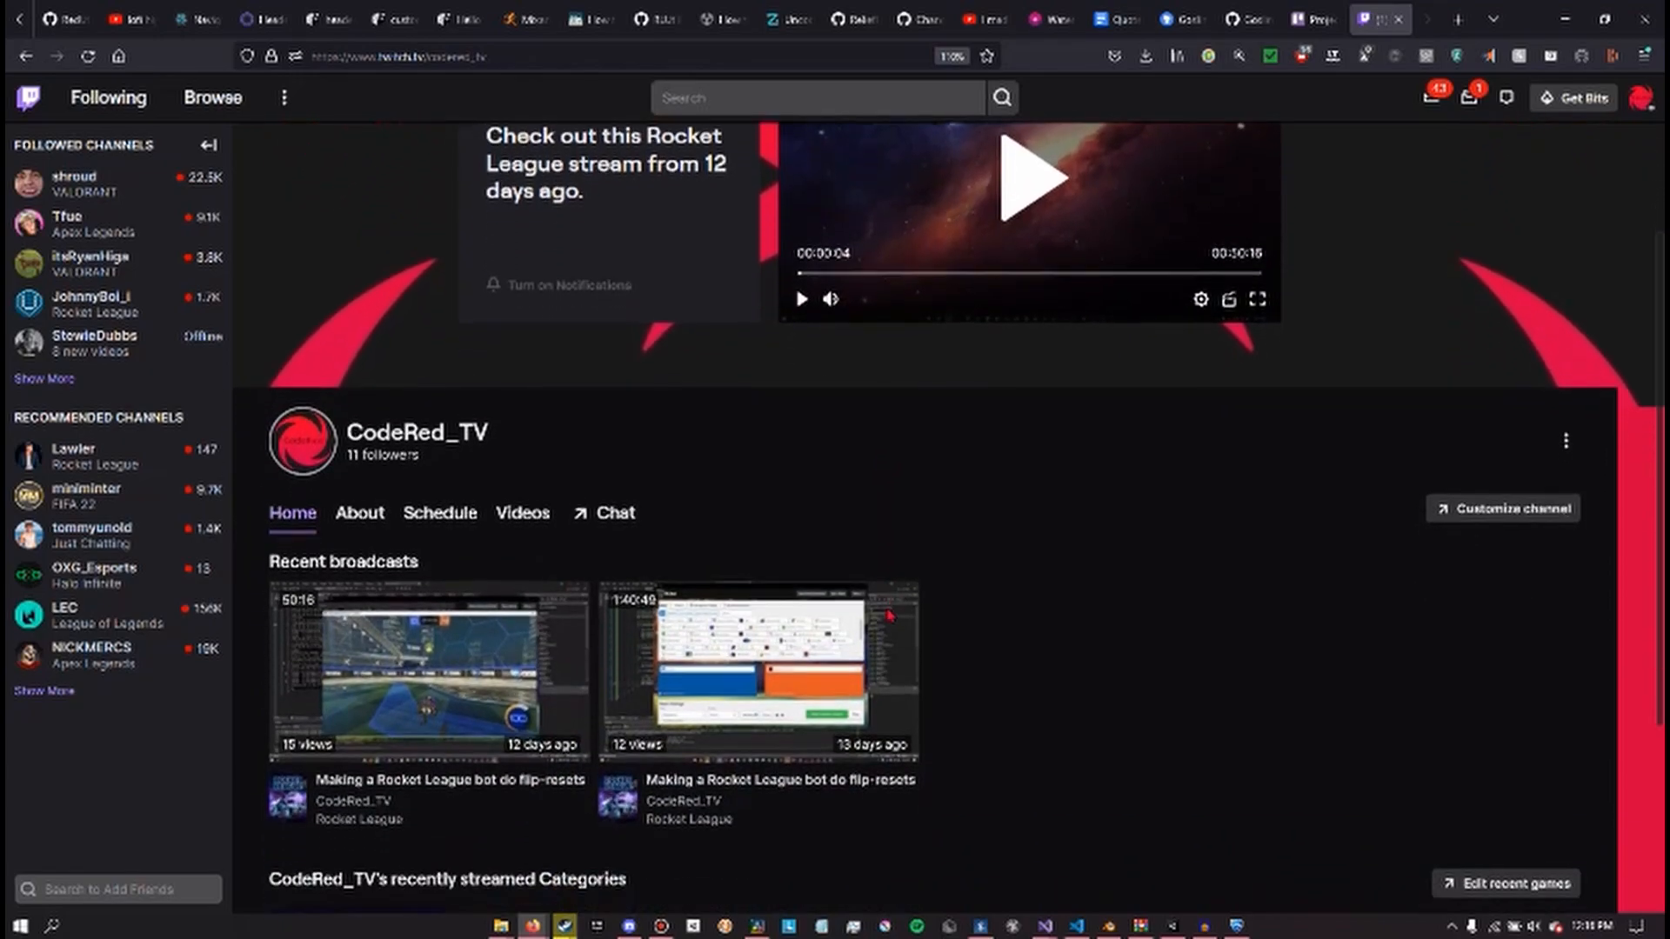
scroll(down, 3)
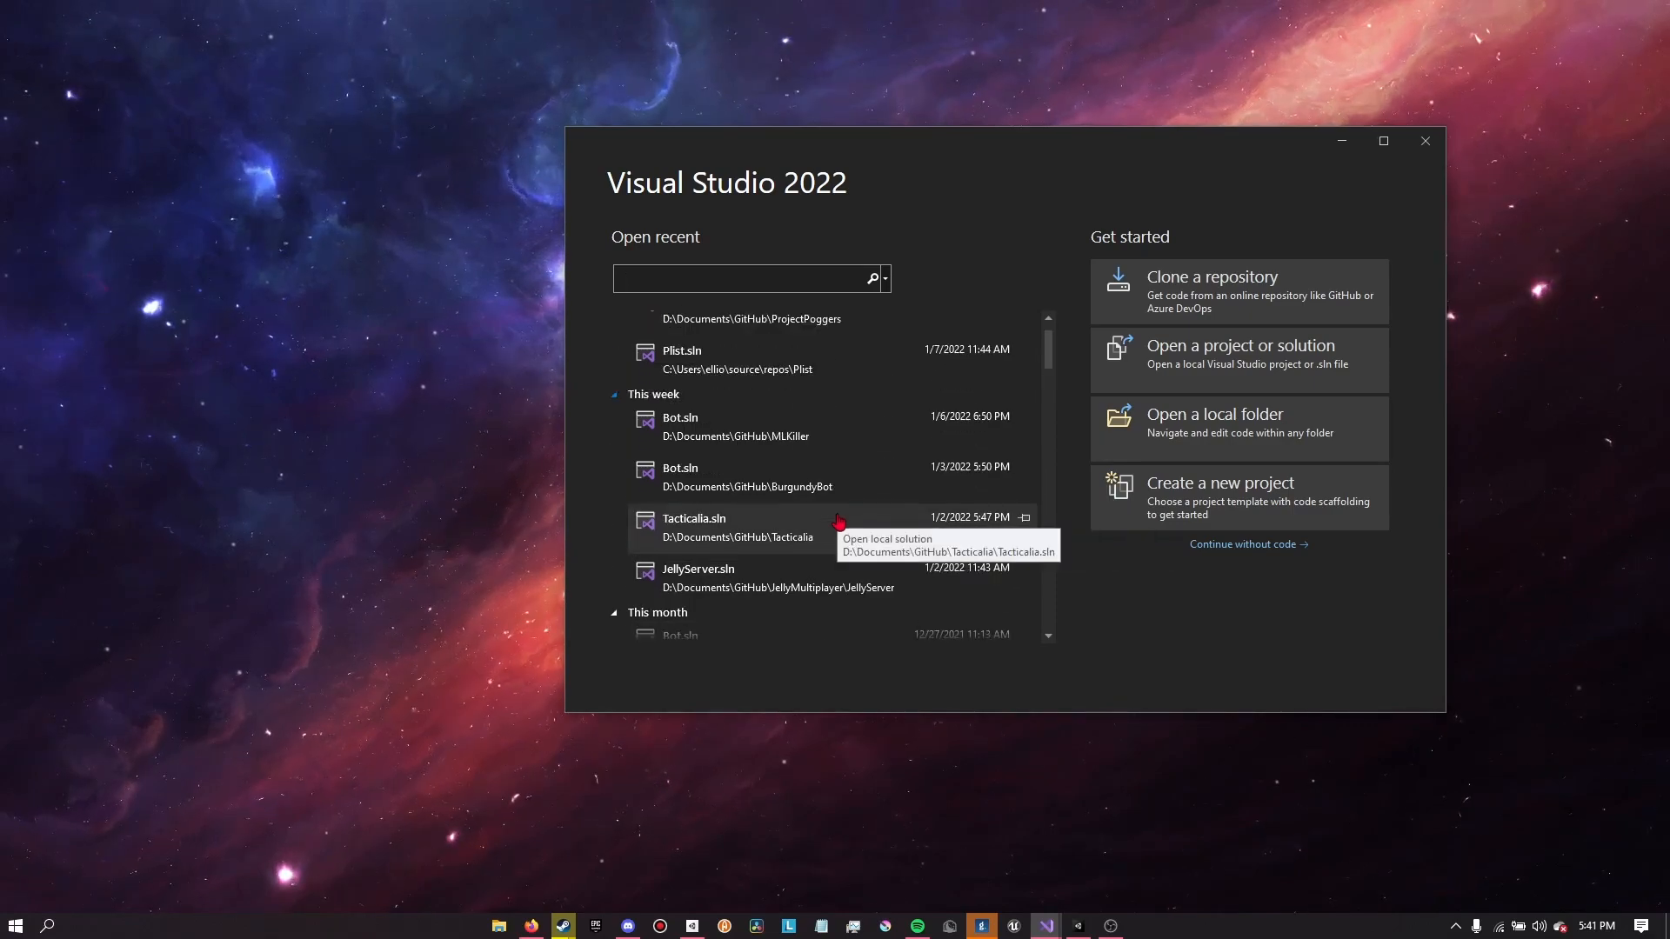
Open RedBot from Open recent and dismiss the 'Projects loaded' notification
click(1424, 139)
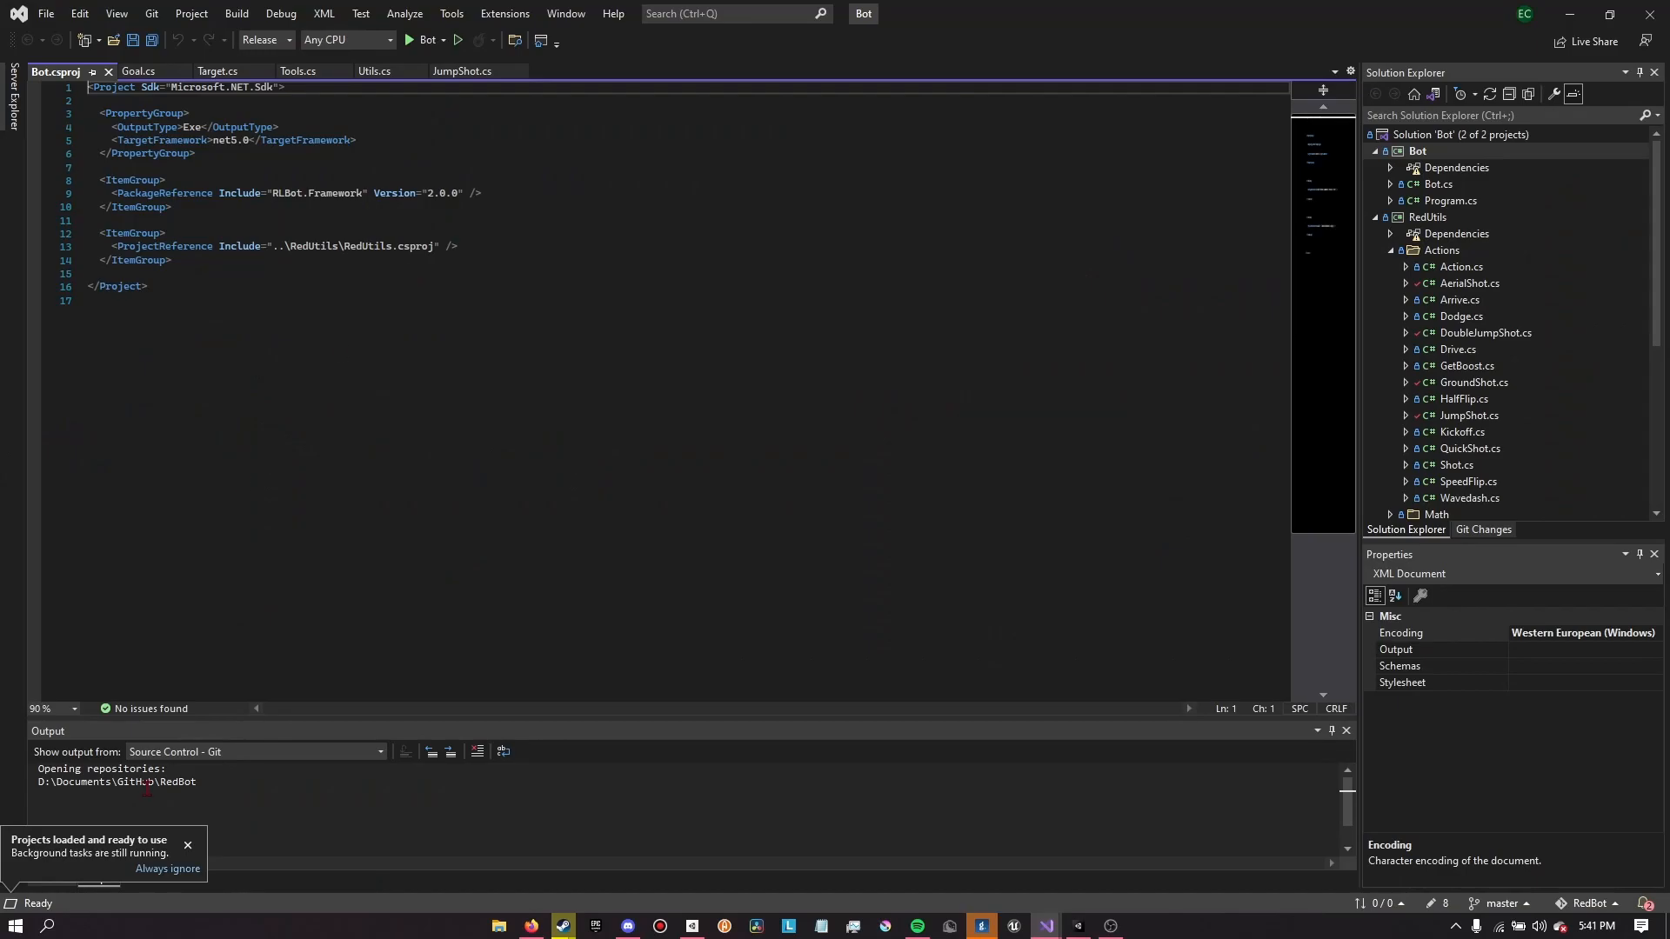
click(91, 301)
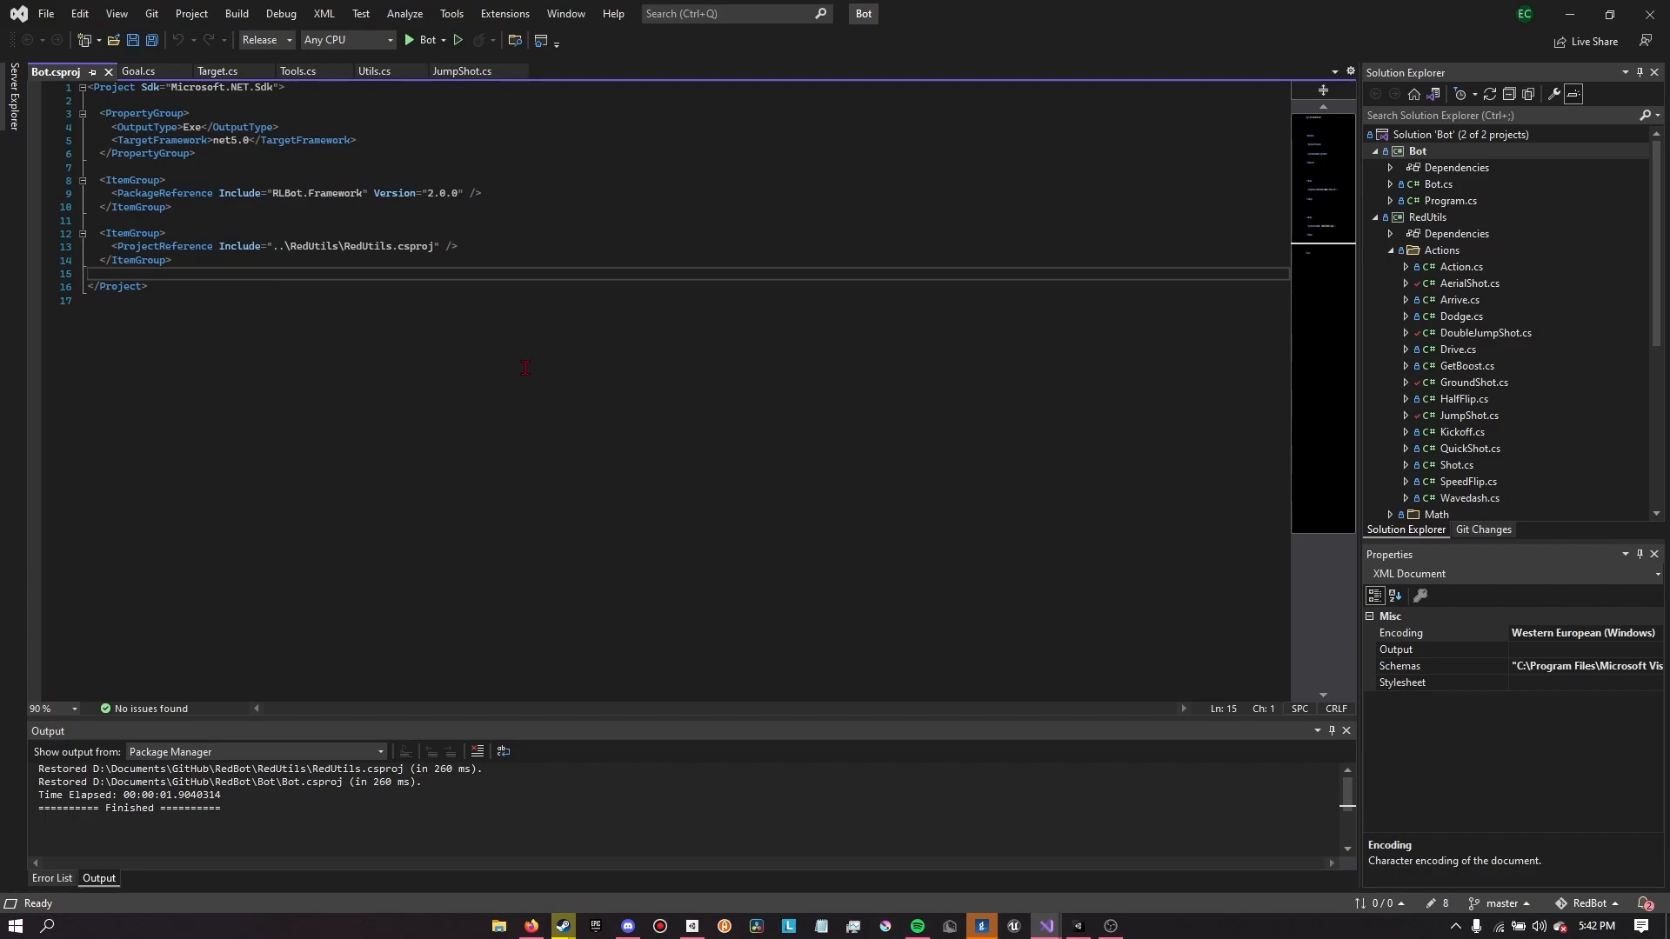
Browse AerialShot.cs, then bring up the Actions folder's context menu
double_click(1469, 282)
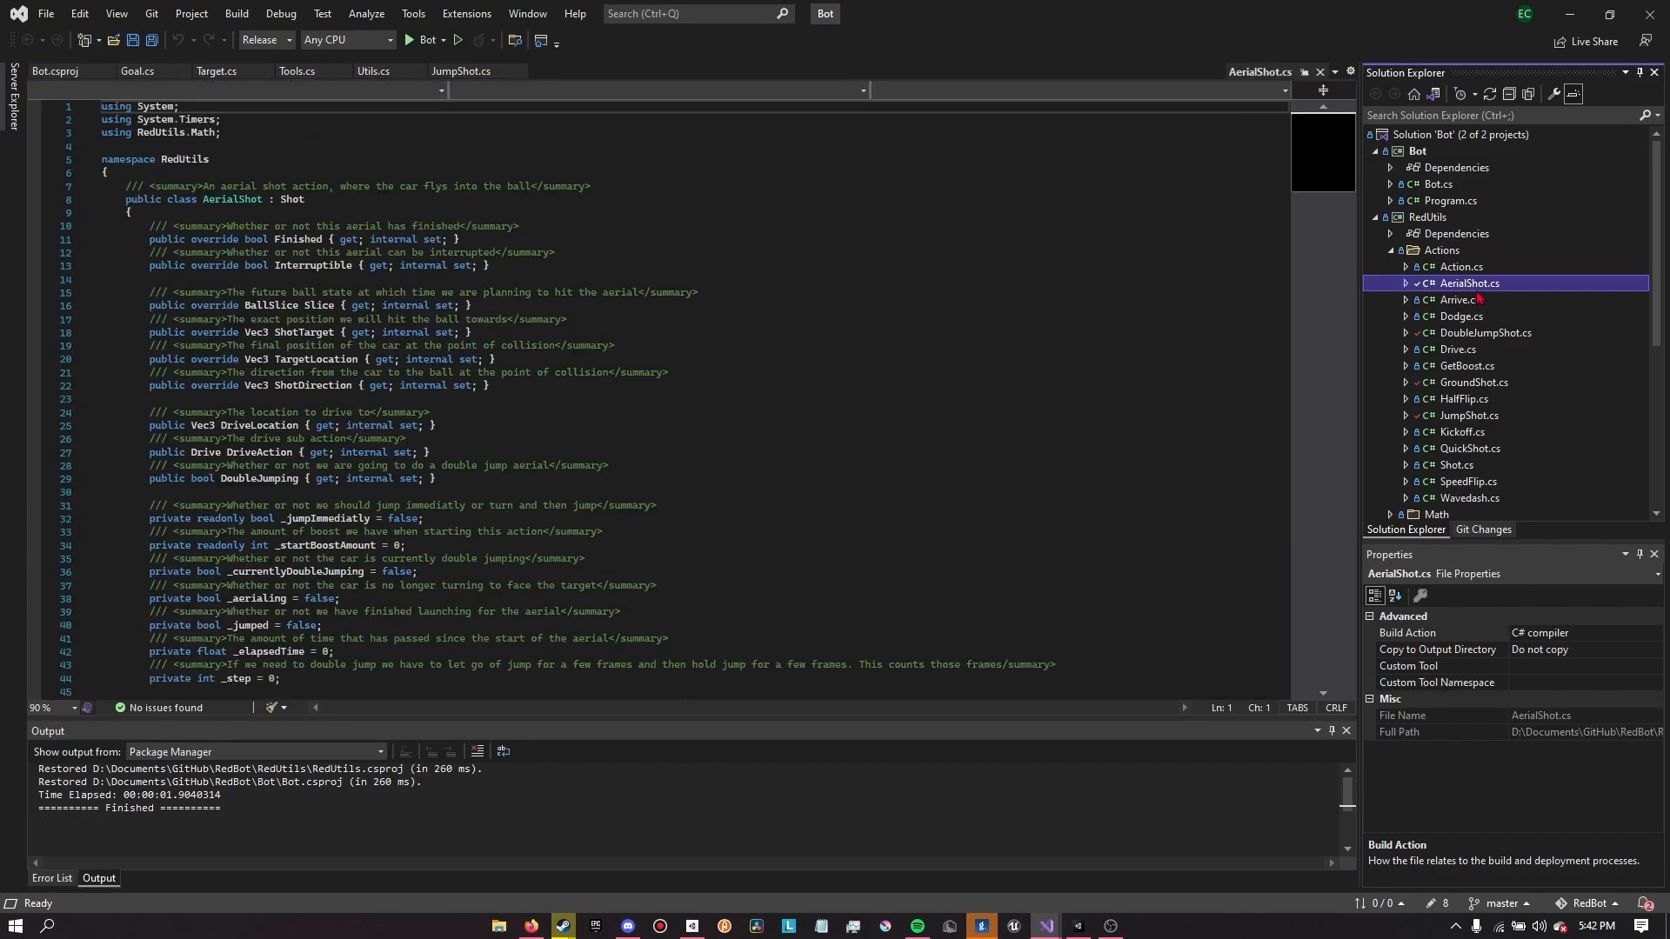
scroll(down, 3)
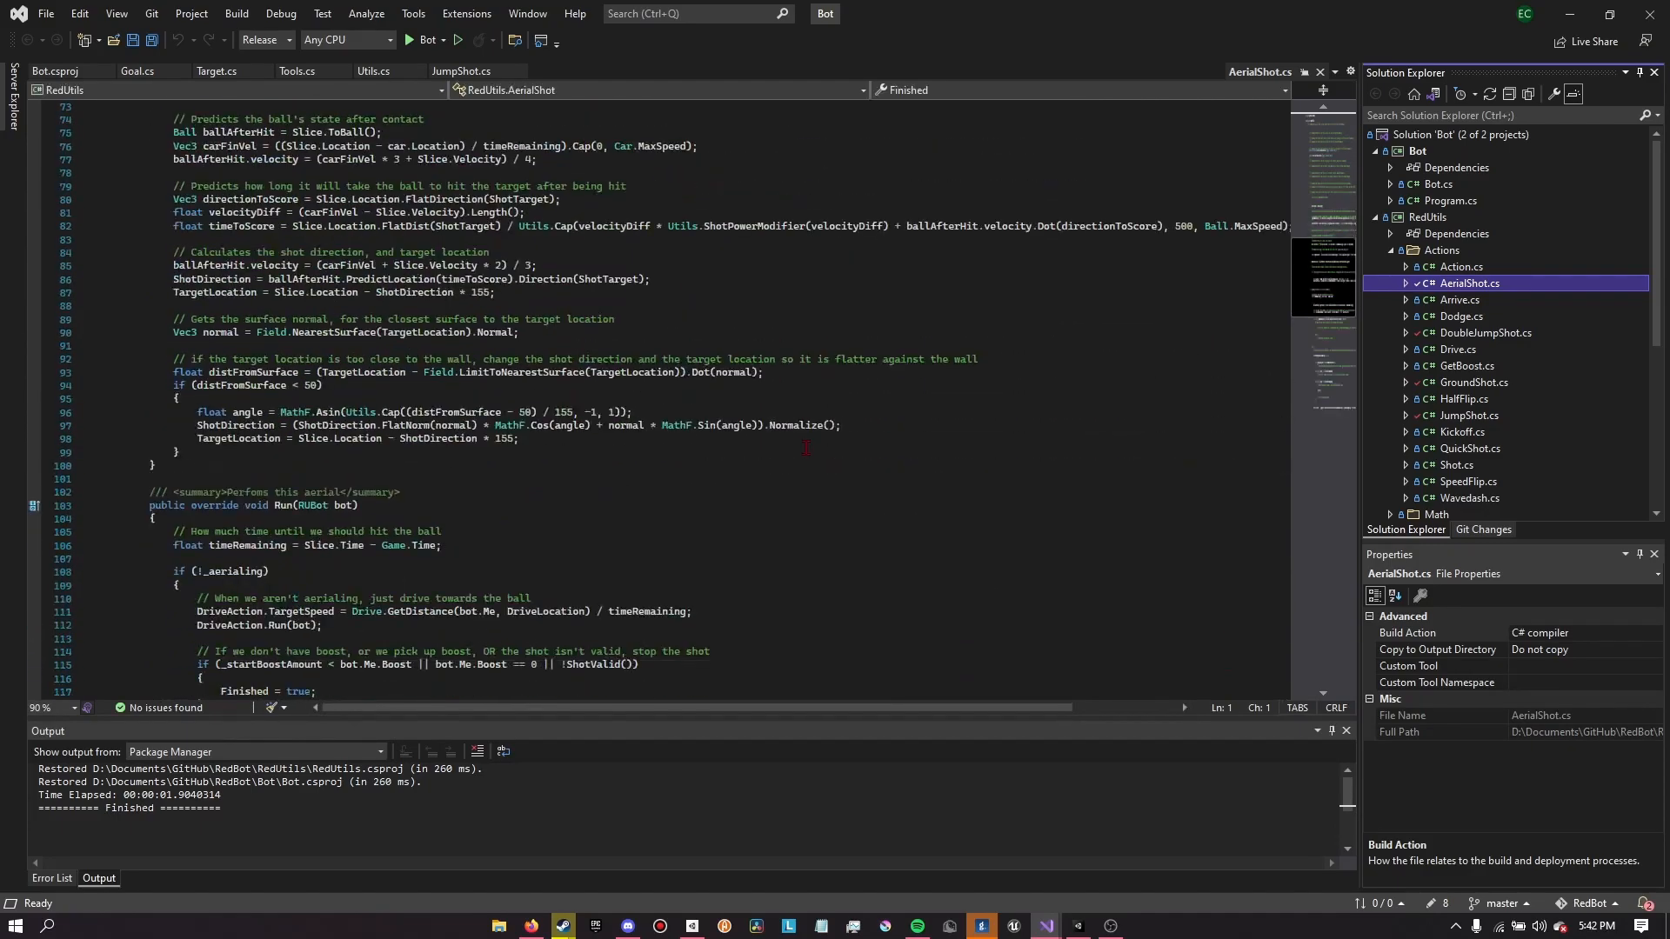
scroll(down, 3)
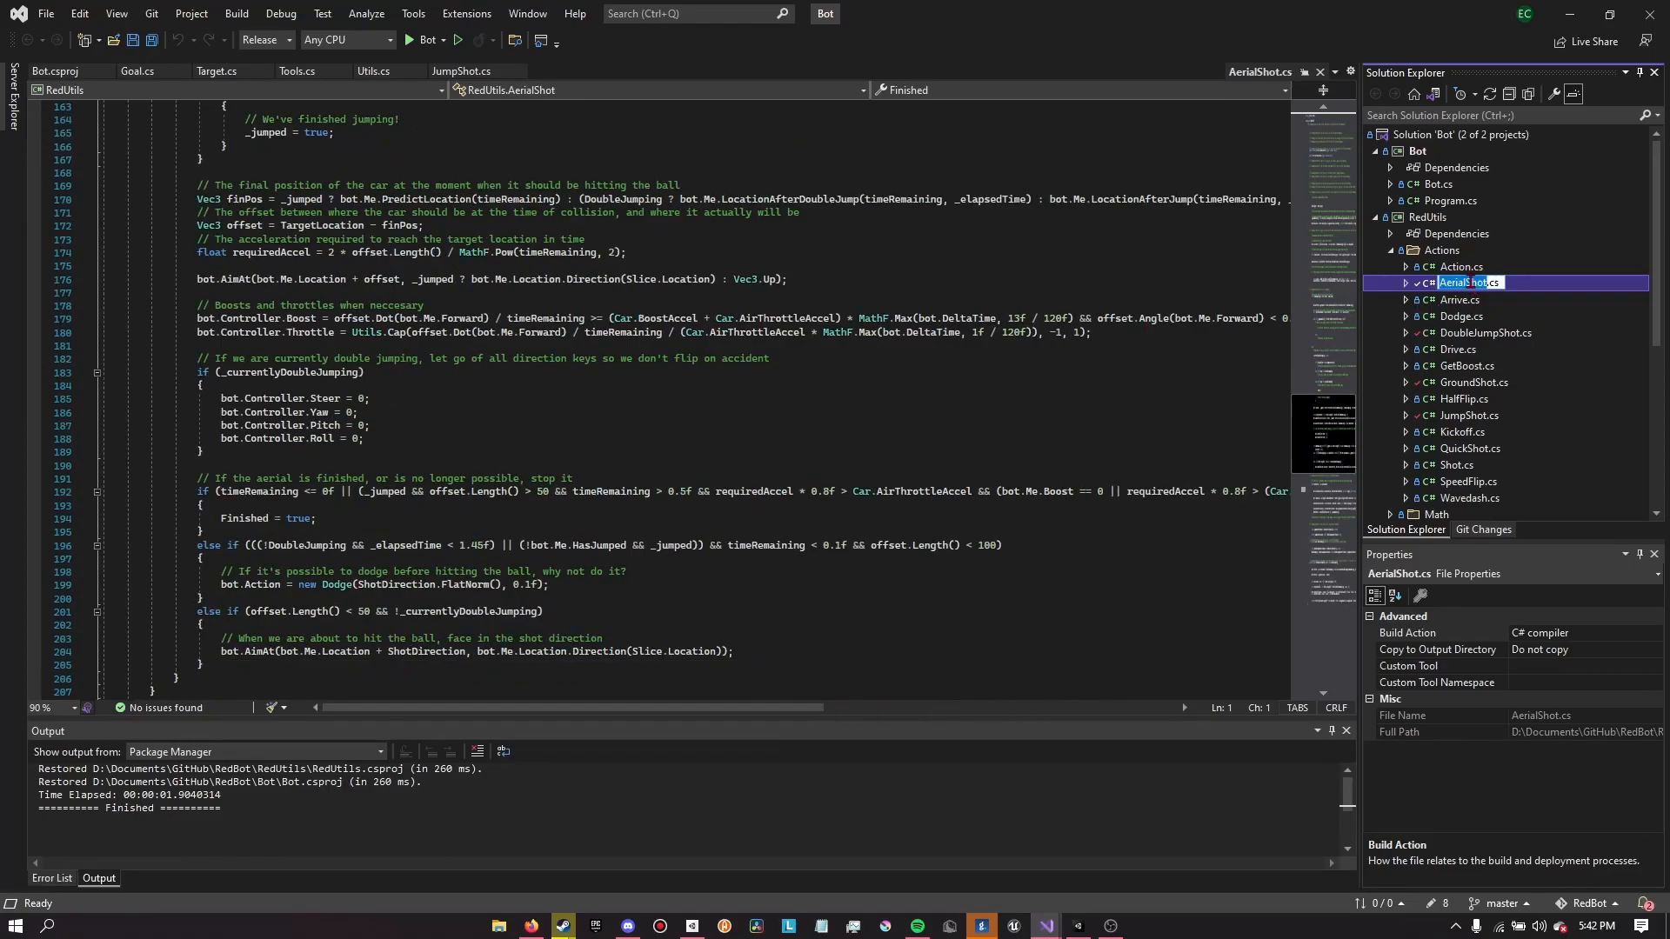
right_click(1440, 250)
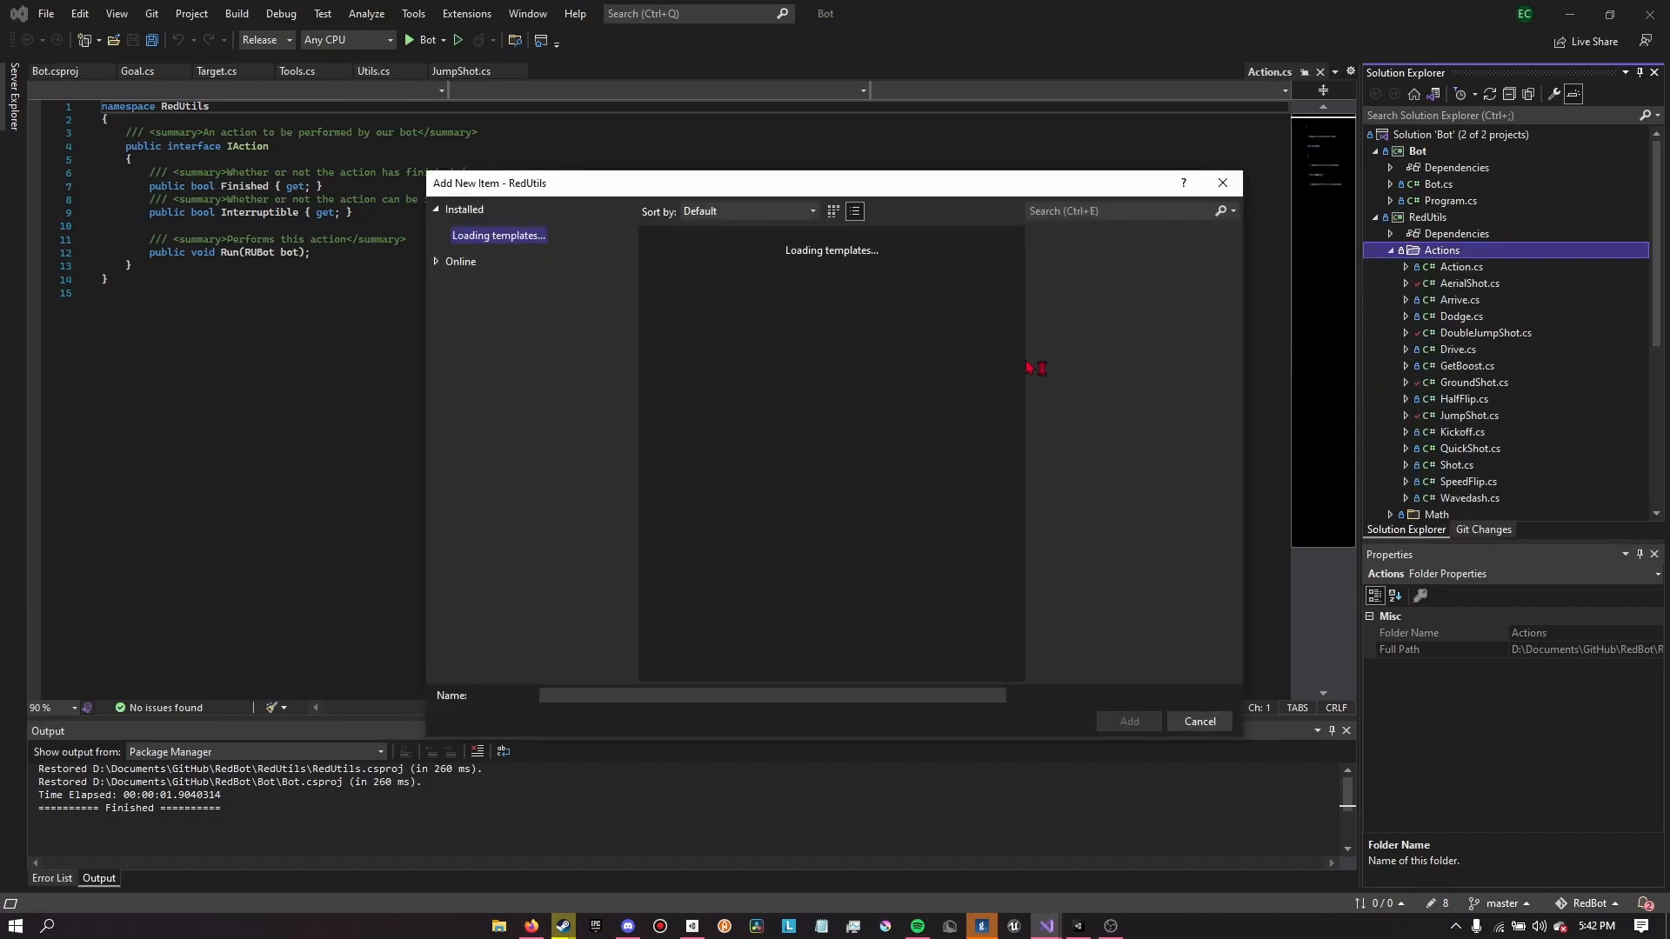
mouse_move(818, 545)
text(FlipResets.cs)
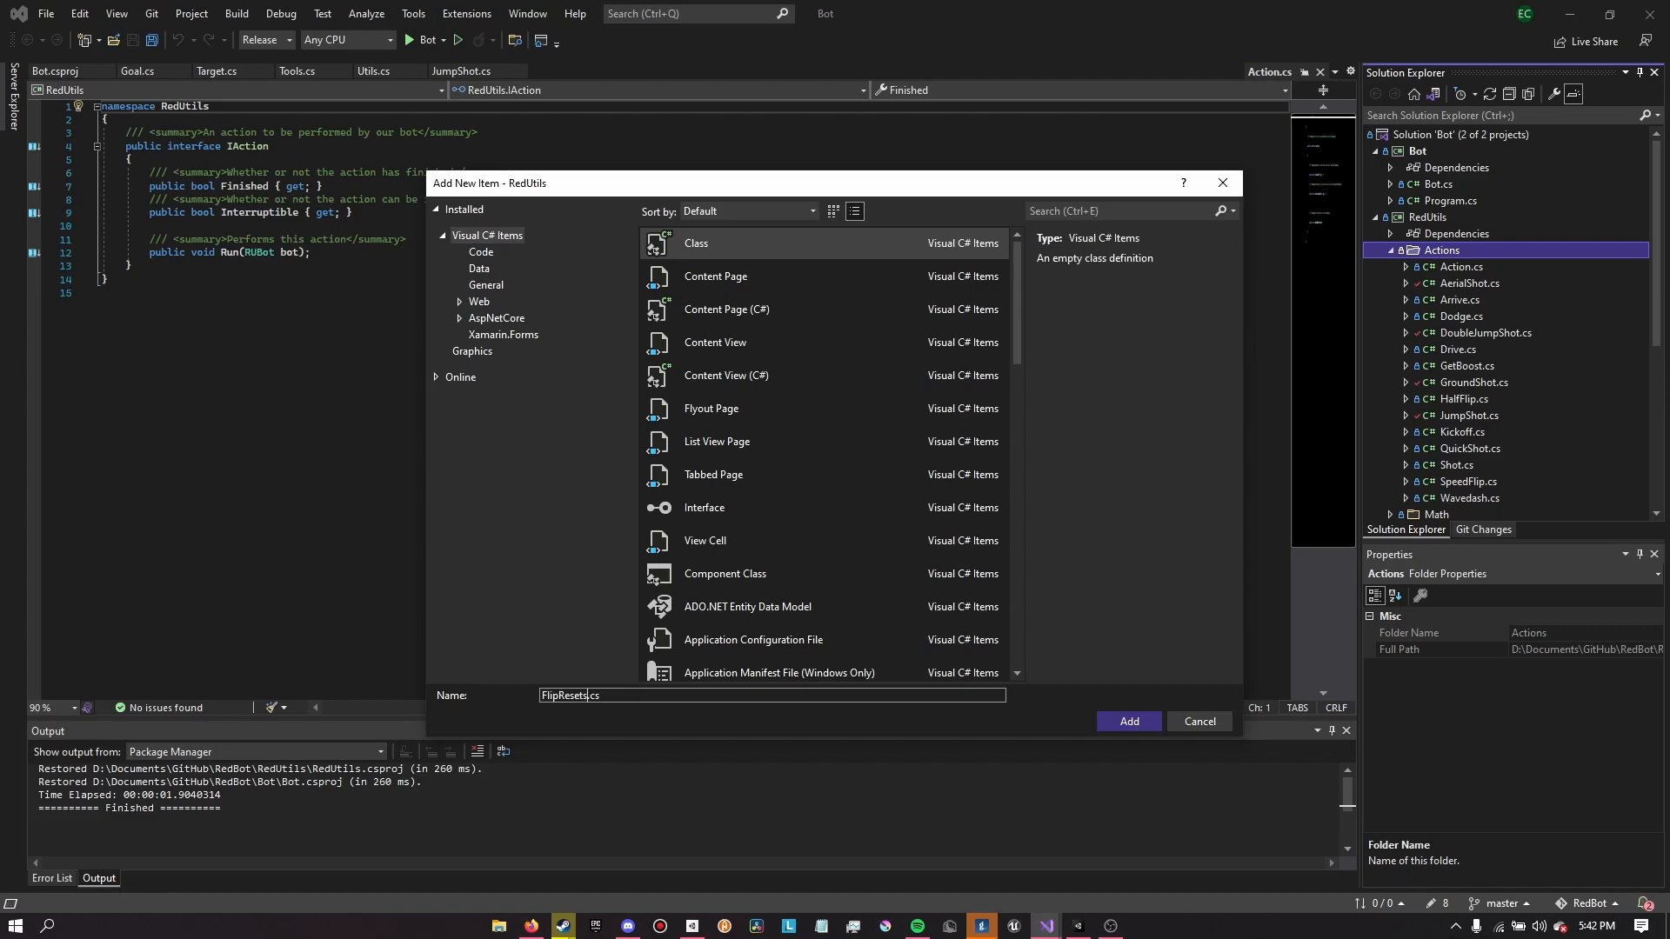
mouse_move(893, 715)
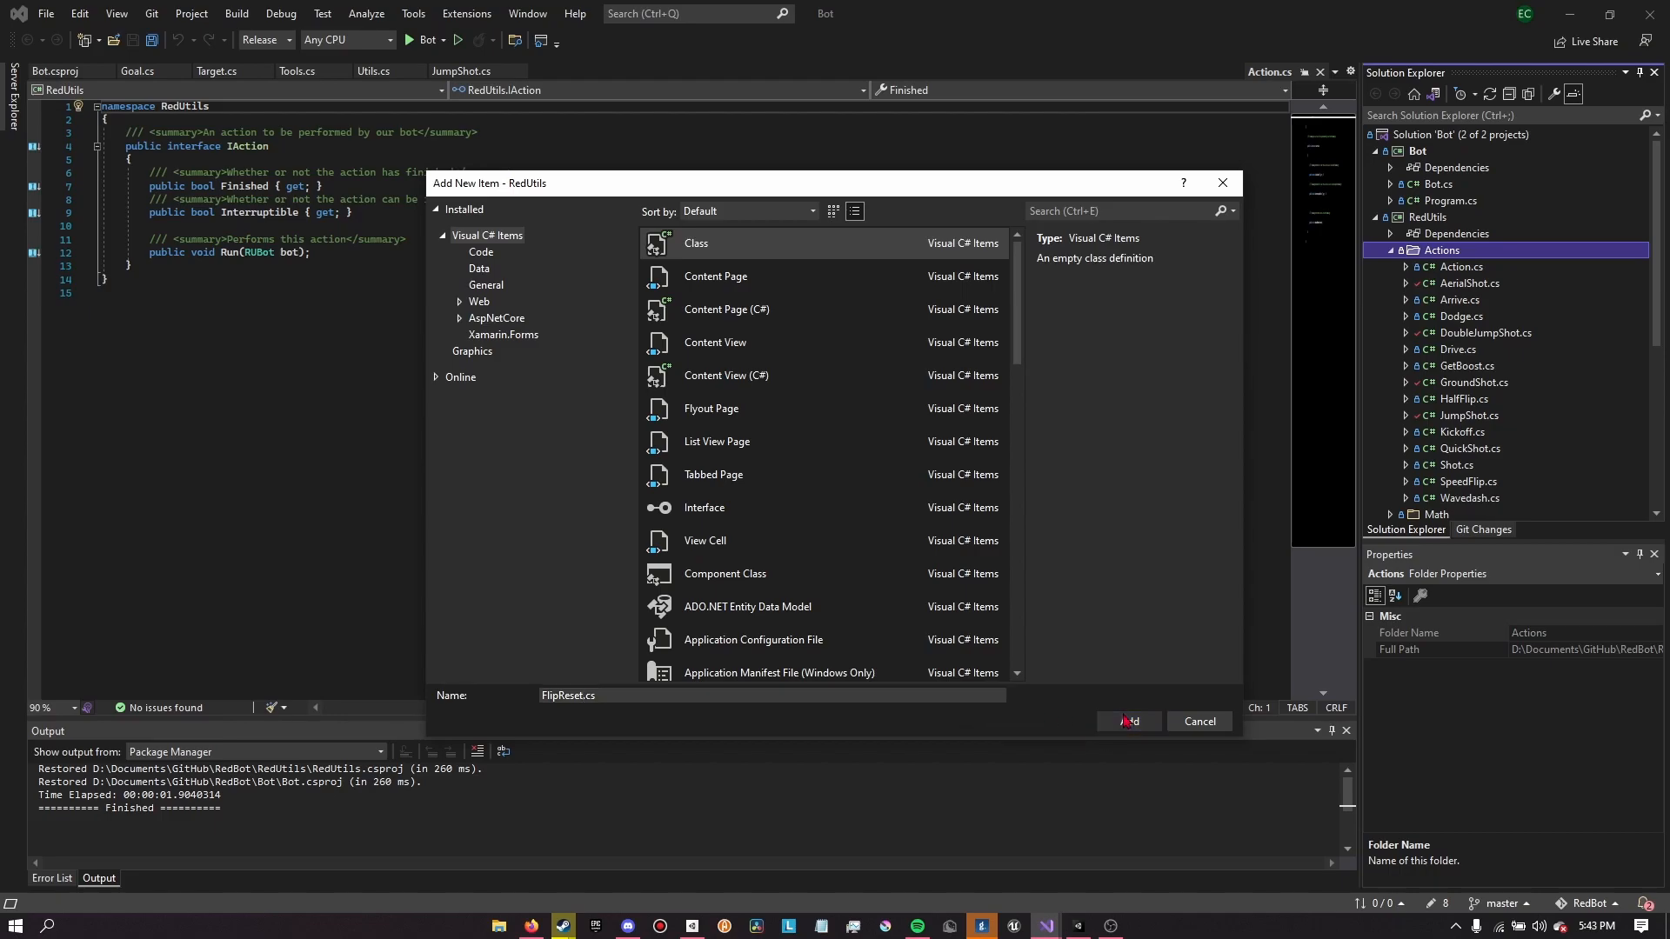
Add a Class item named FlipReset.cs to RedUtils' Actions folder
click(1127, 721)
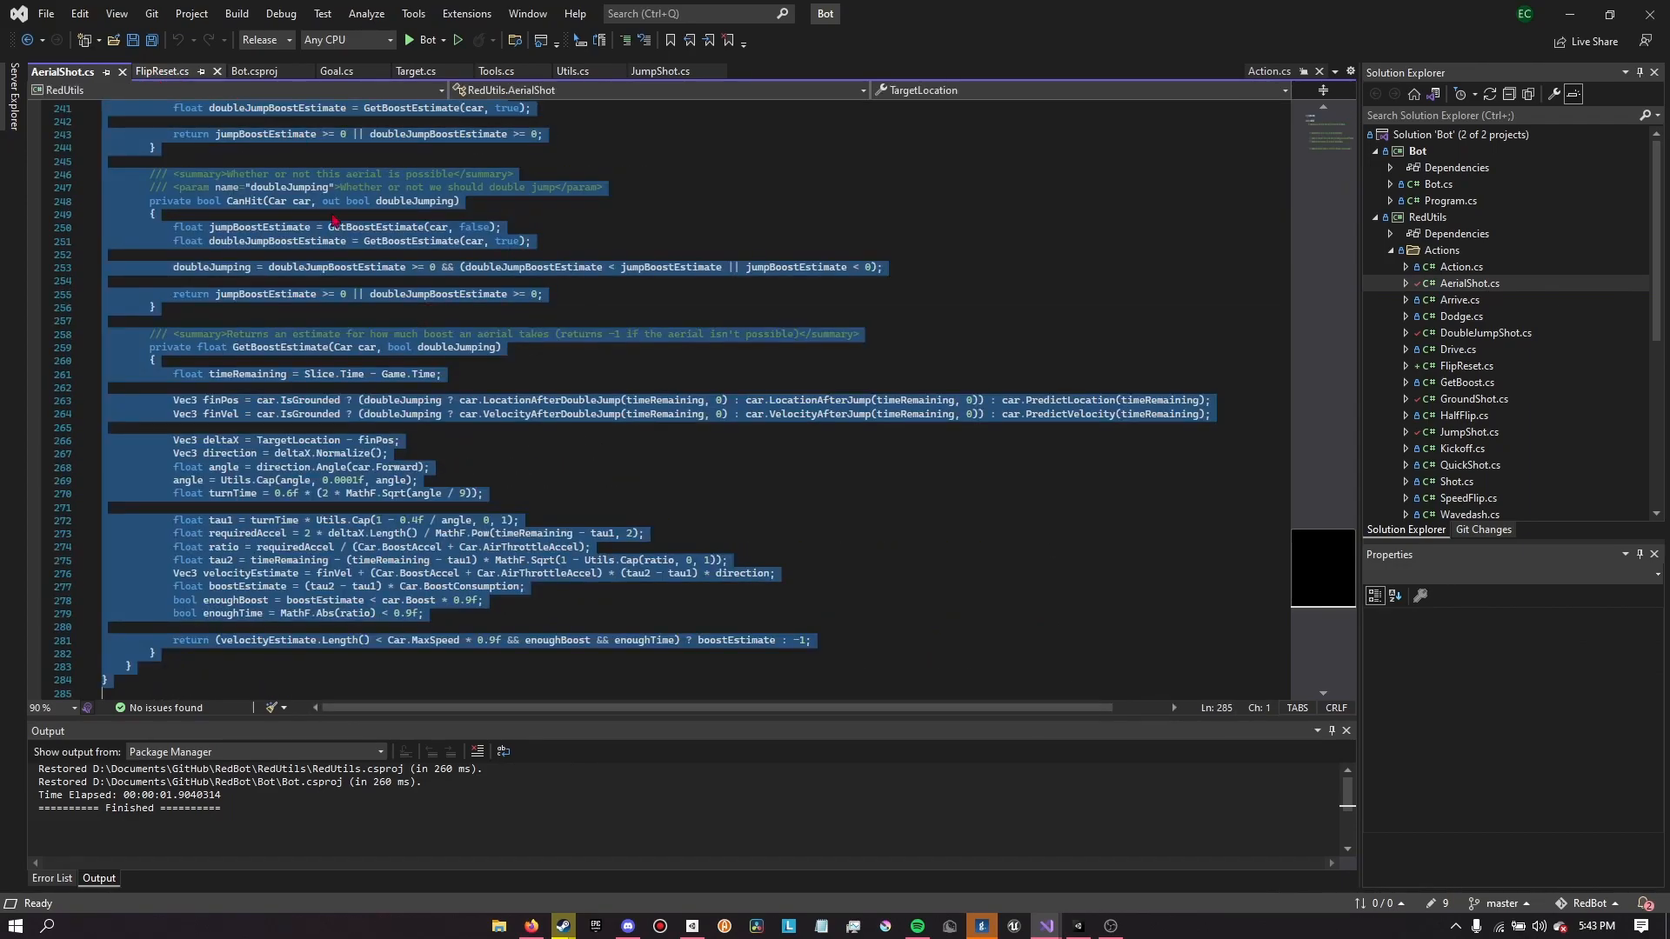
In FlipReset.cs, rename the pasted class to FlipReset inheriting from AerialShot
click(162, 72)
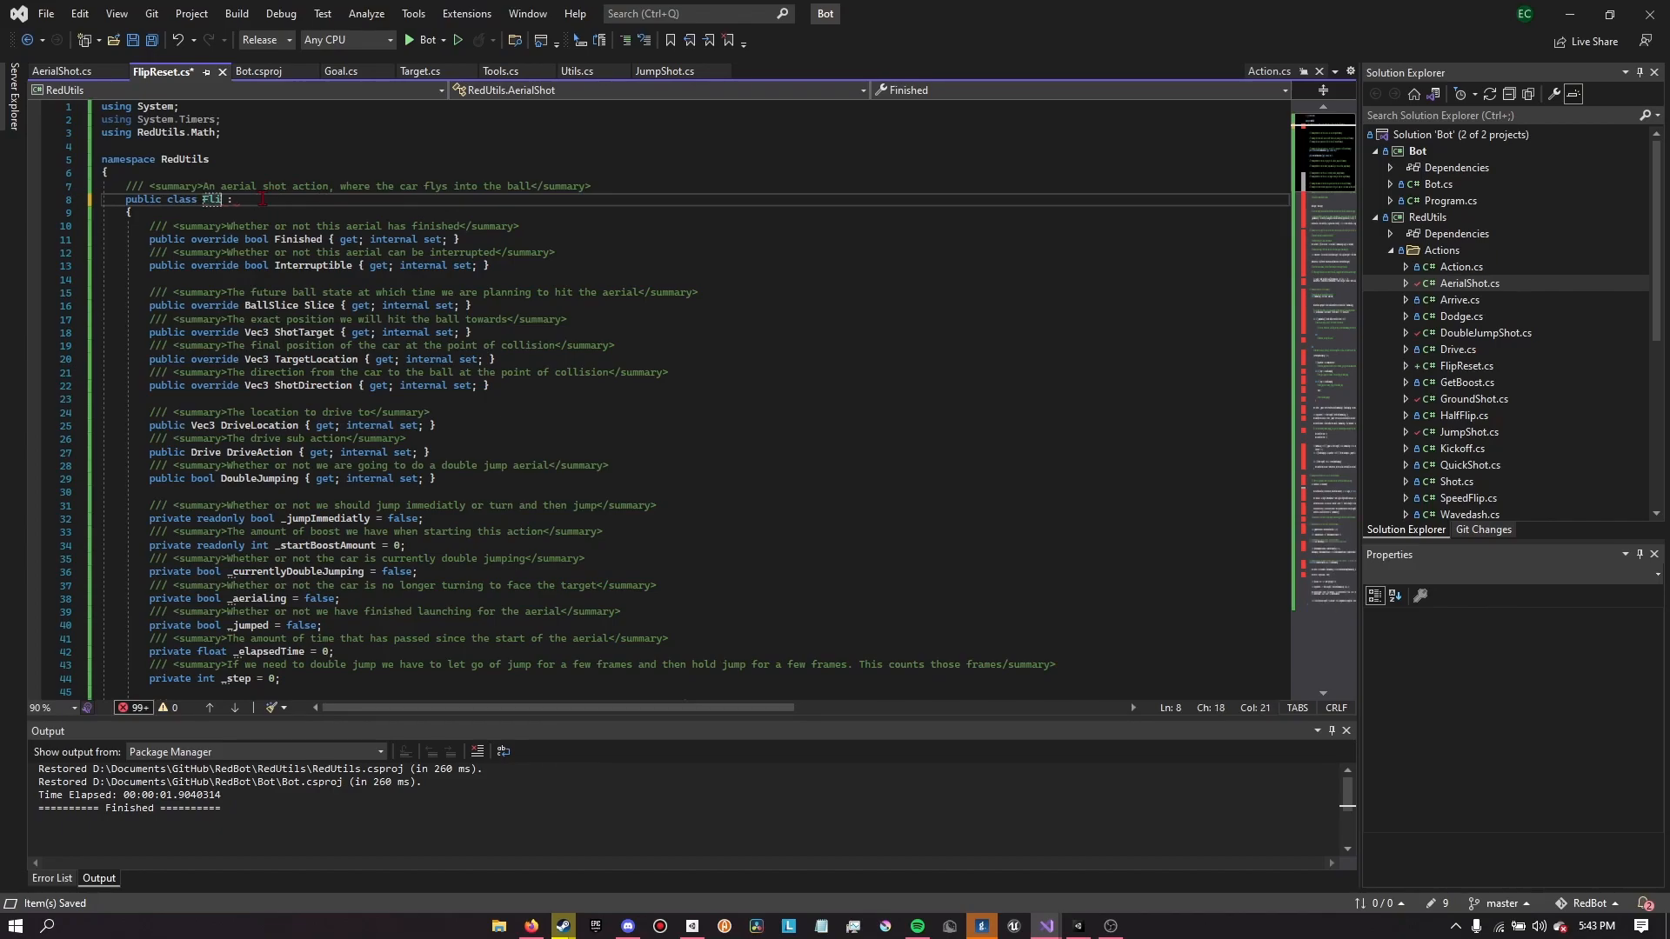
text(FlipReset)
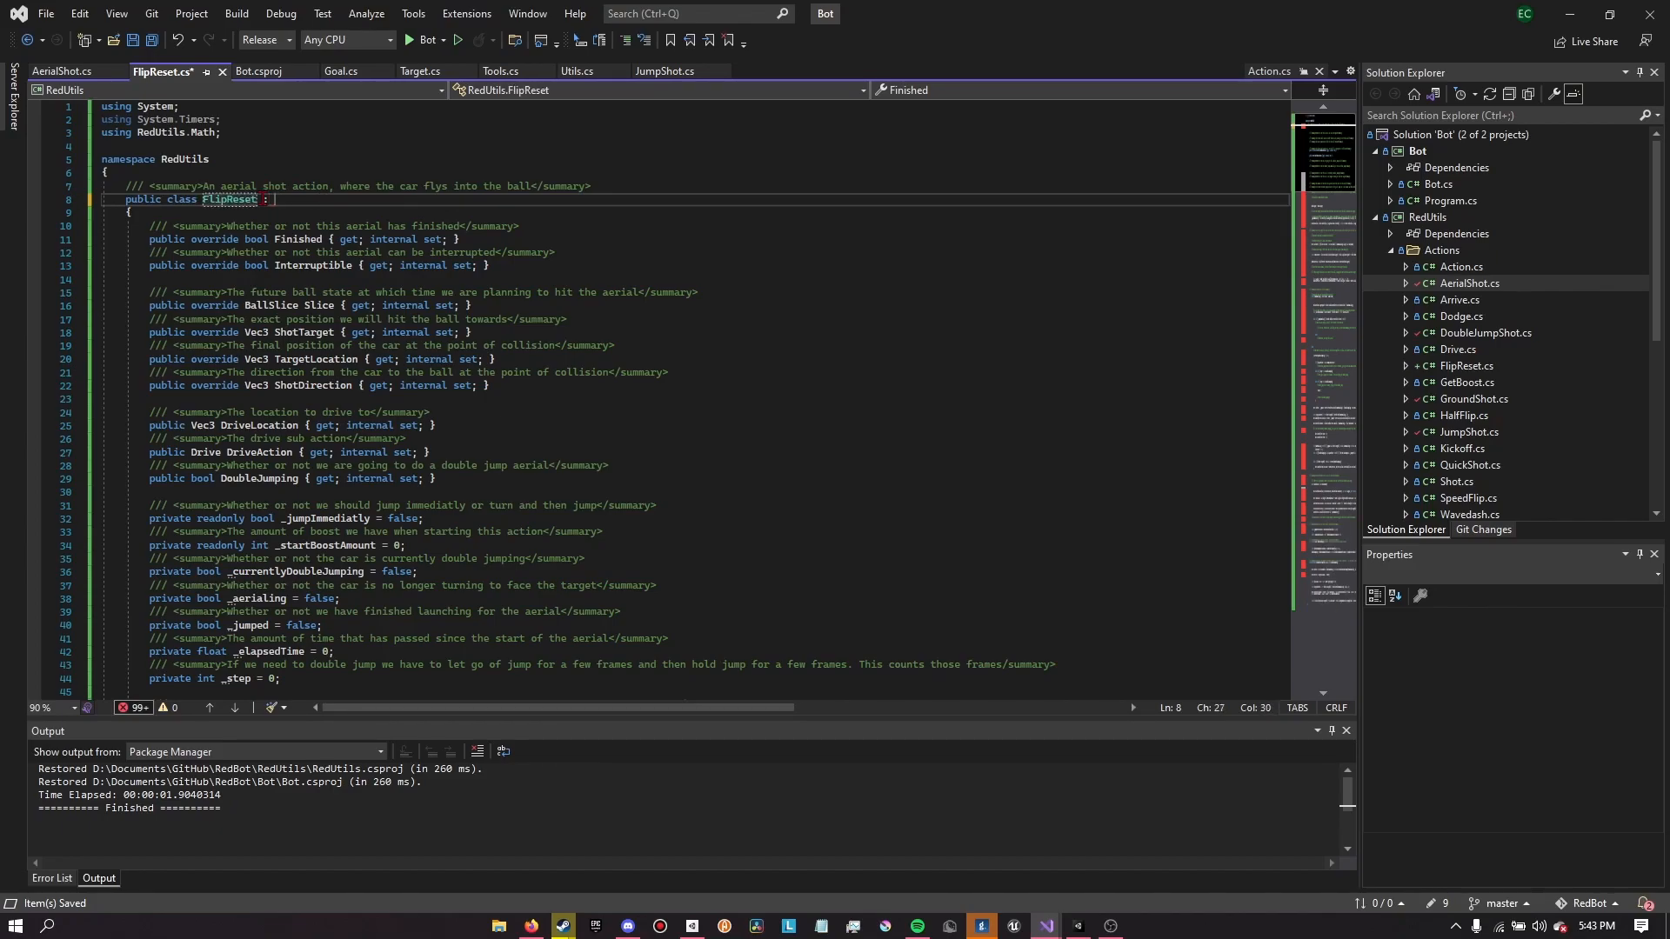
text(Aerial)
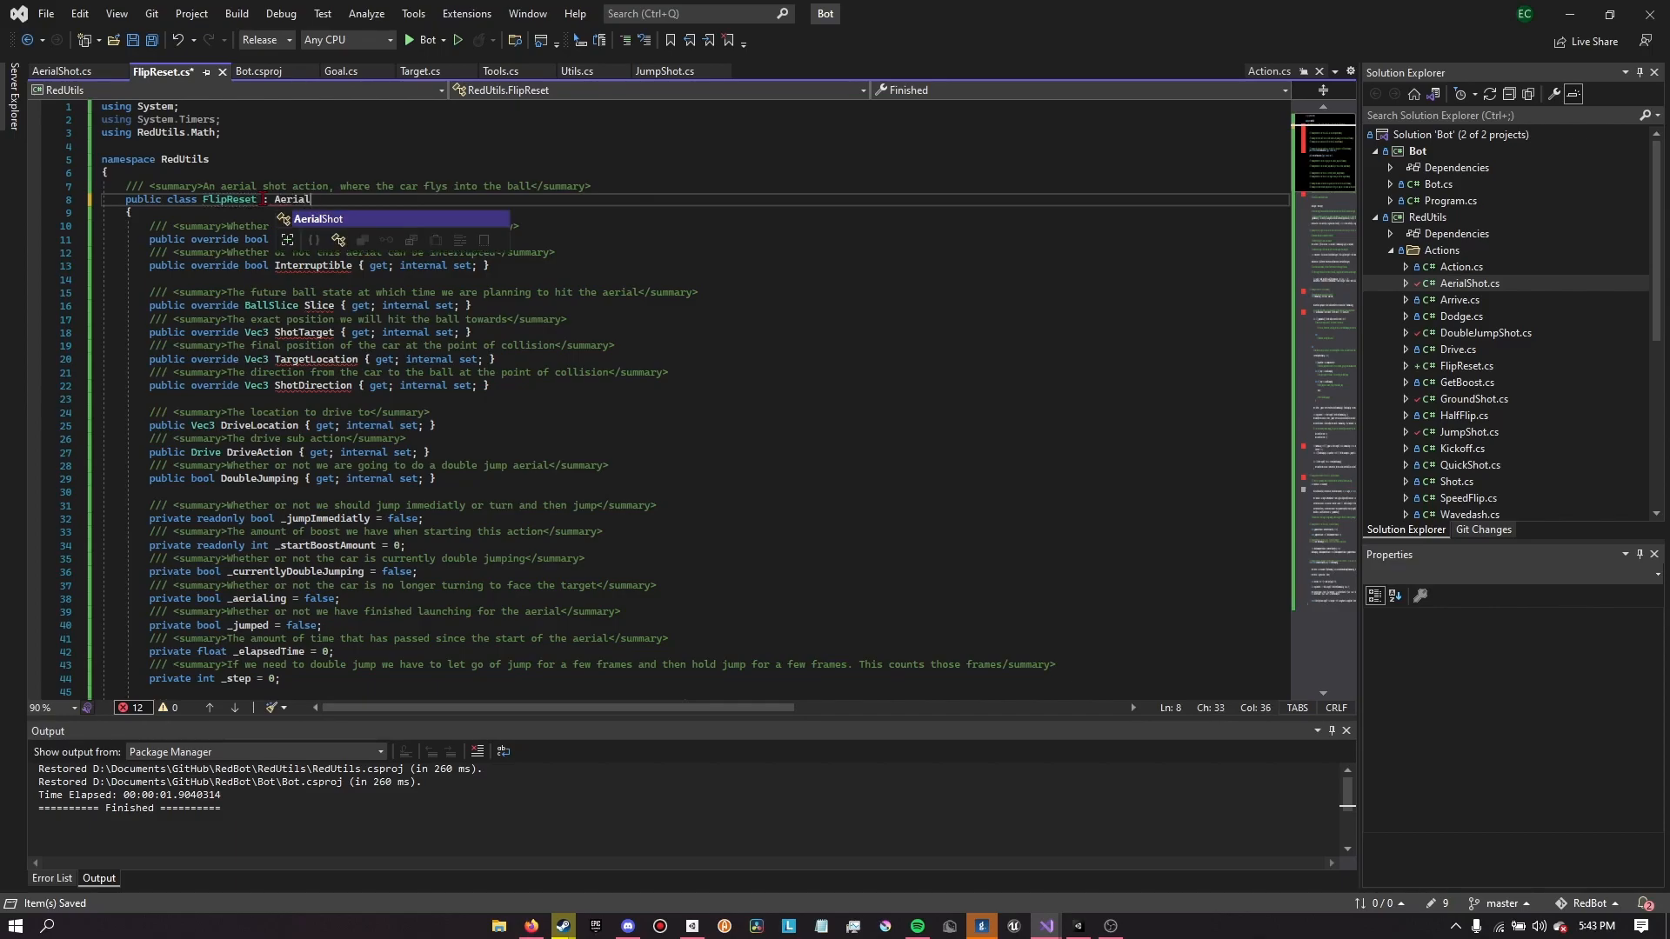
scroll(down, 3)
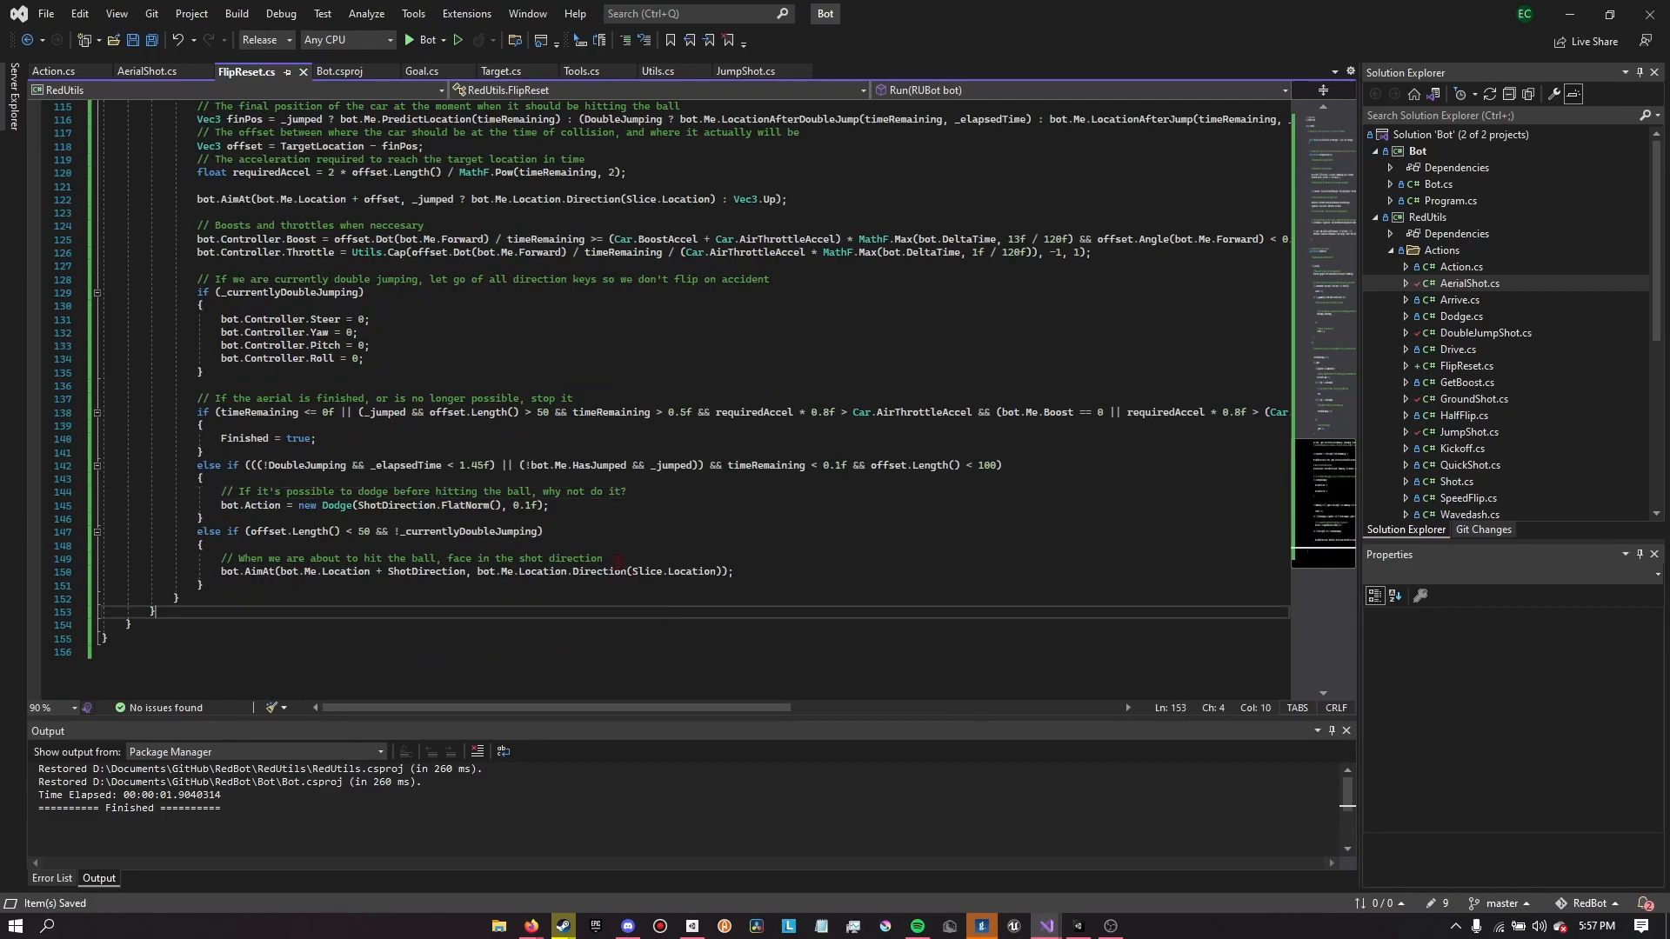
mouse_move(701, 570)
text(Vec3 perp = ShotDirection.Cross(Vec3.Up).Normalize();)
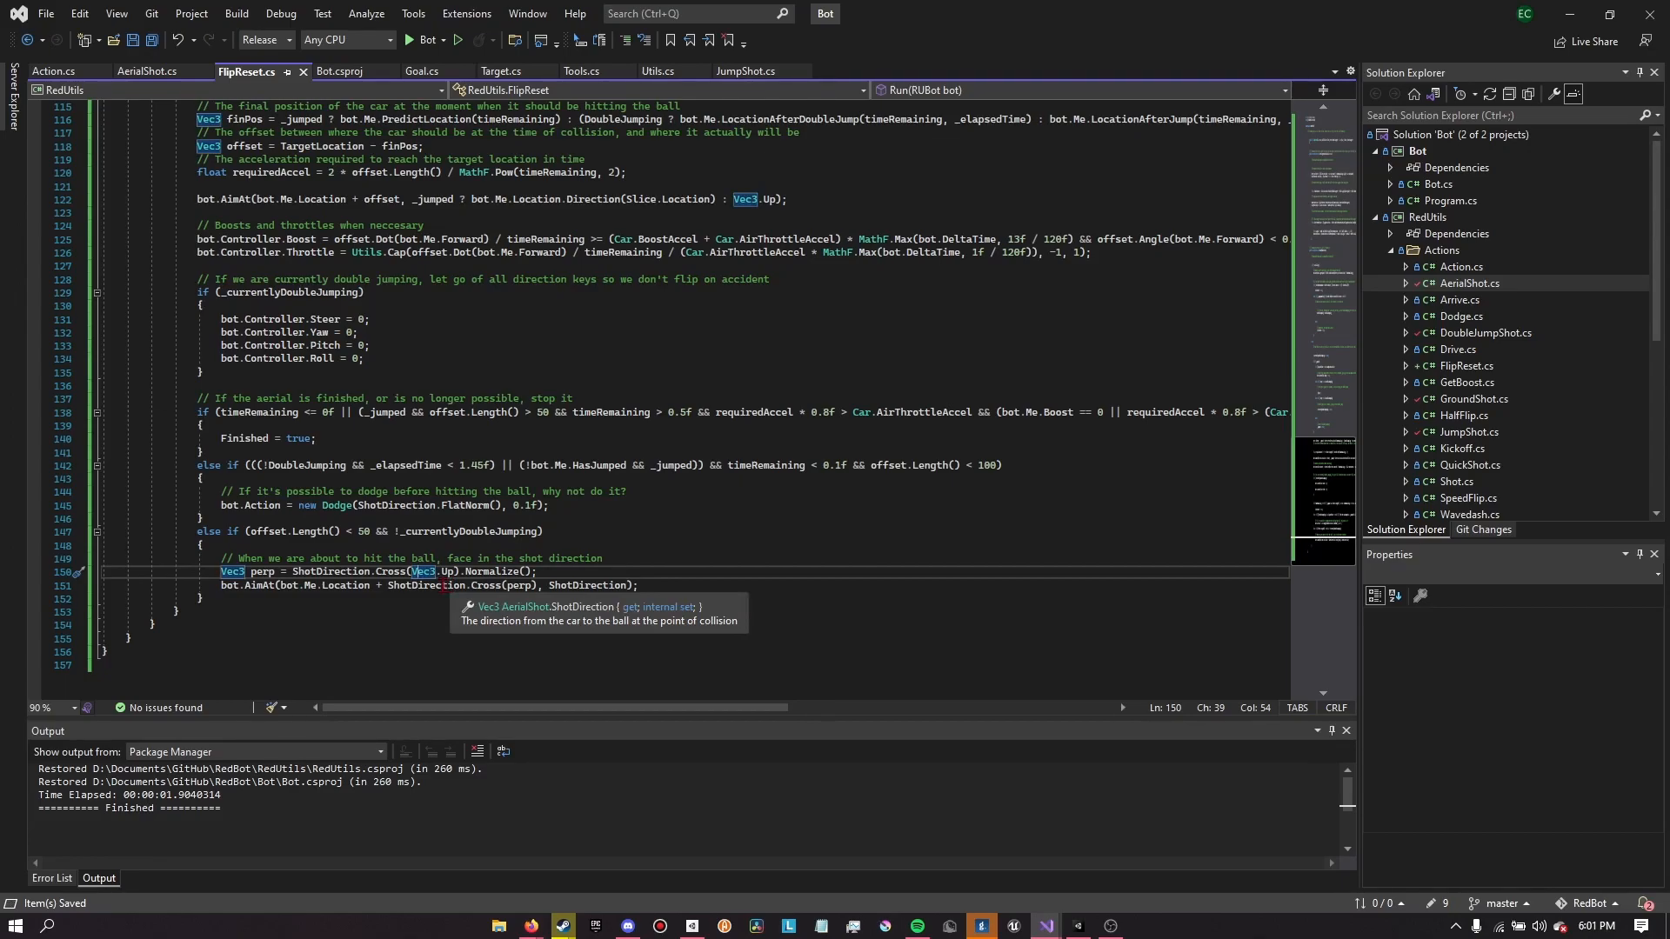
Make bot.AimAt use ShotDirection.Cross(perp), with perp = ShotDirection.Cross(Vec3.Up).Normalize()
click(428, 585)
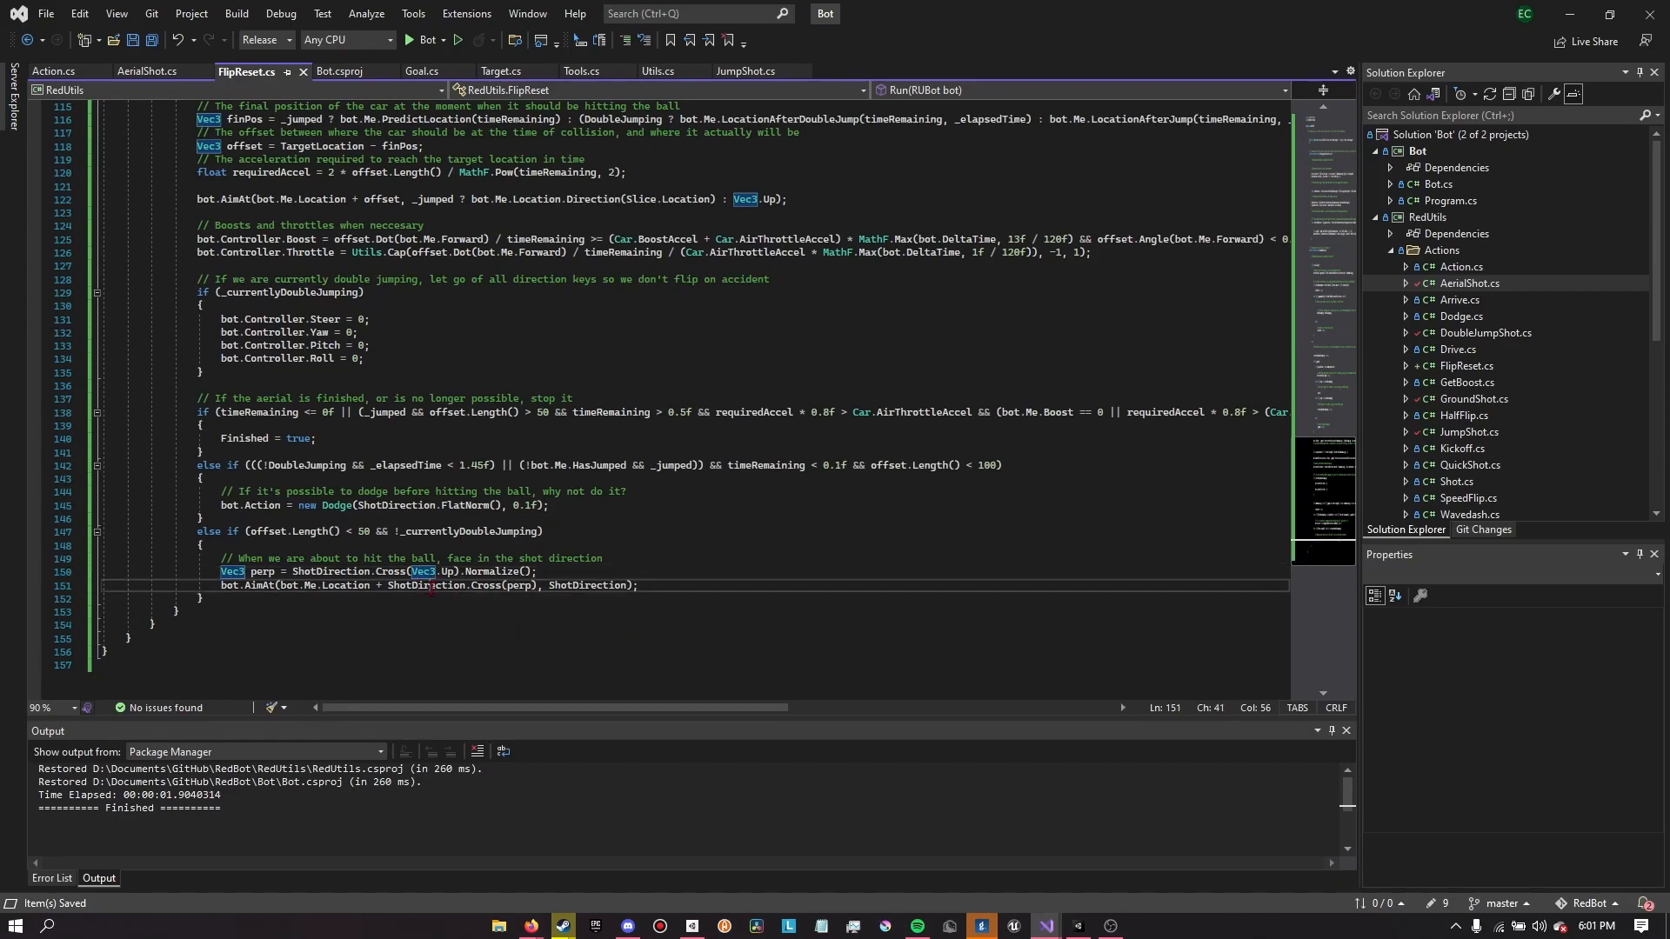
click(427, 584)
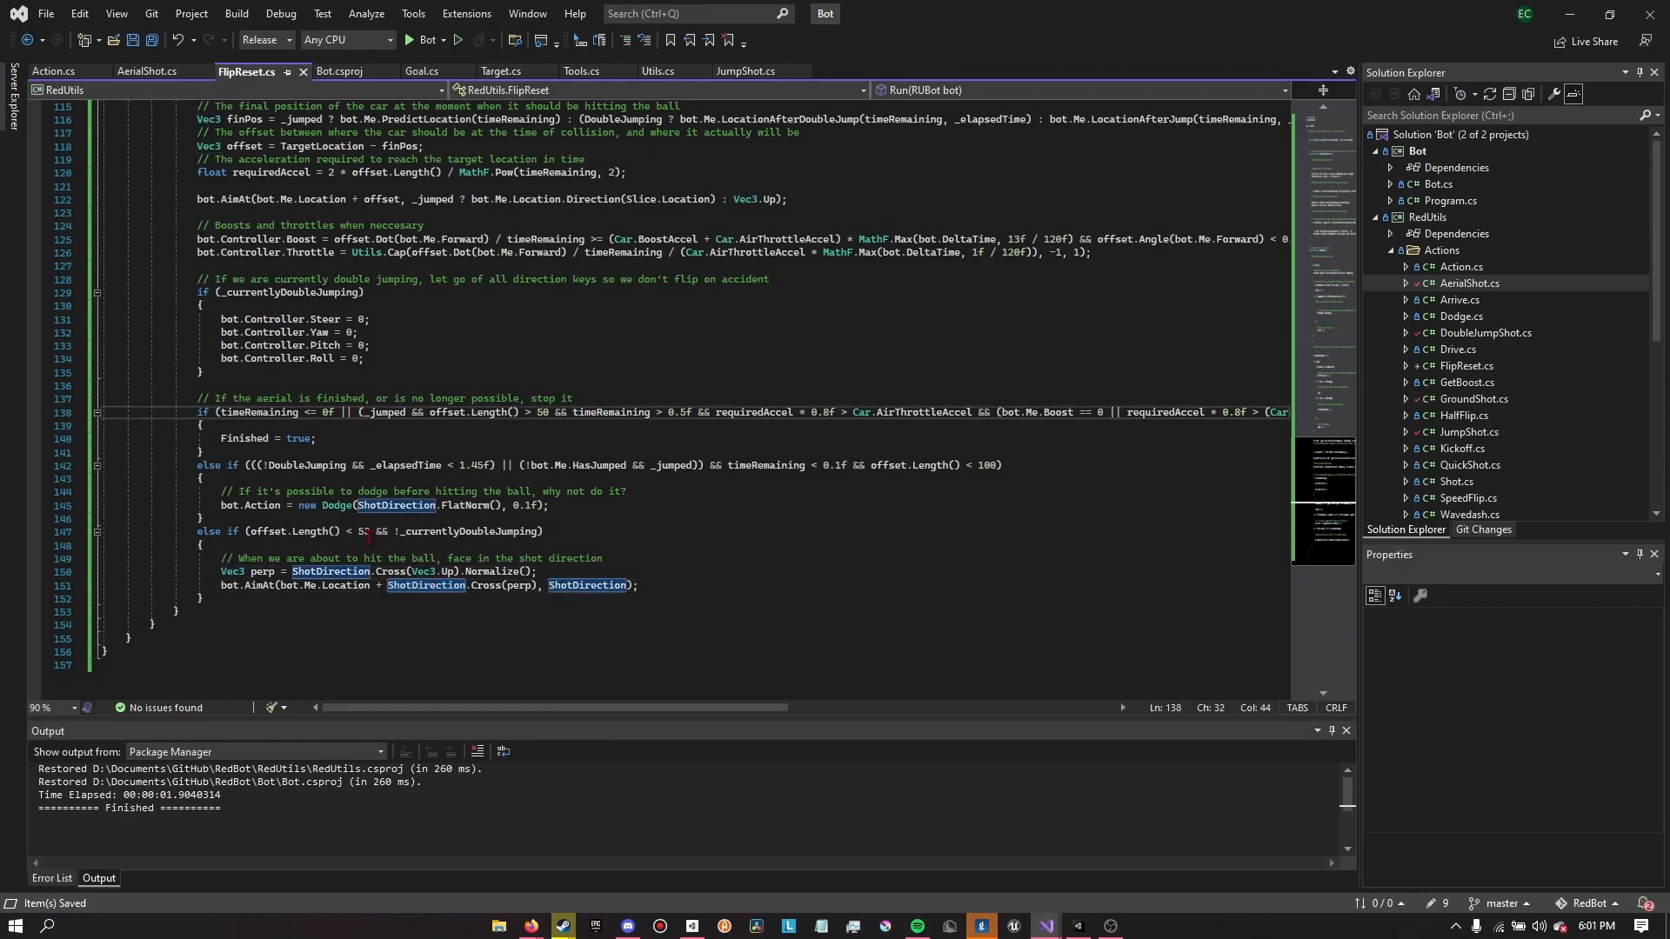
double_click(361, 532)
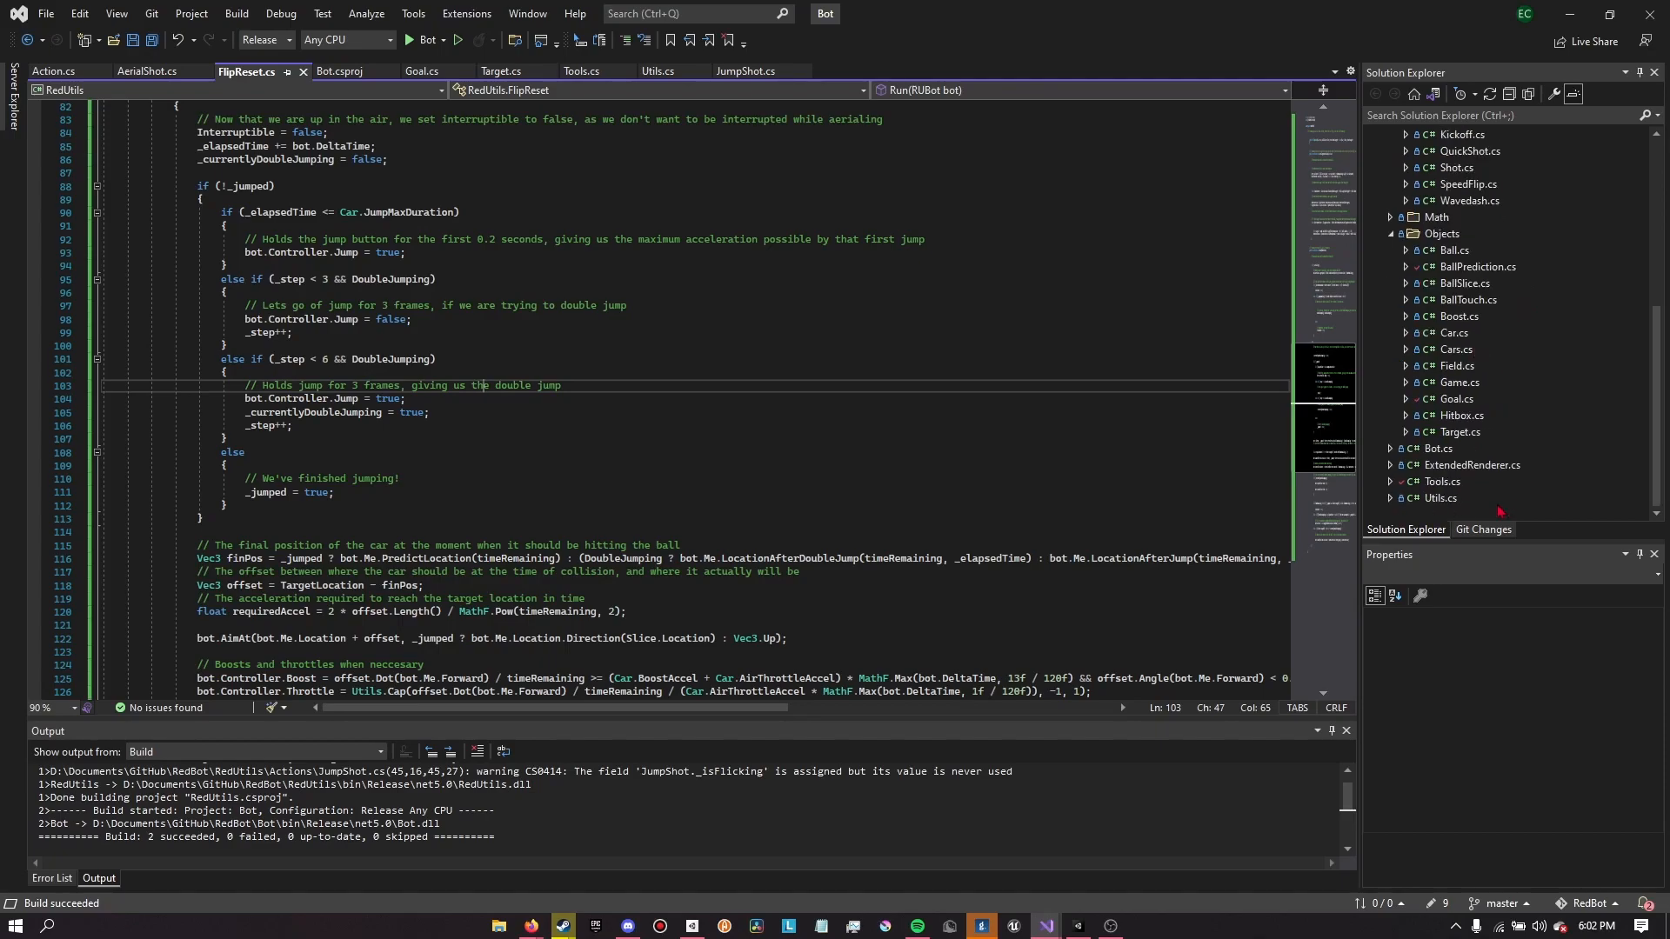
Scroll Tools.cs down to the DefaultShotCheck shot-selection method
click(579, 71)
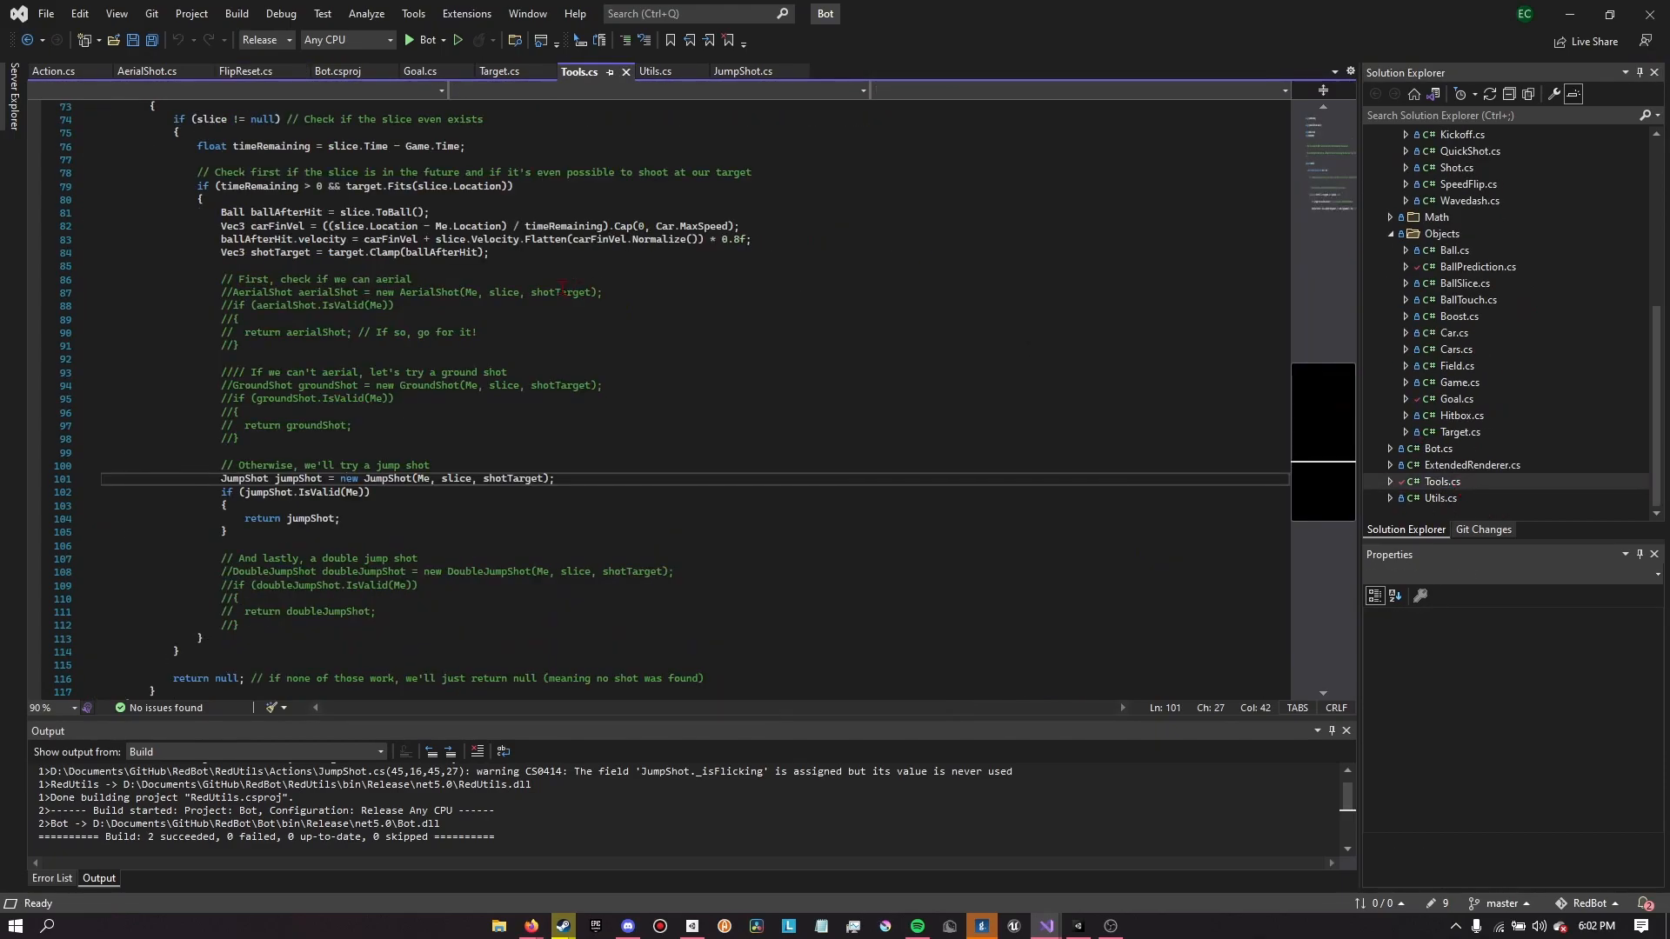
scroll(down, 3)
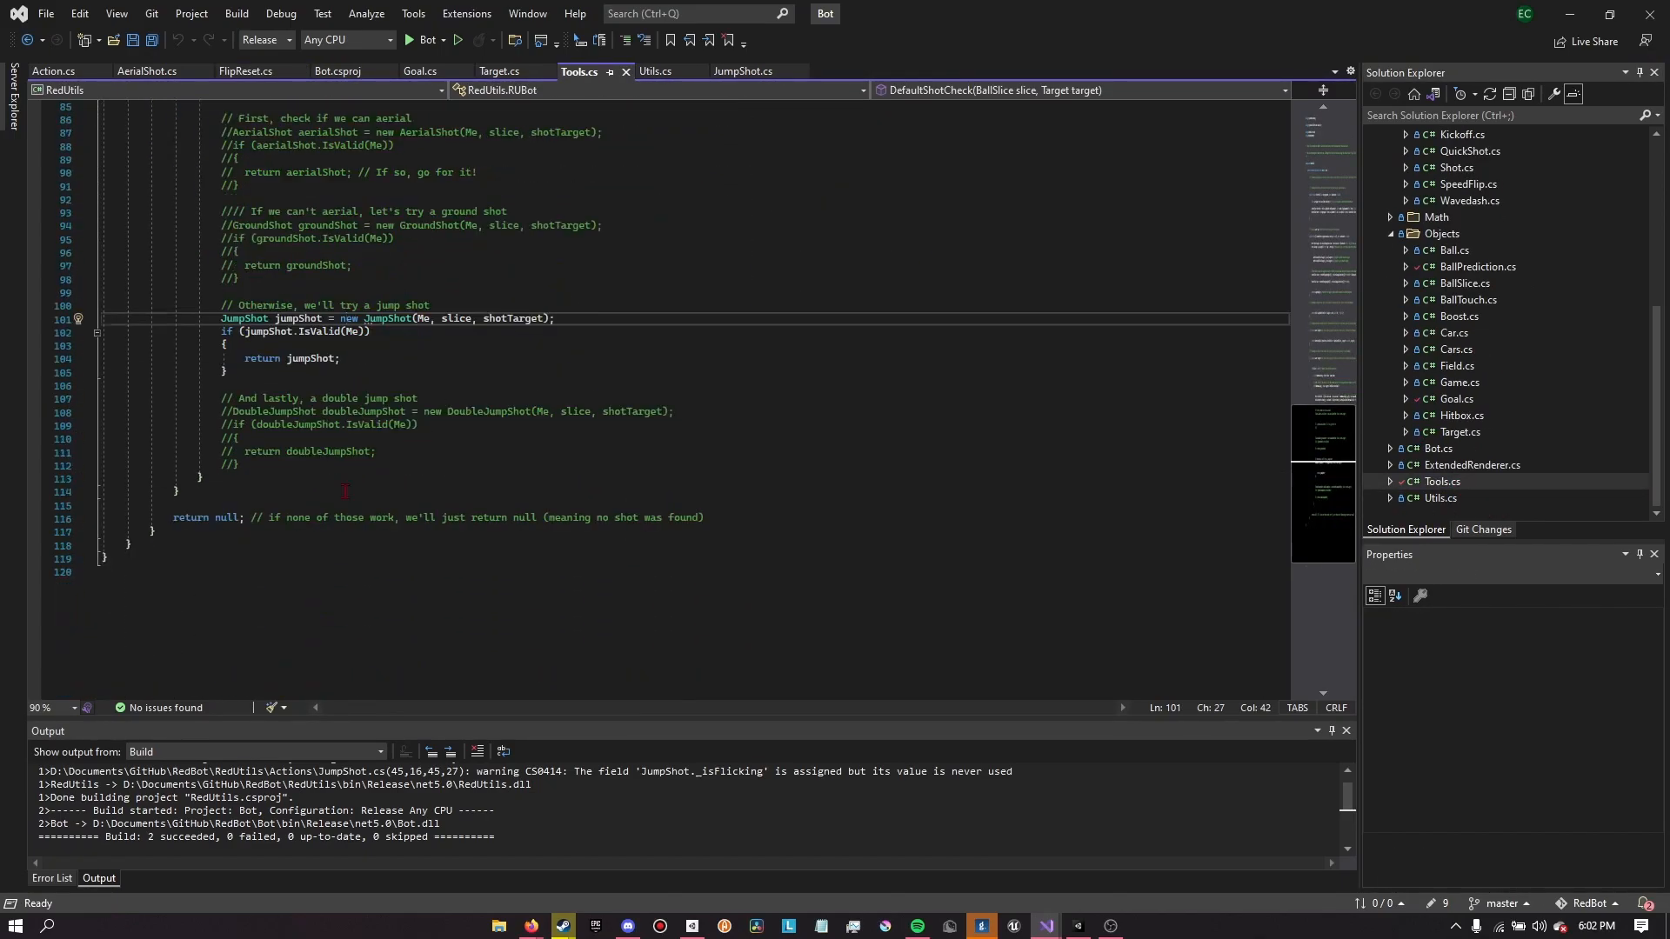
drag(589, 412, 151, 530)
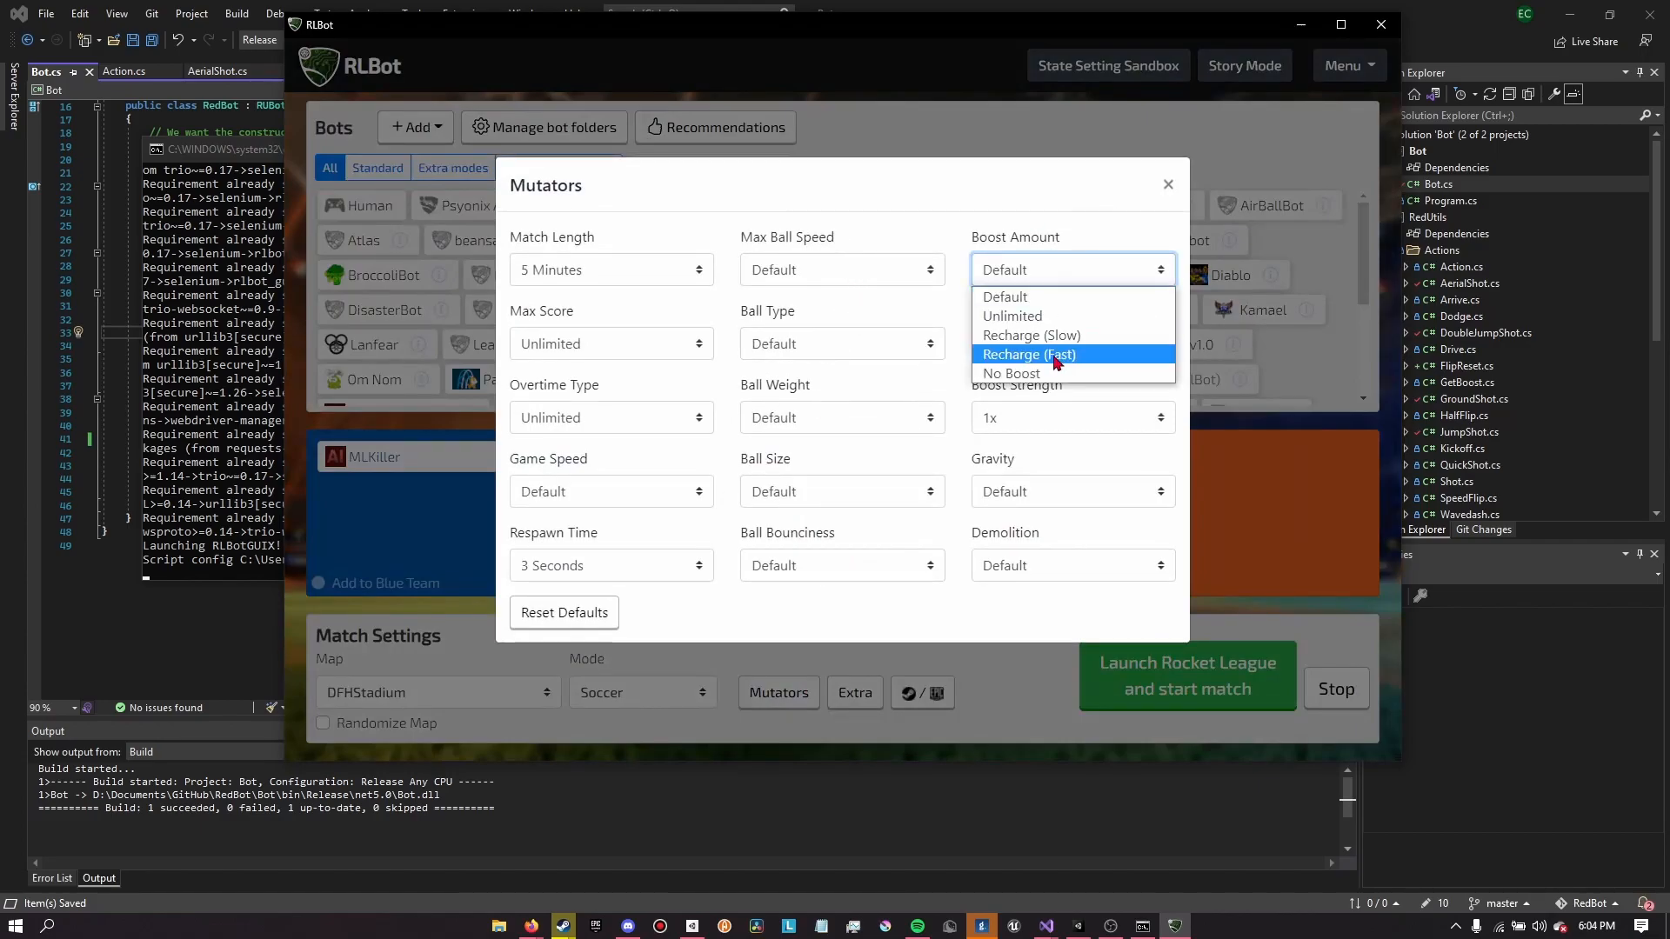
Set the Boost Amount mutator to Recharge (Fast)
click(1027, 354)
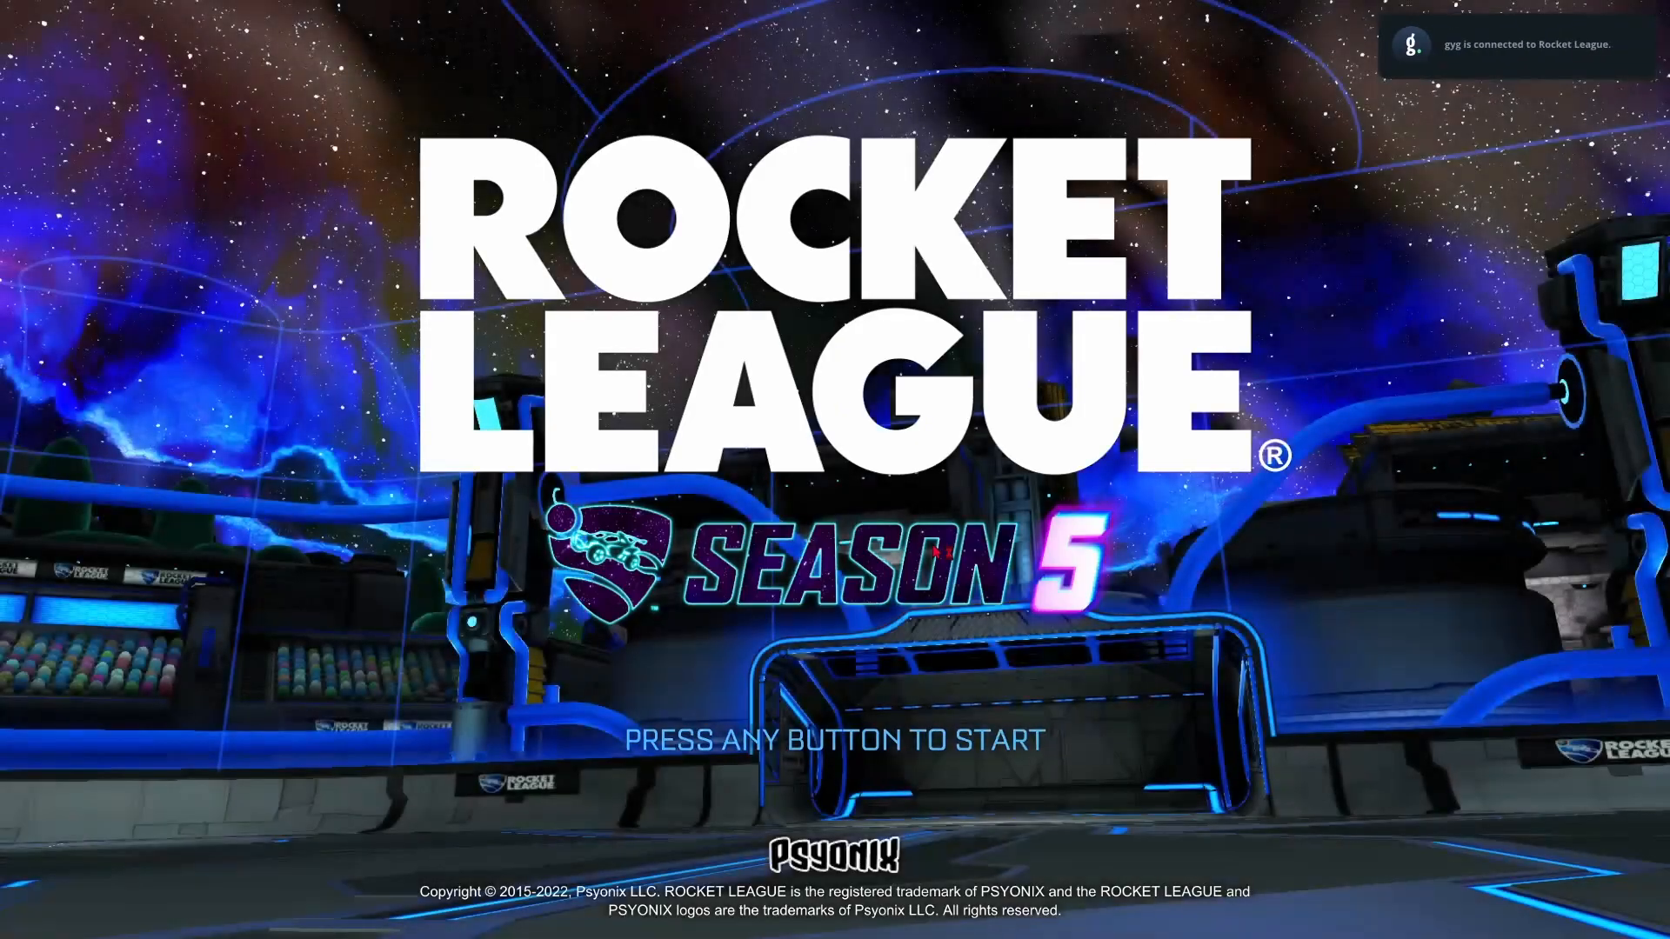
Get past Rocket League's title screen with the space key
key(space)
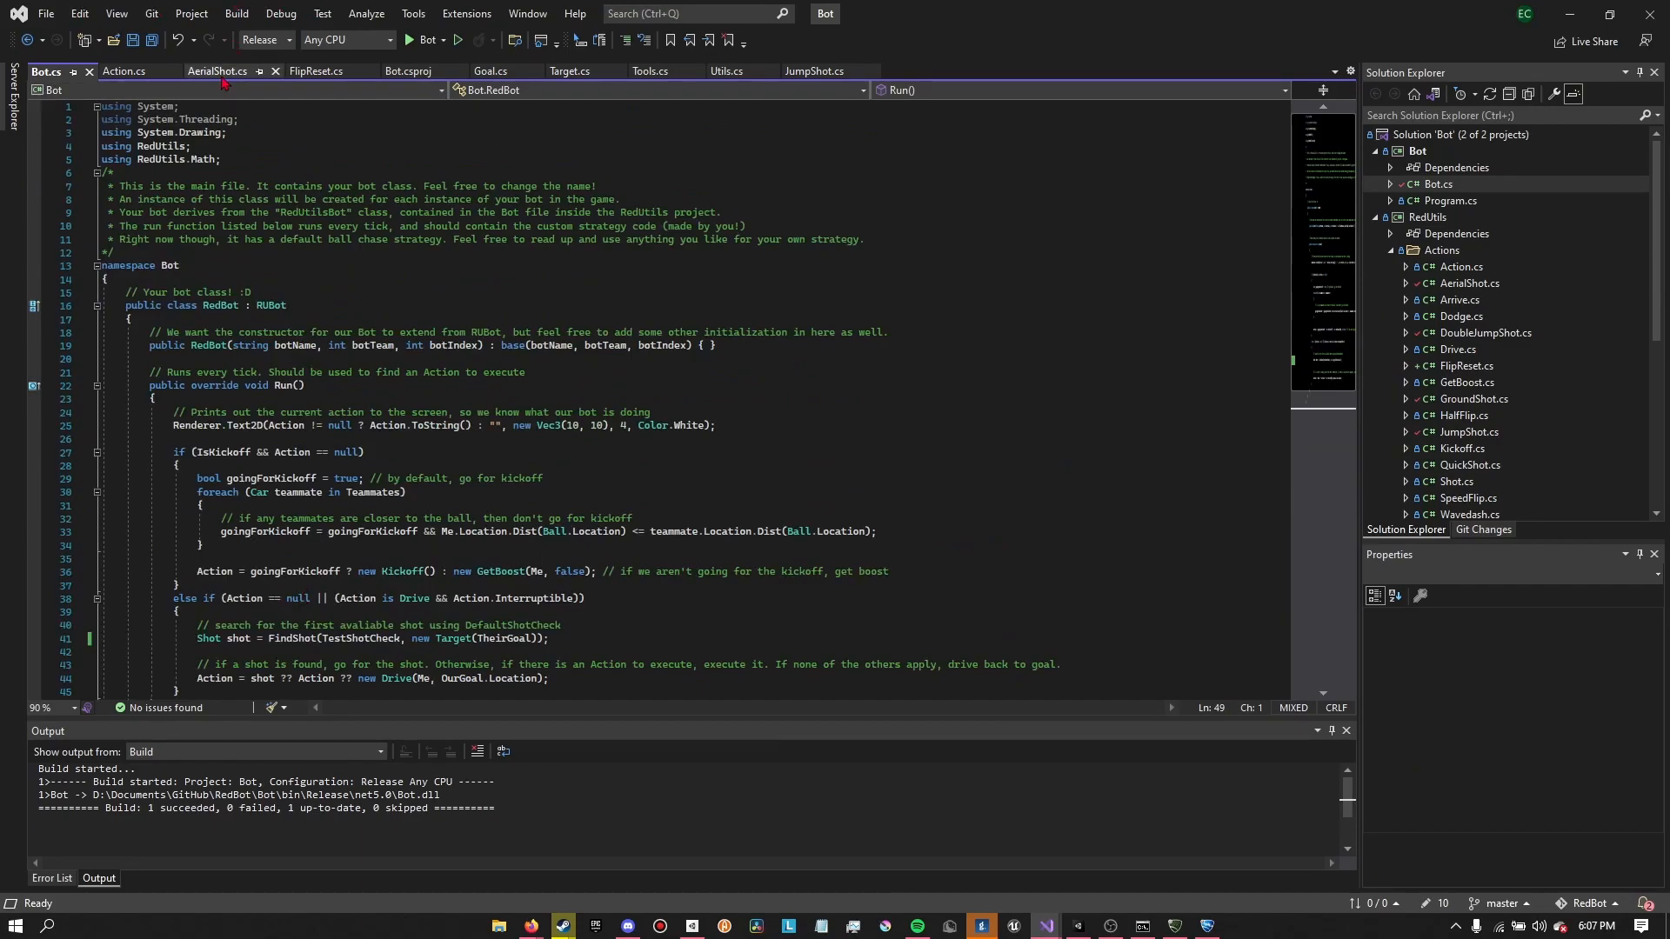
After viewing AerialShot.cs, add _riskWeight = 0.7f; to the FlipReset constructor
click(218, 71)
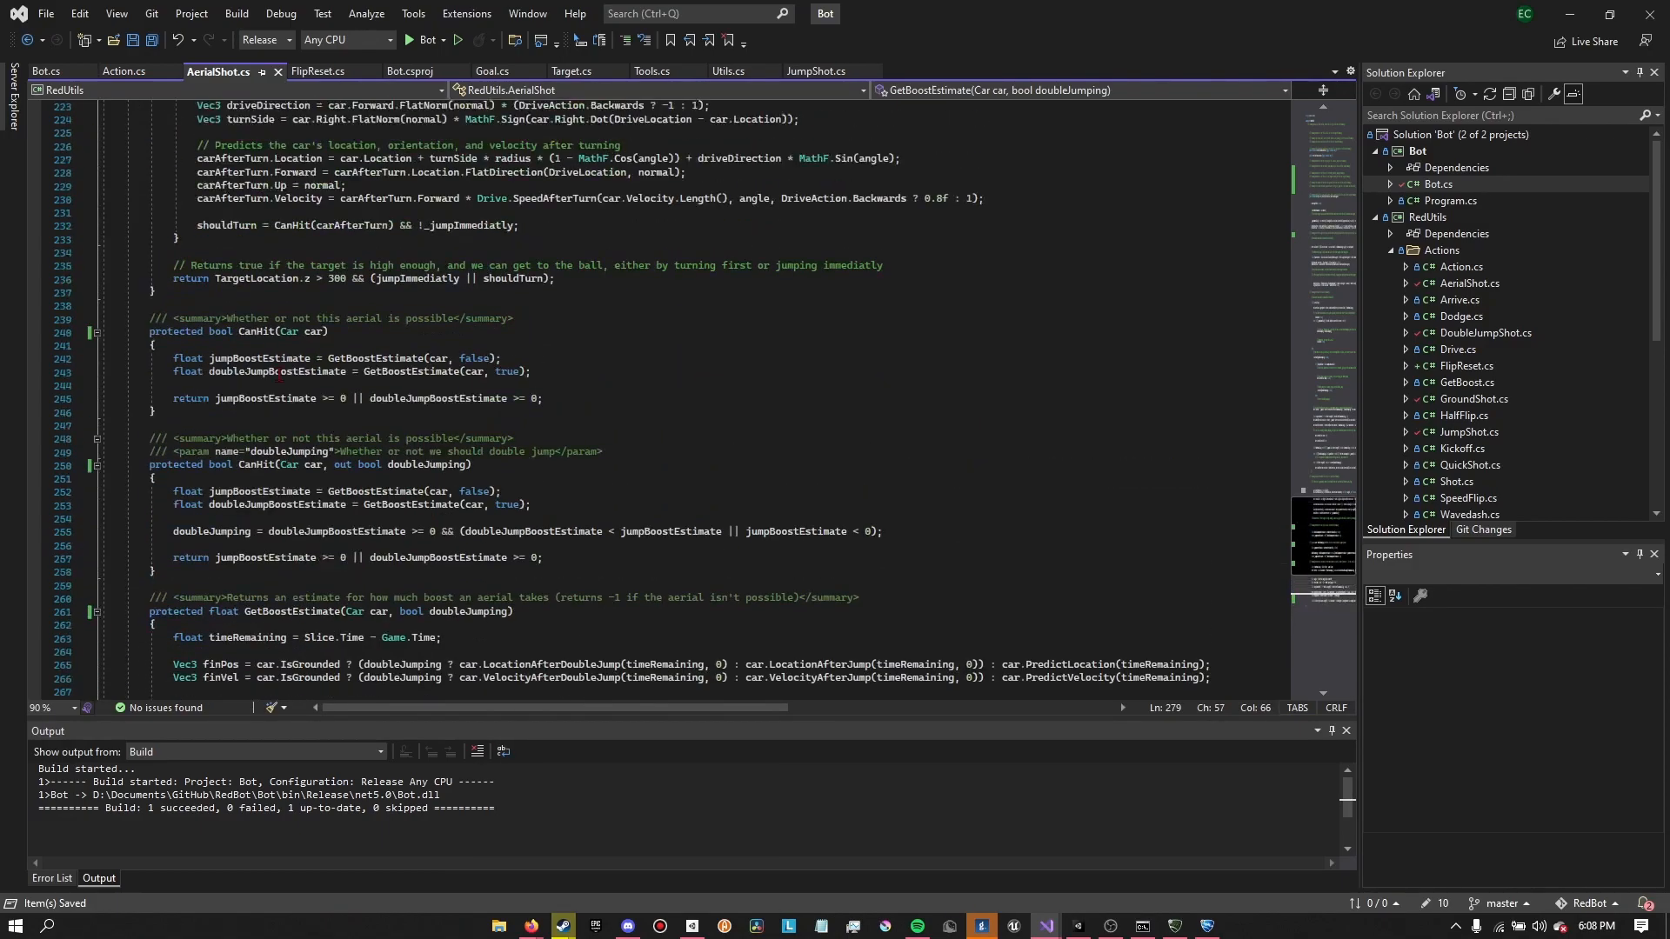
click(317, 71)
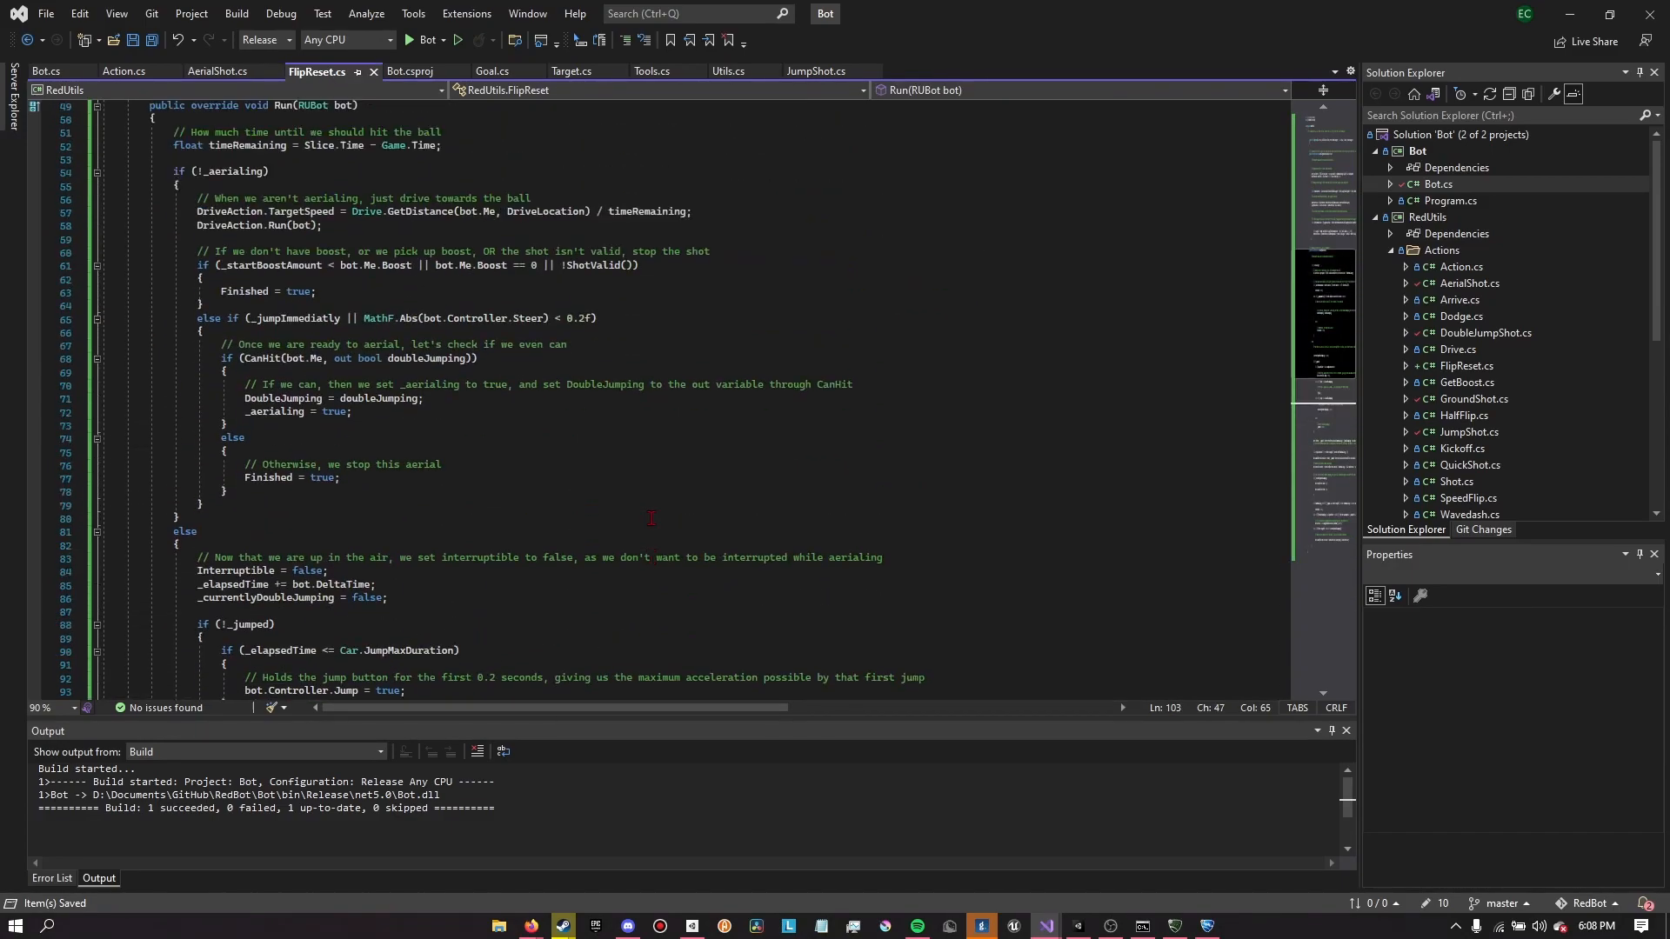
scroll(up, 3)
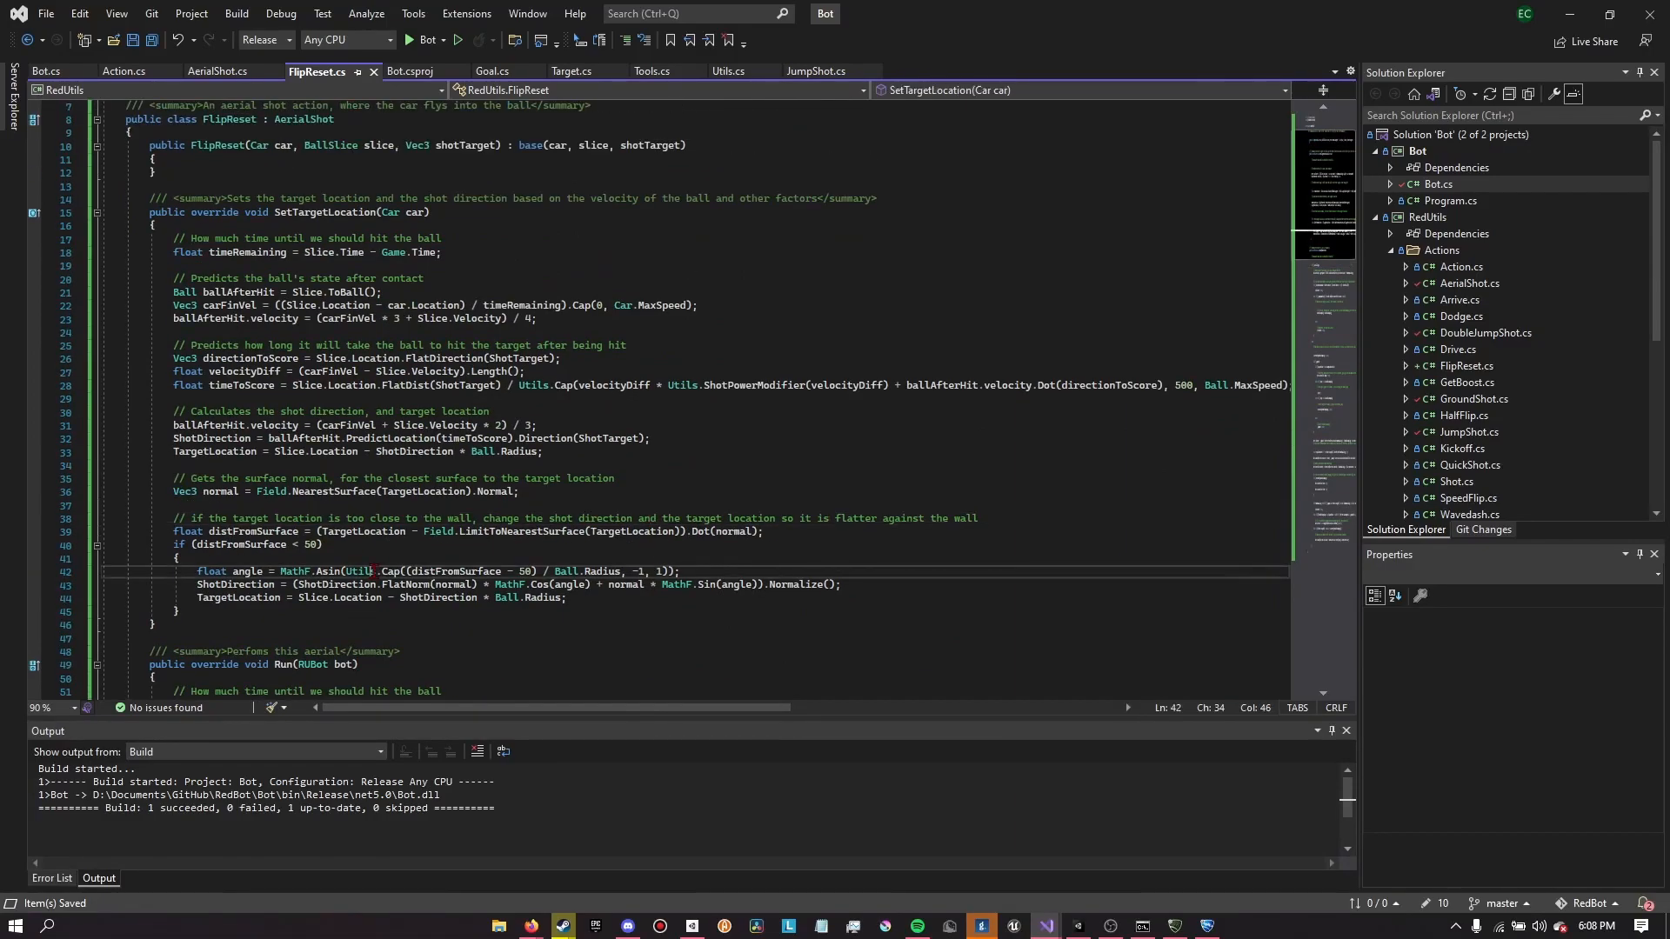
scroll(down, 3)
text(_isWeight =)
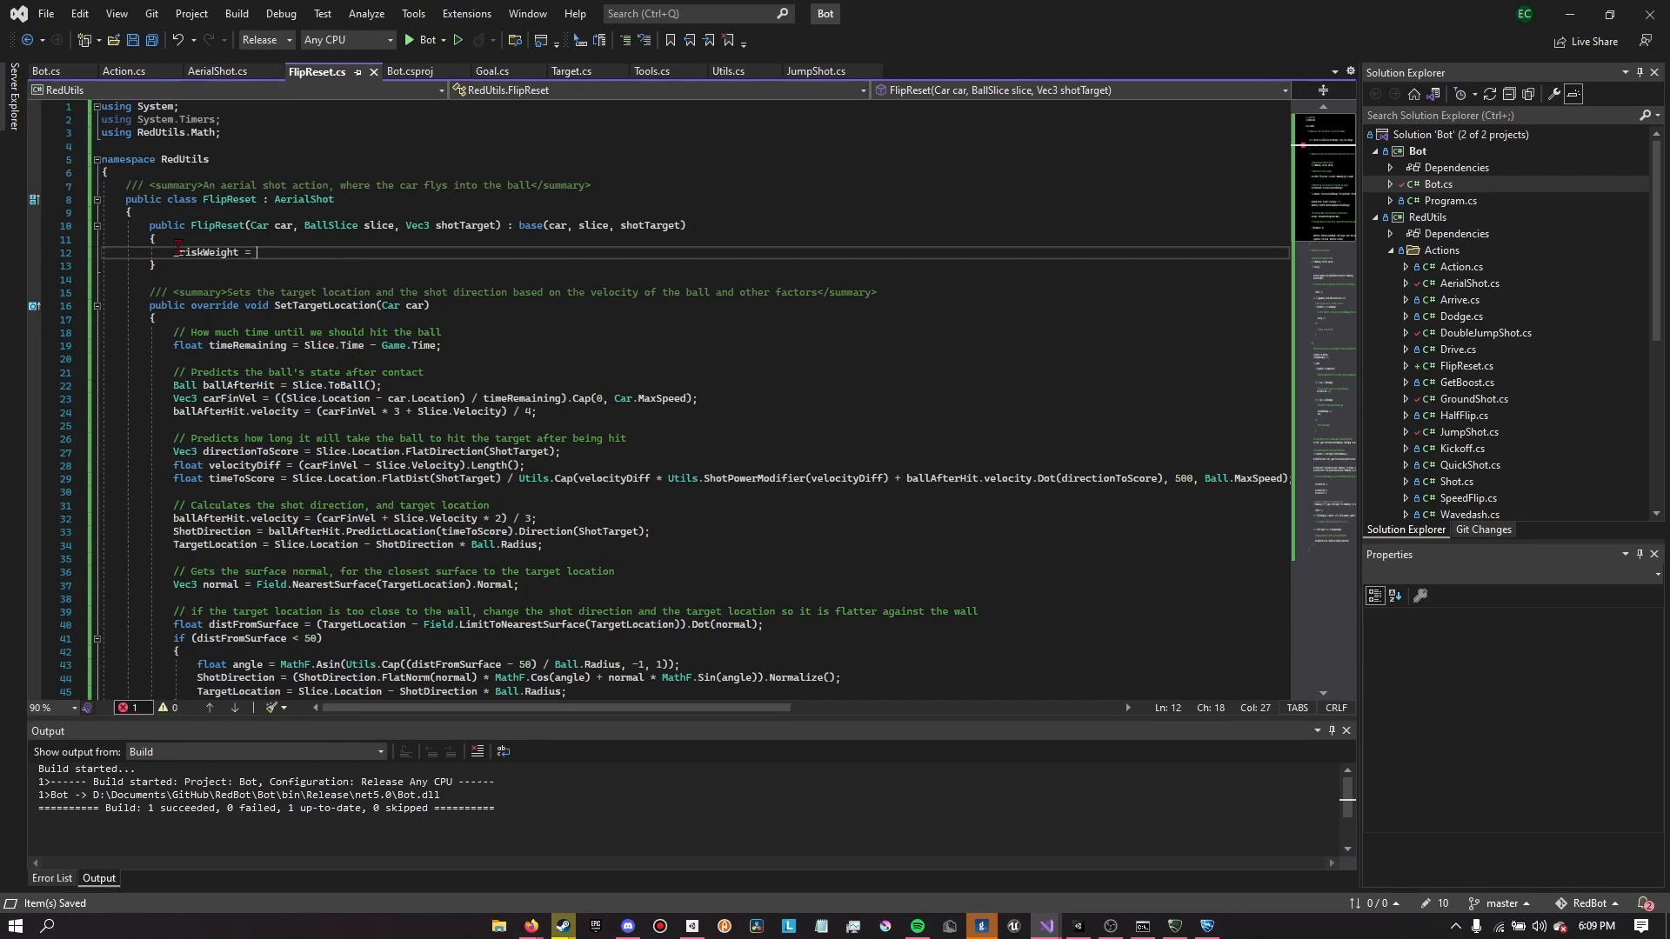
text(0.7)
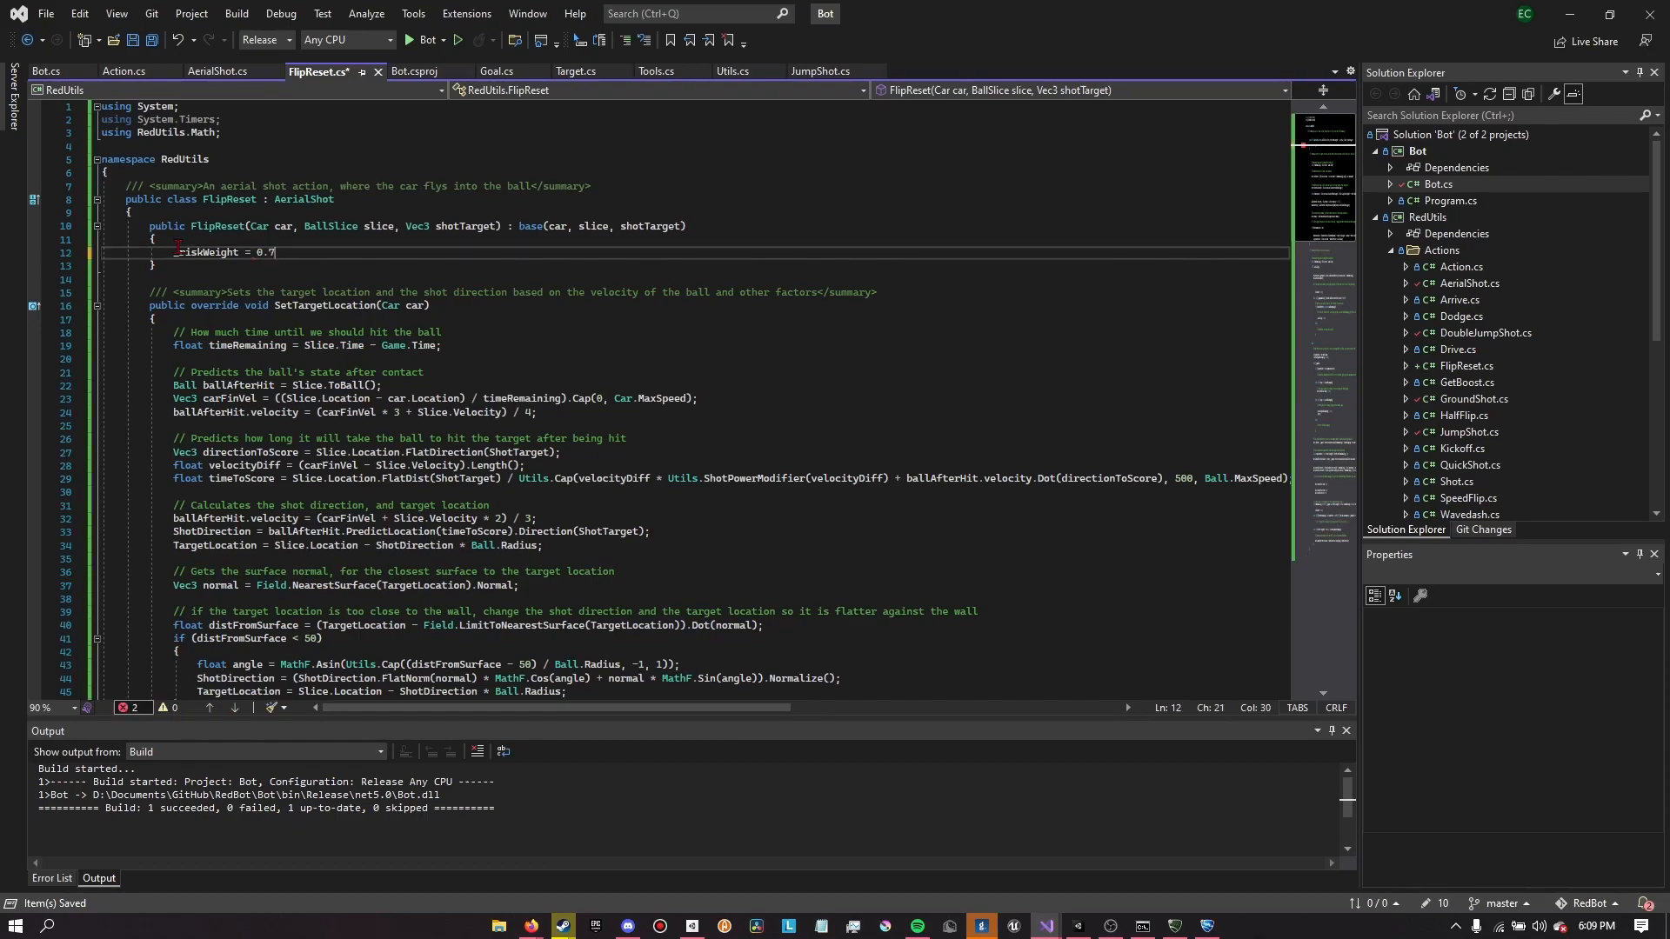
text(f;)
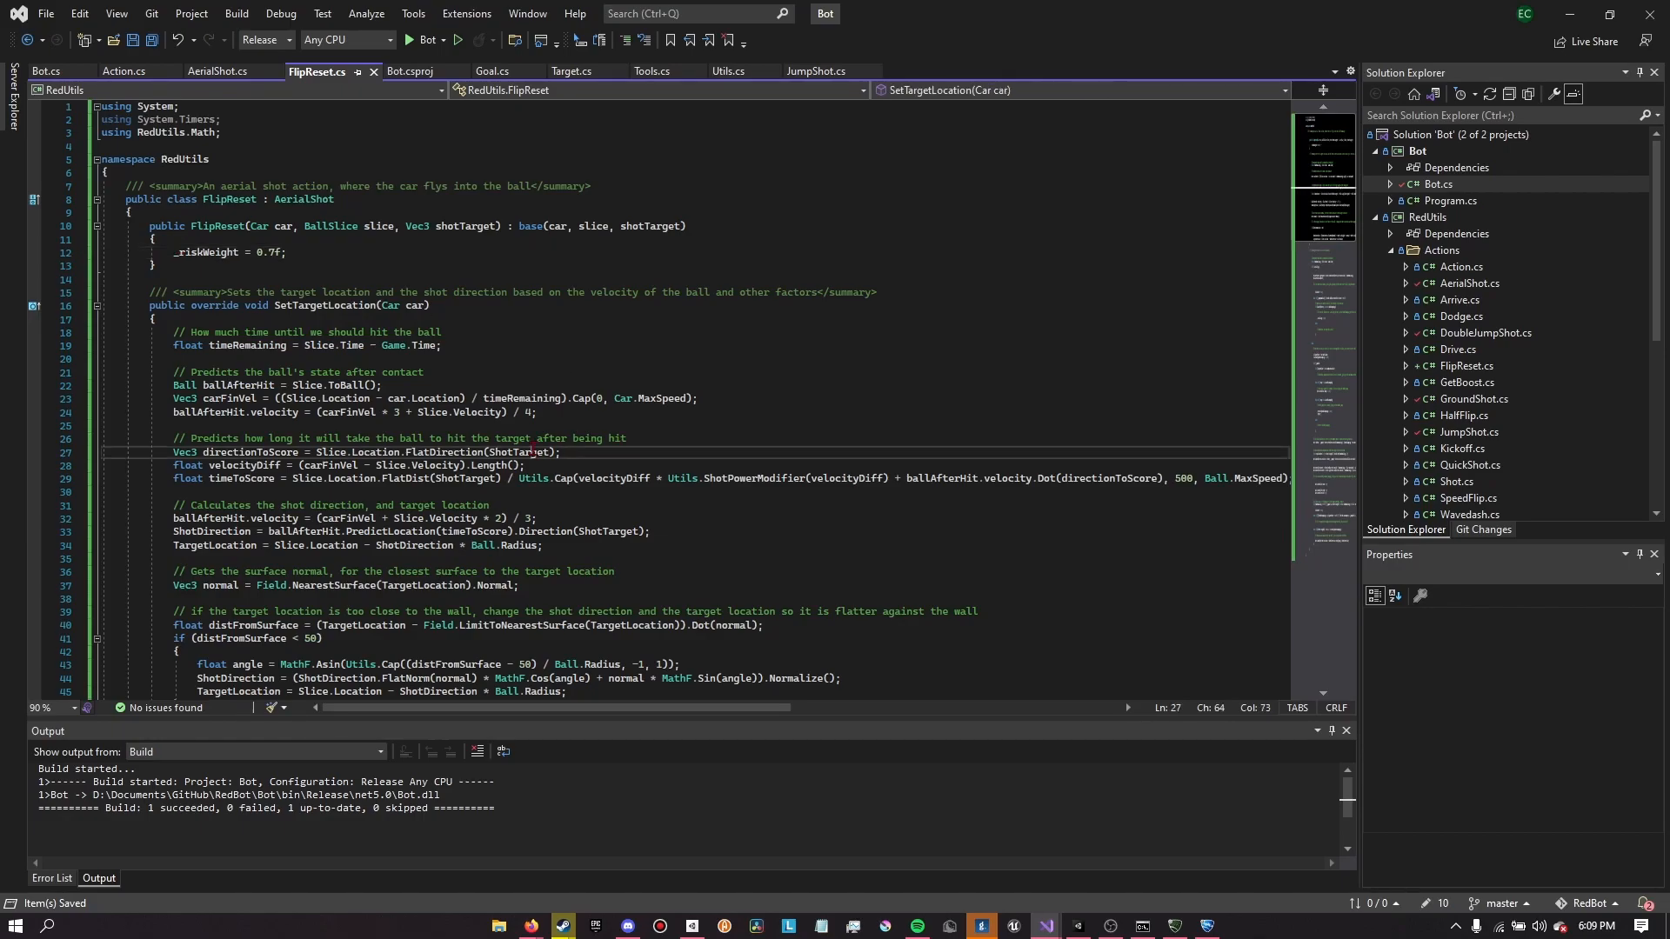
scroll(down, 3)
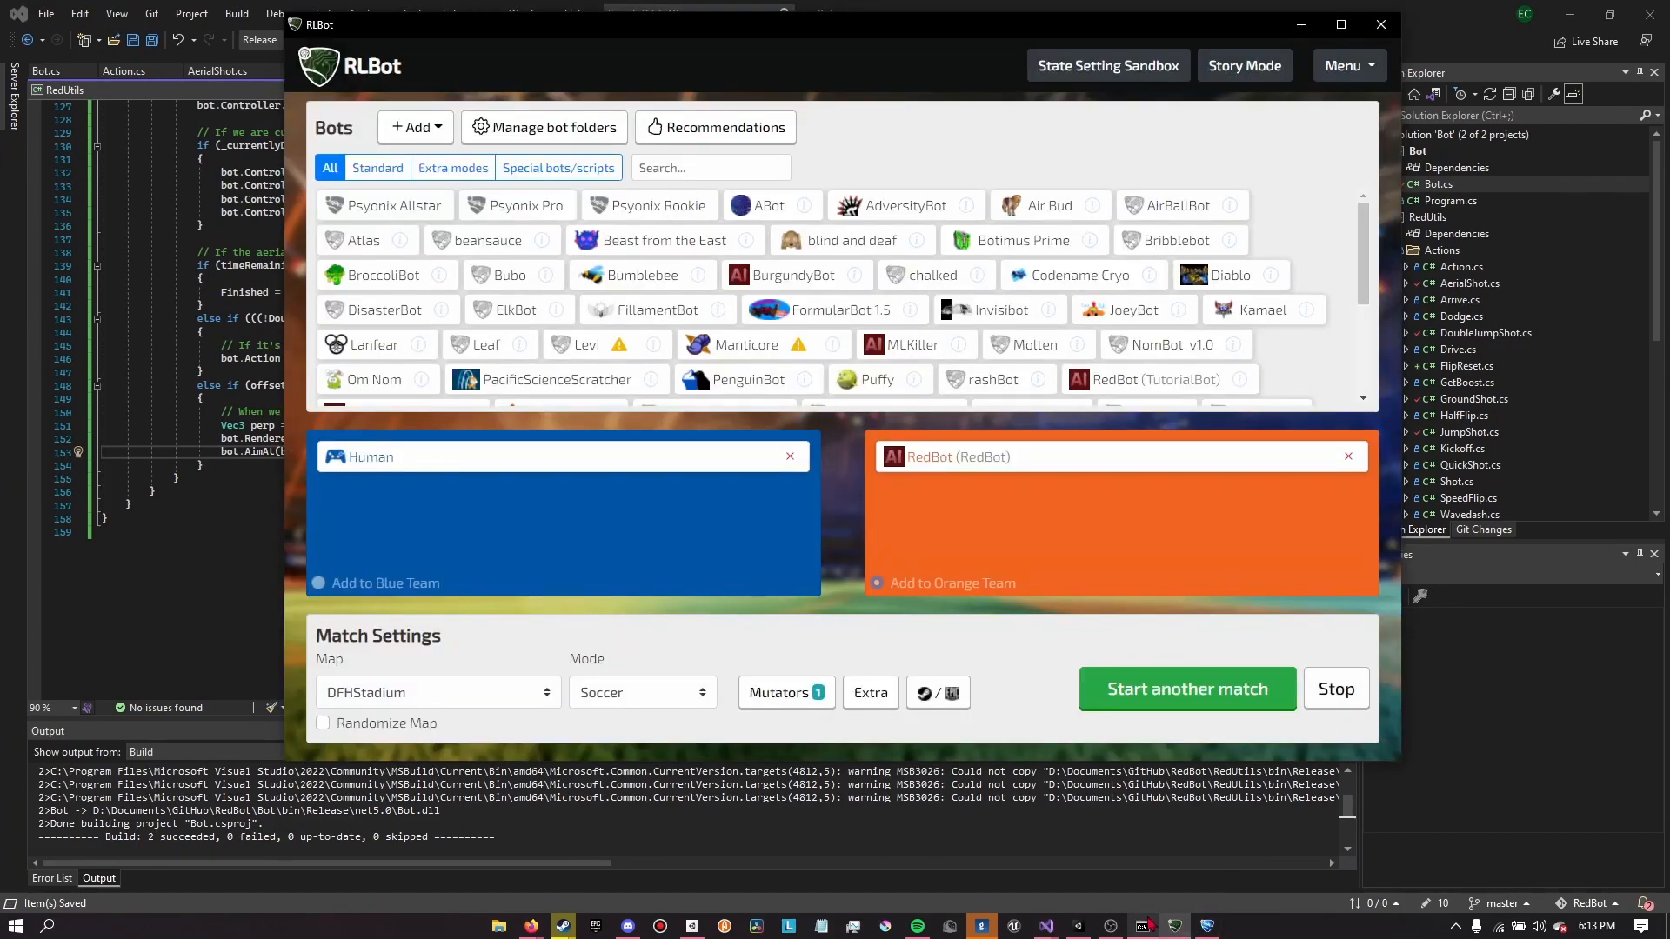
Close RLBot and return to FlipReset's new dodge-on-timeout code in Visual Studio
click(1185, 688)
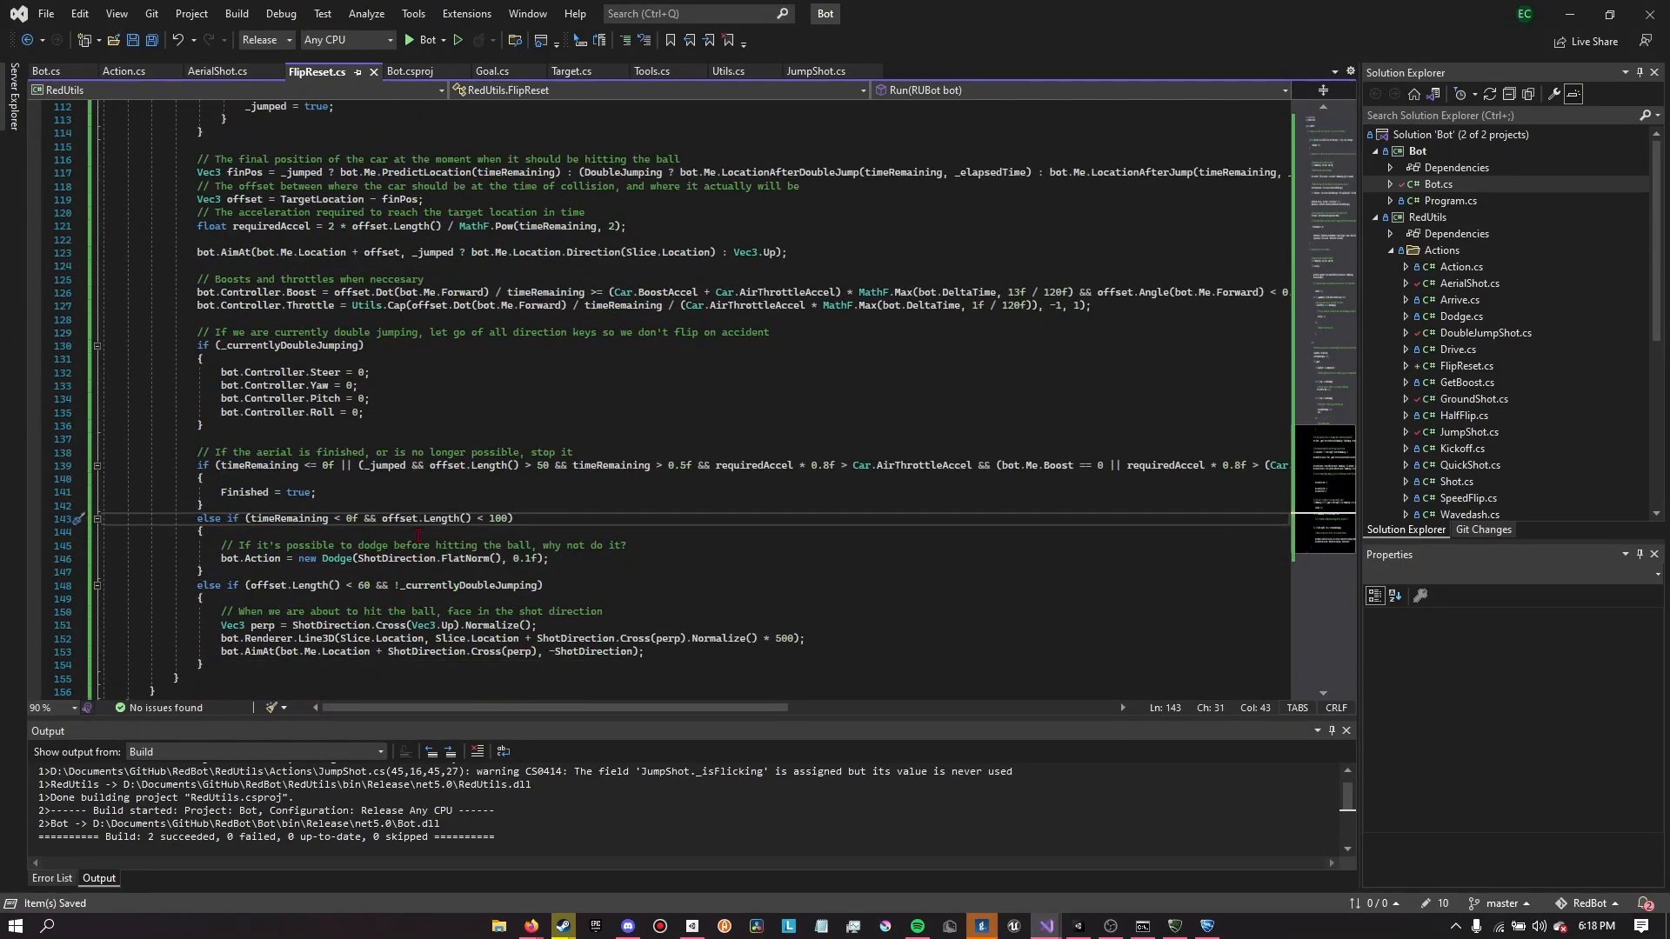
Start another RLBot match with the rebuilt RedBot, watch it, then switch back
click(978, 924)
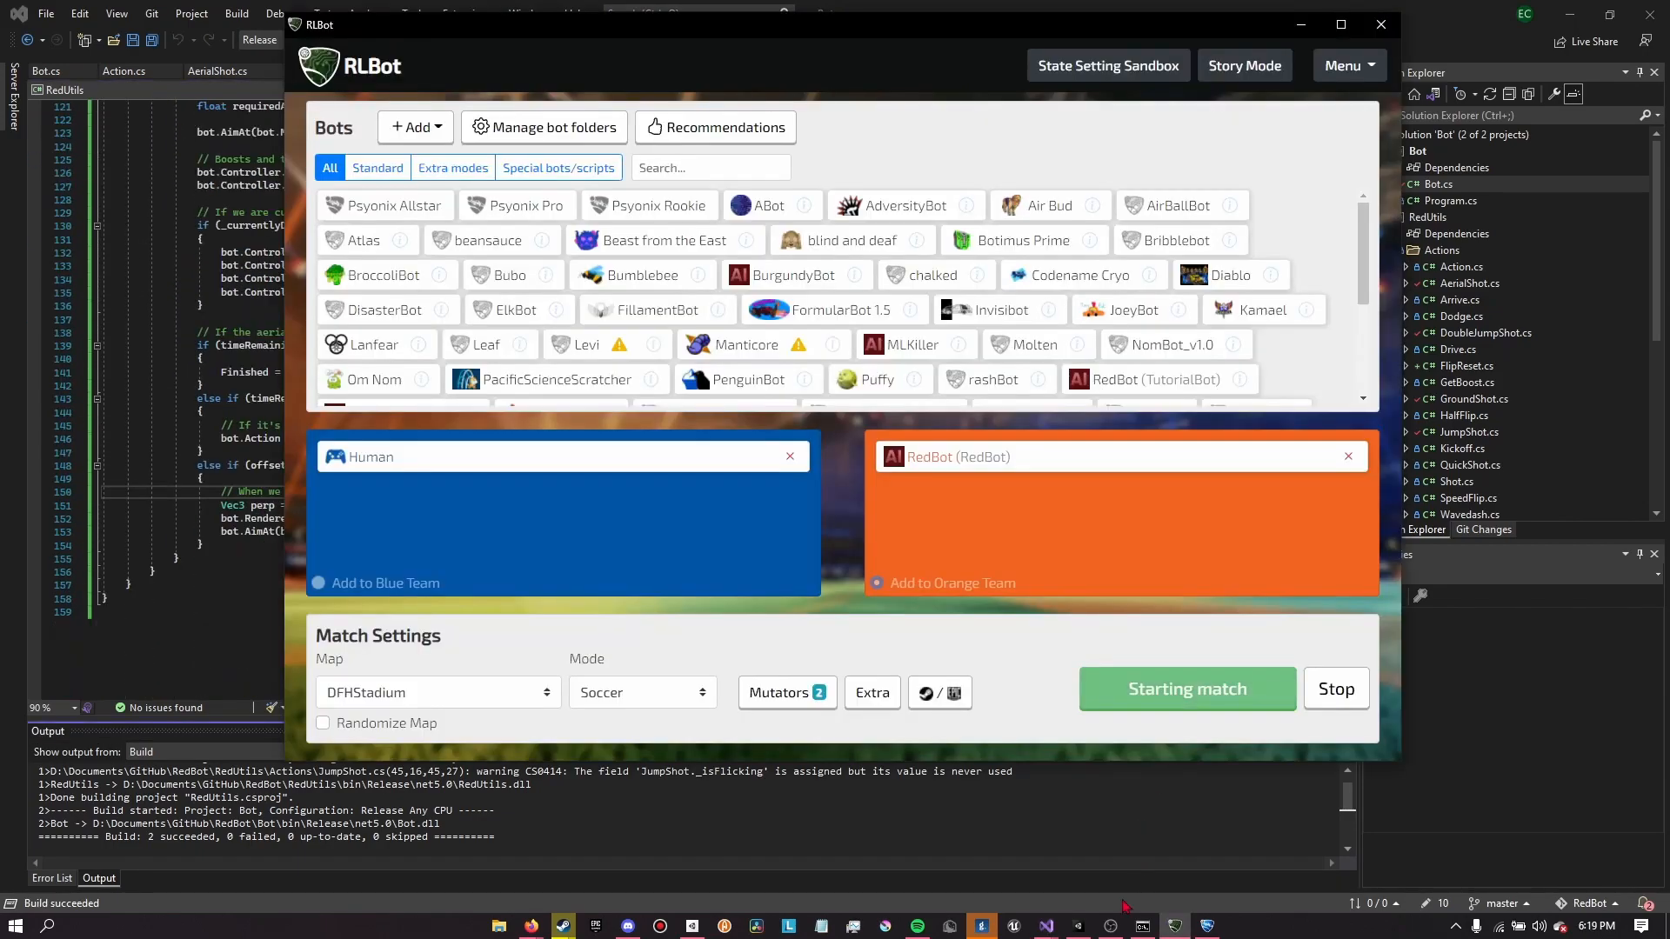
click(1186, 688)
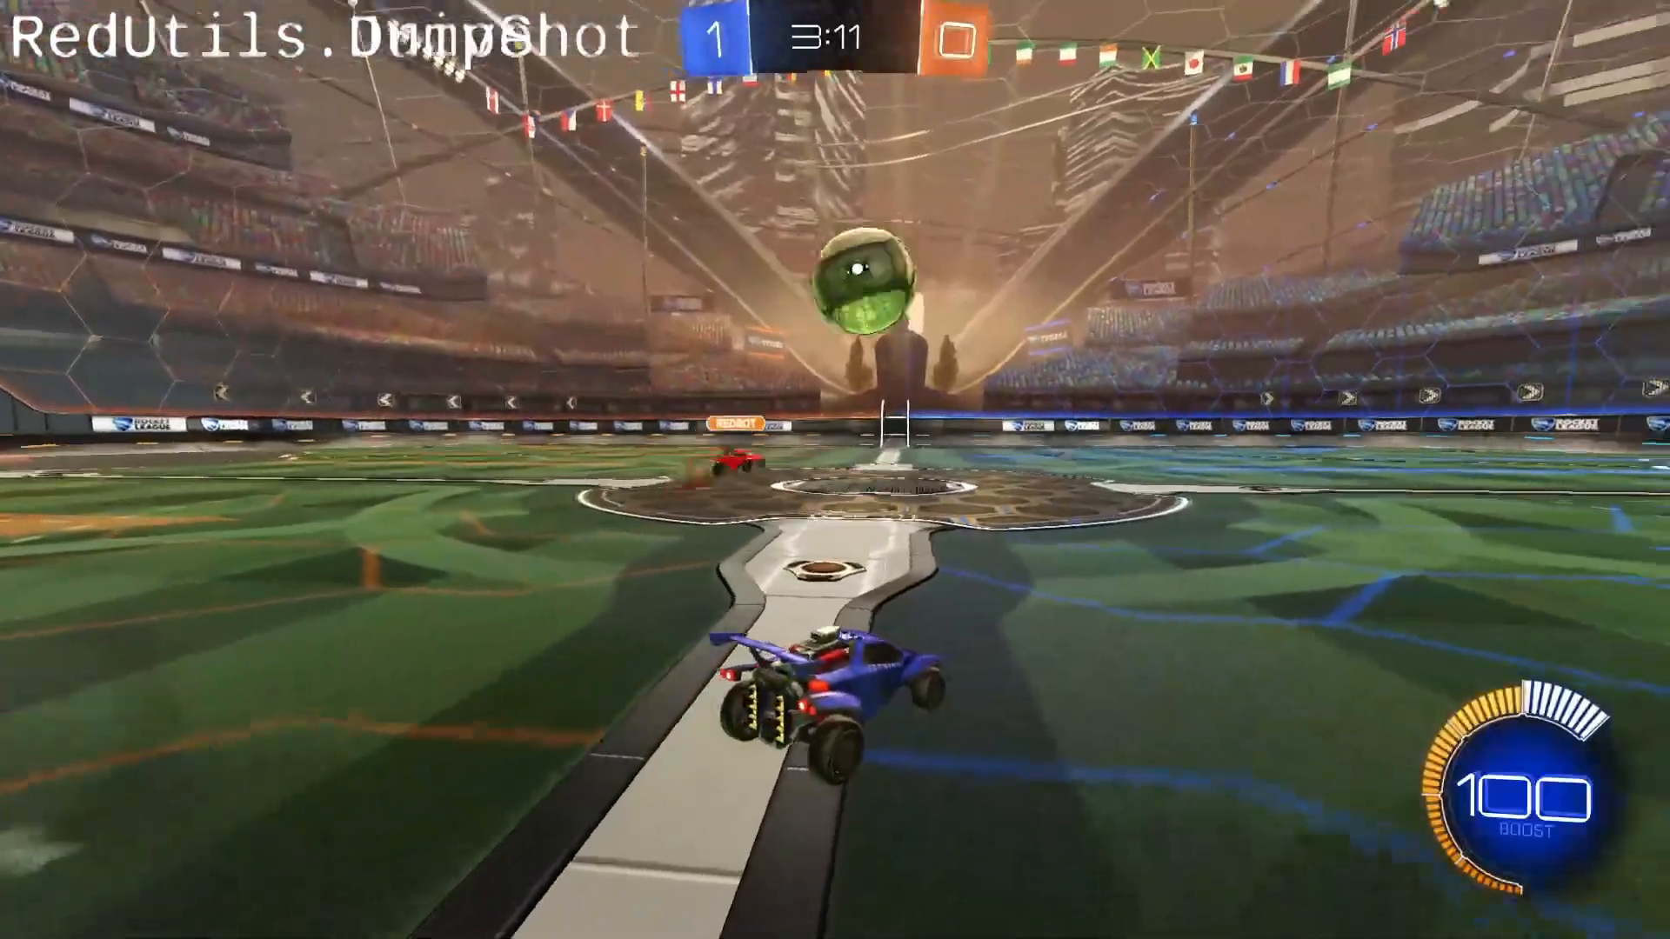
key(alt+tab)
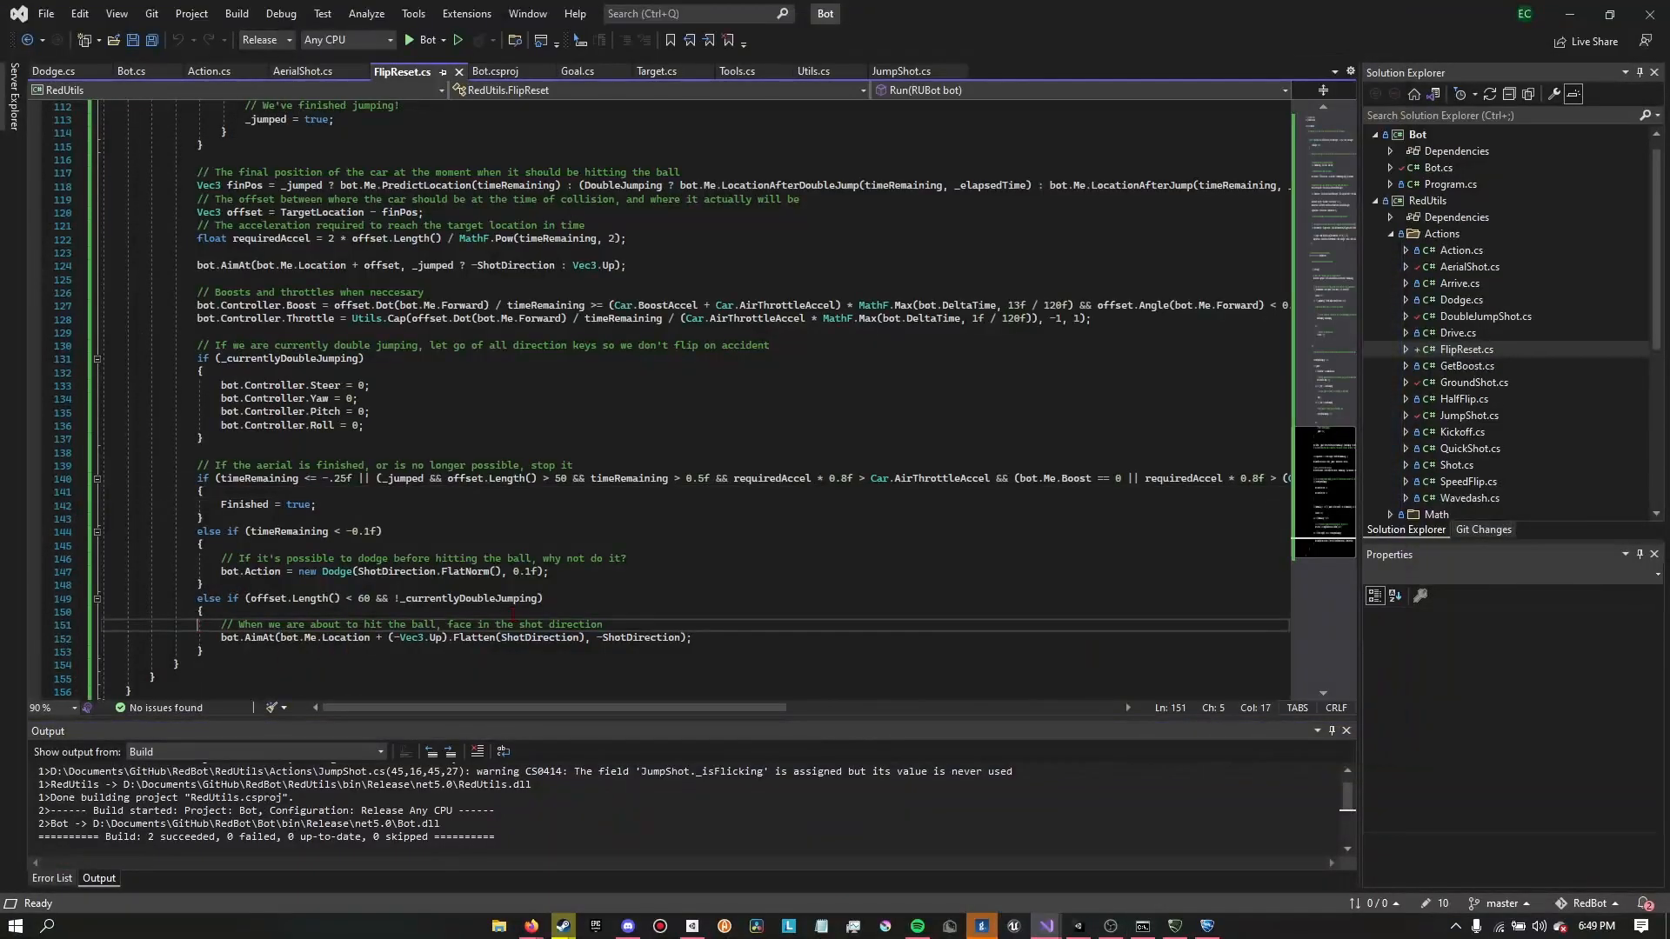
click(304, 71)
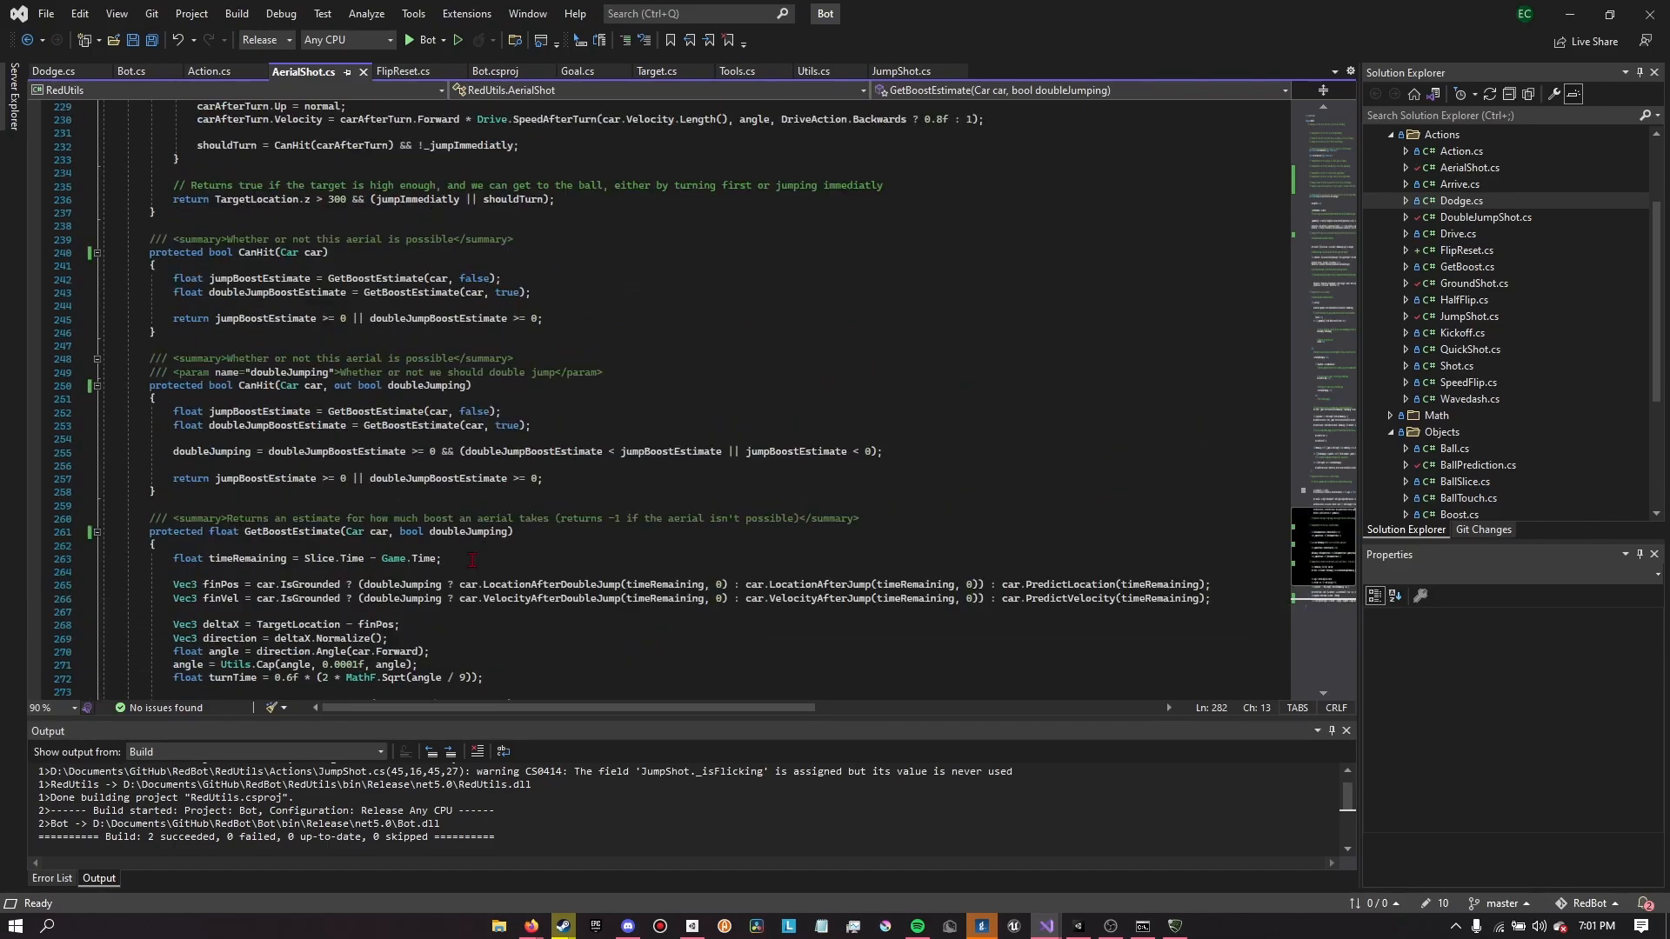
scroll(down, 3)
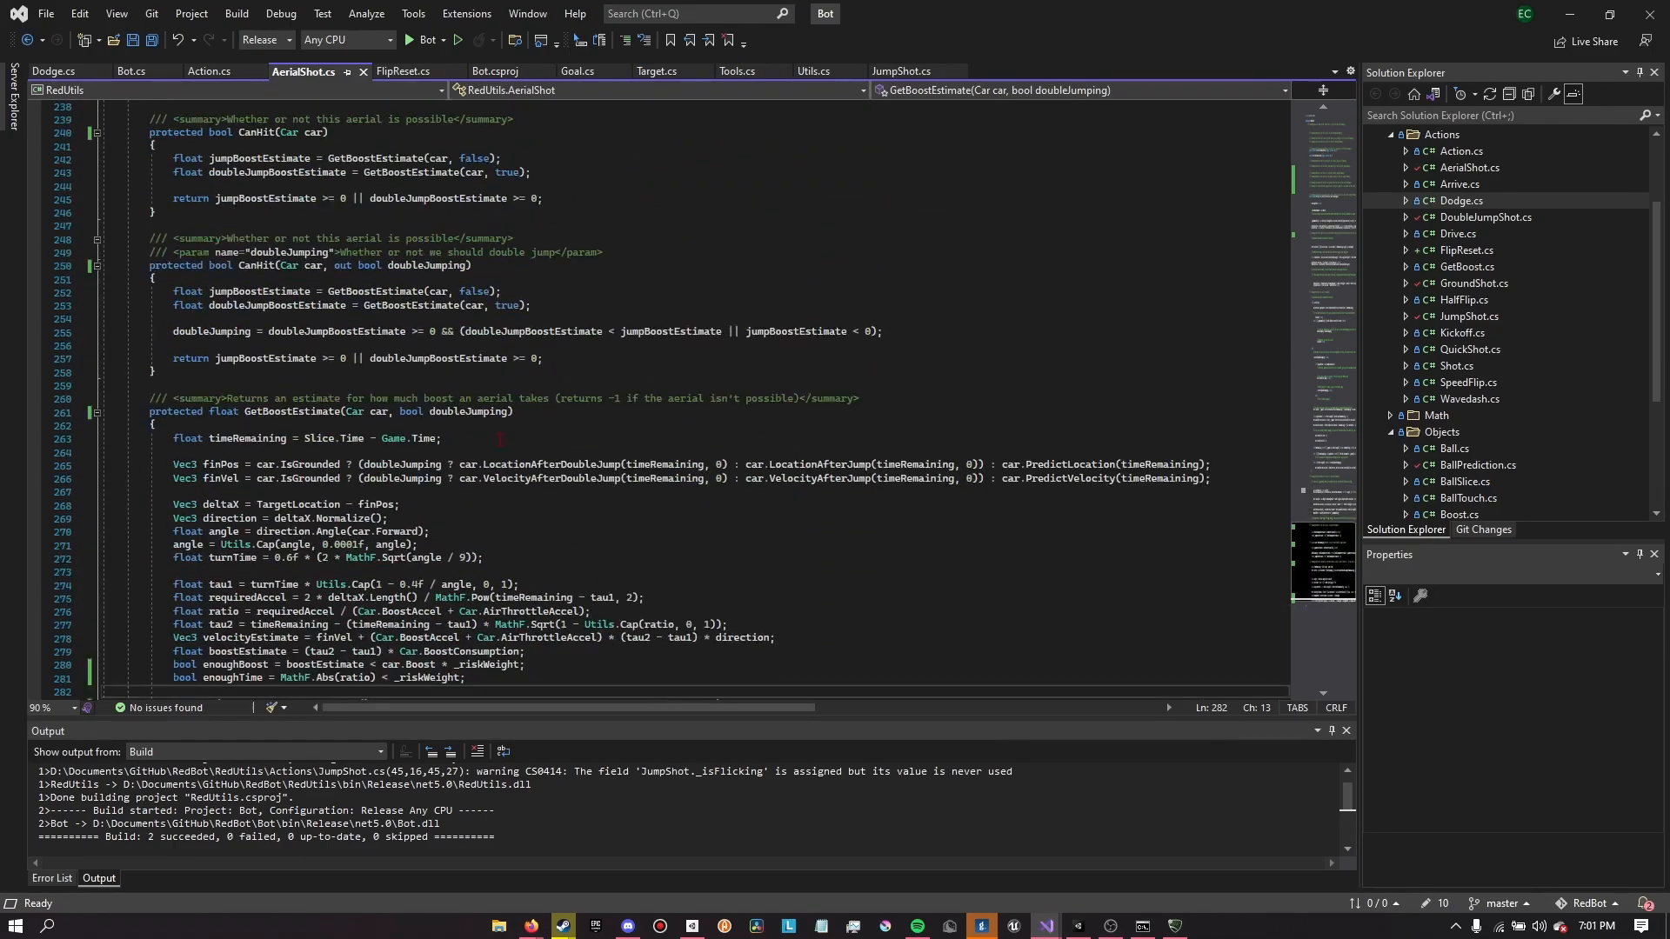
double_click(284, 413)
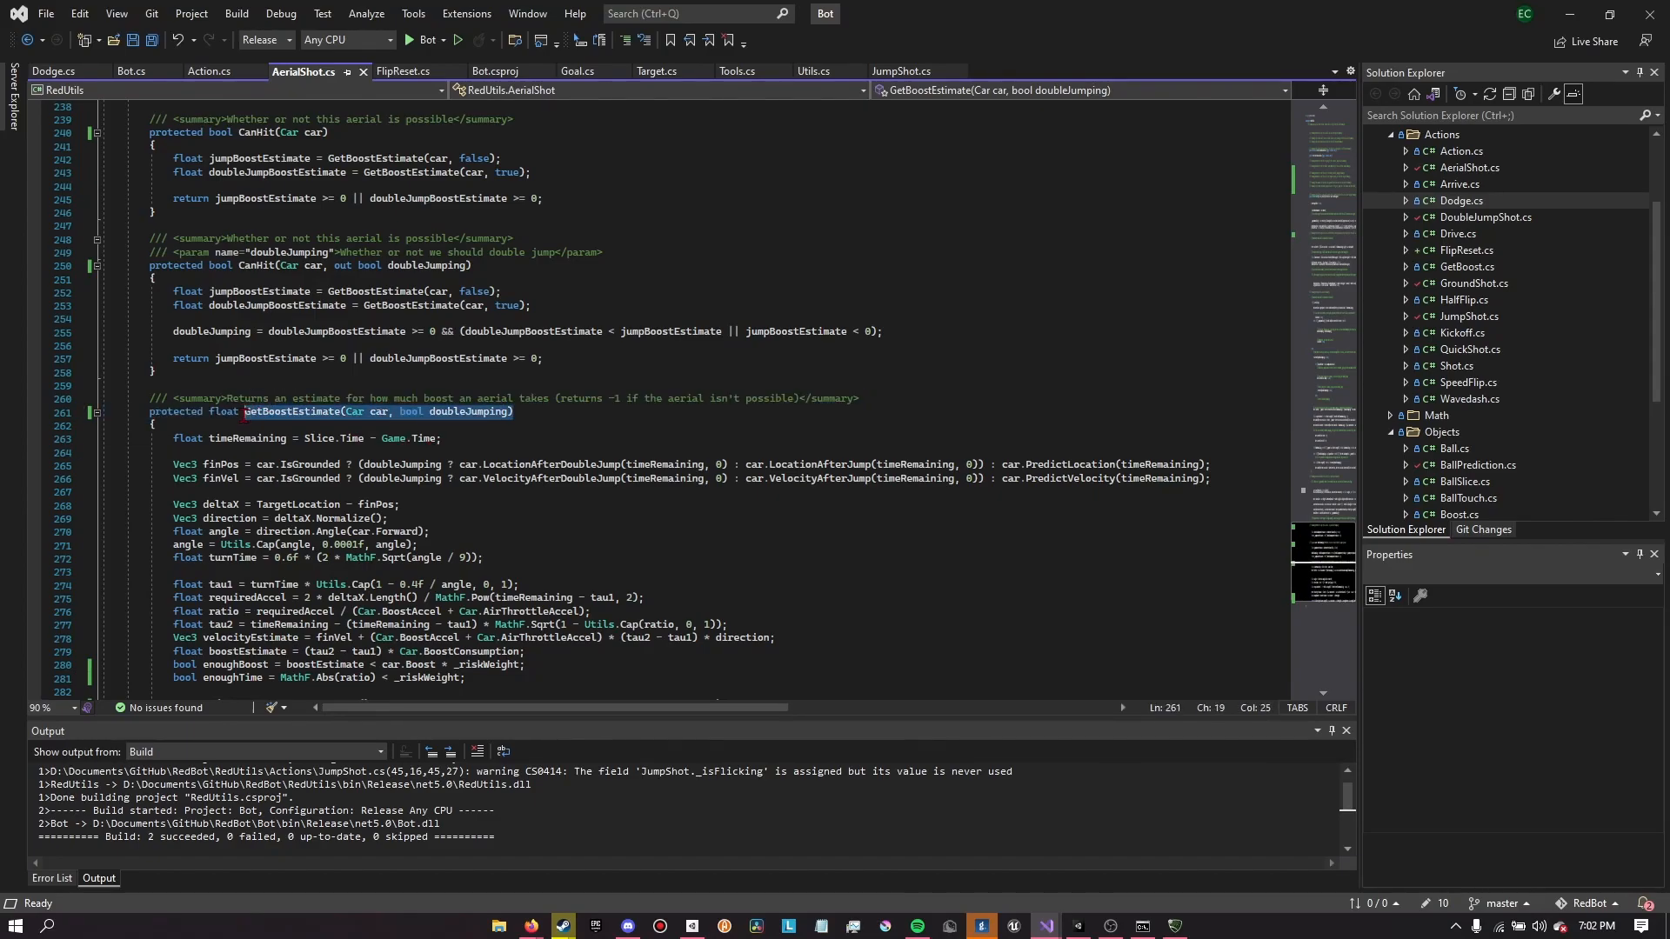
scroll(down, 3)
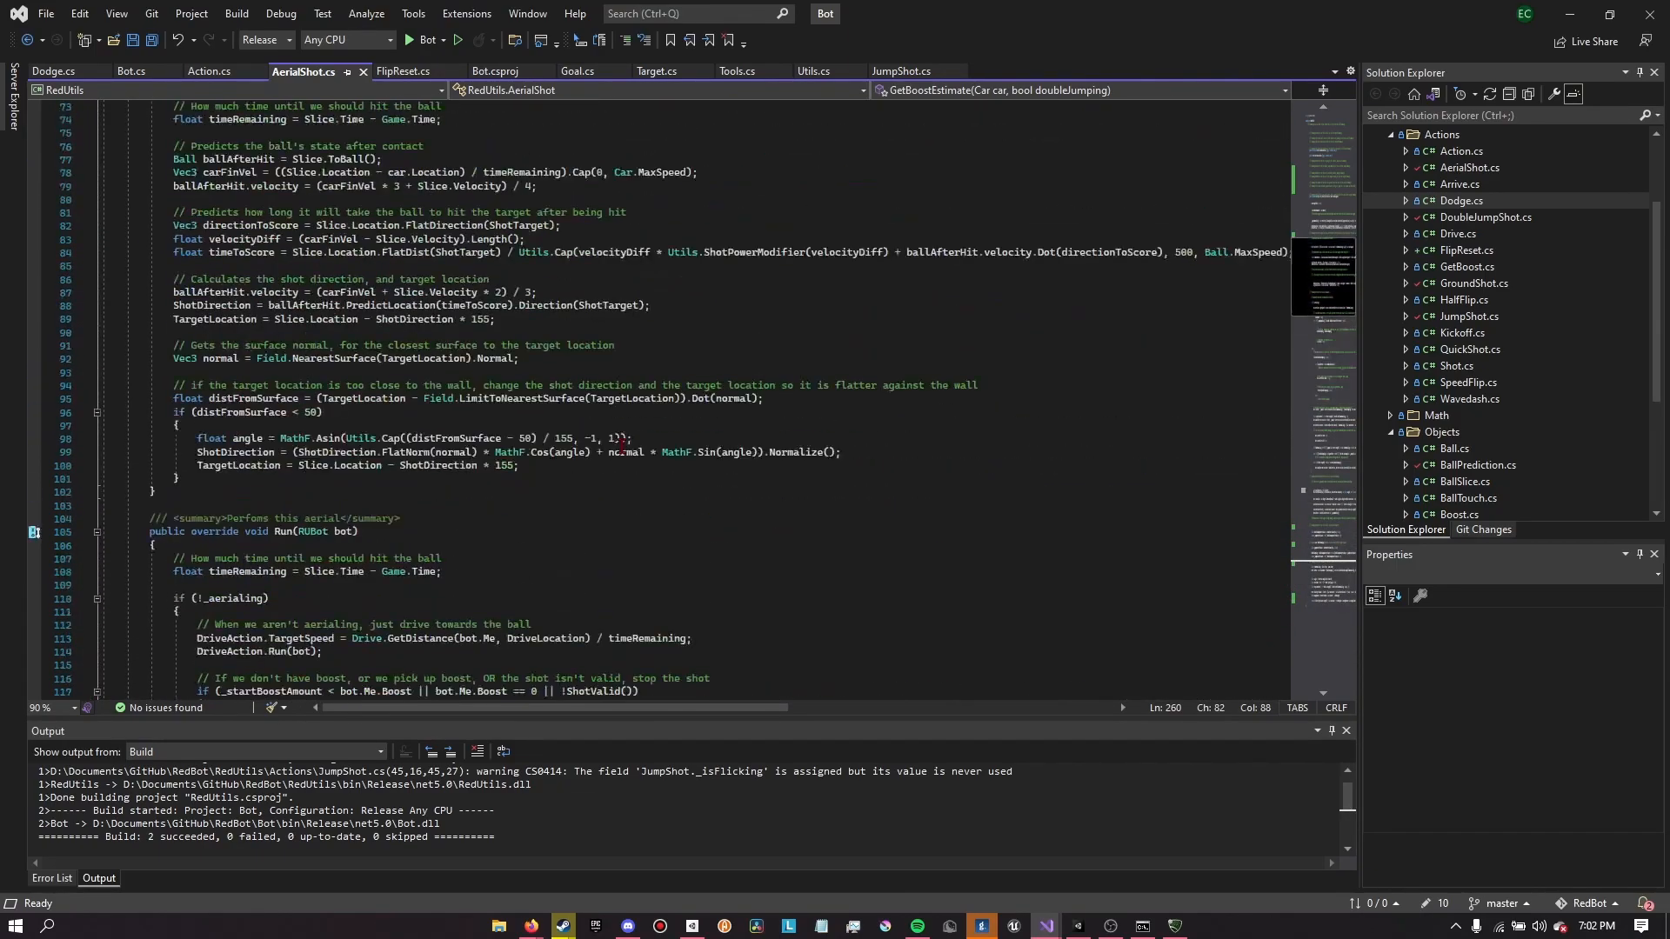
right_click(1463, 167)
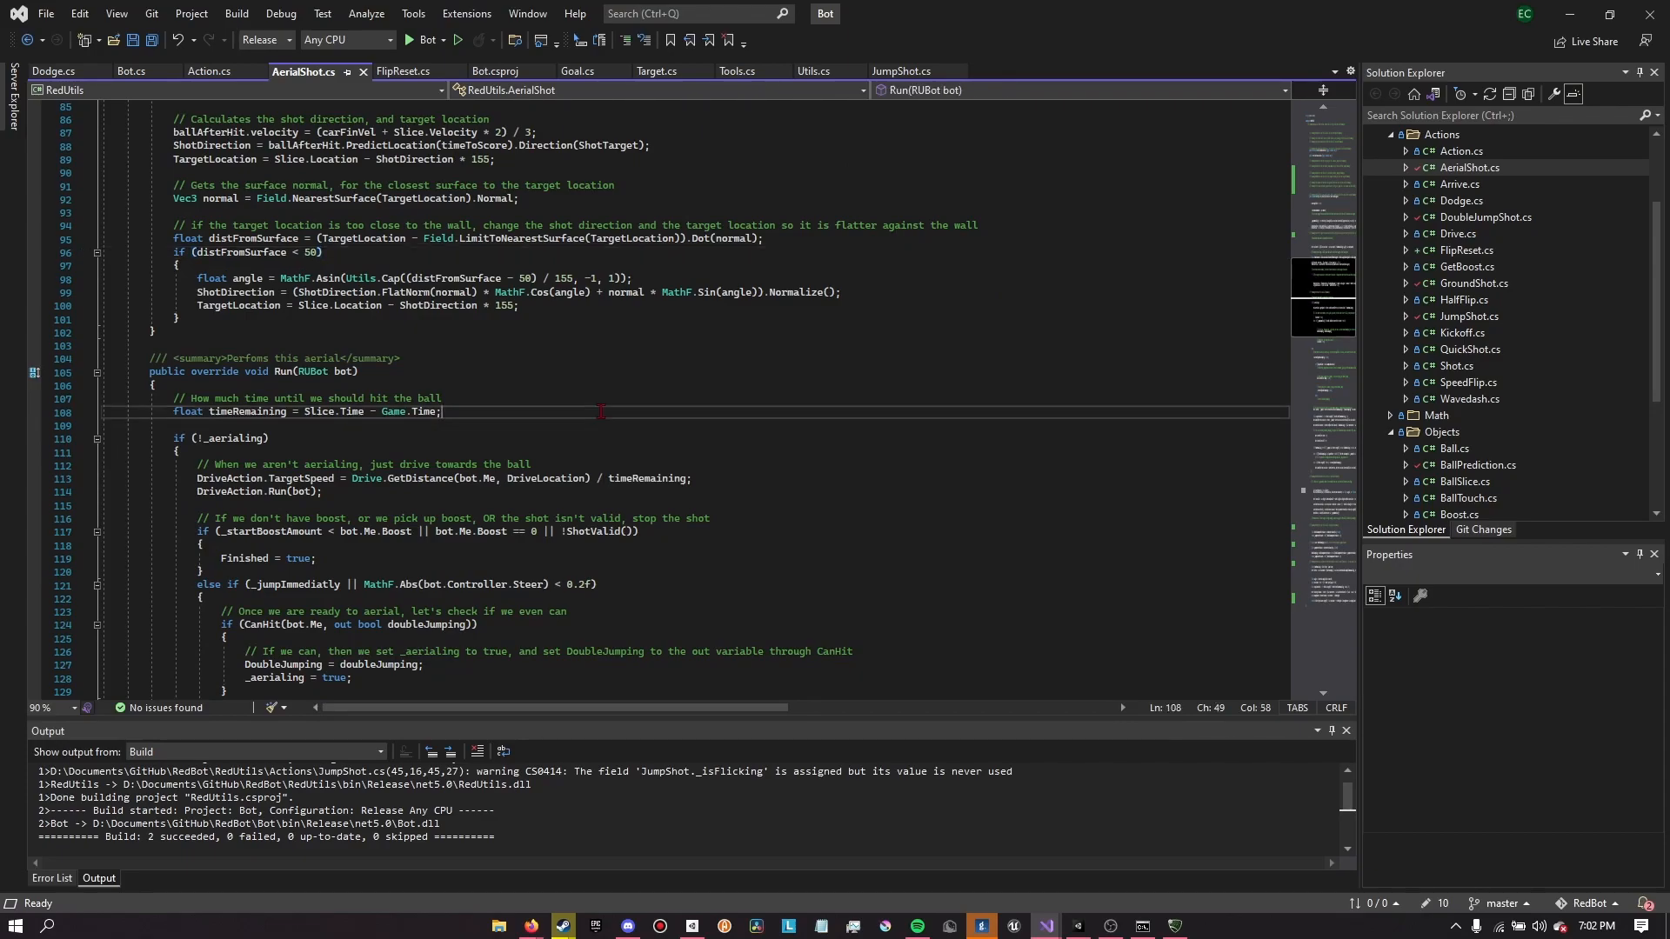
click(402, 71)
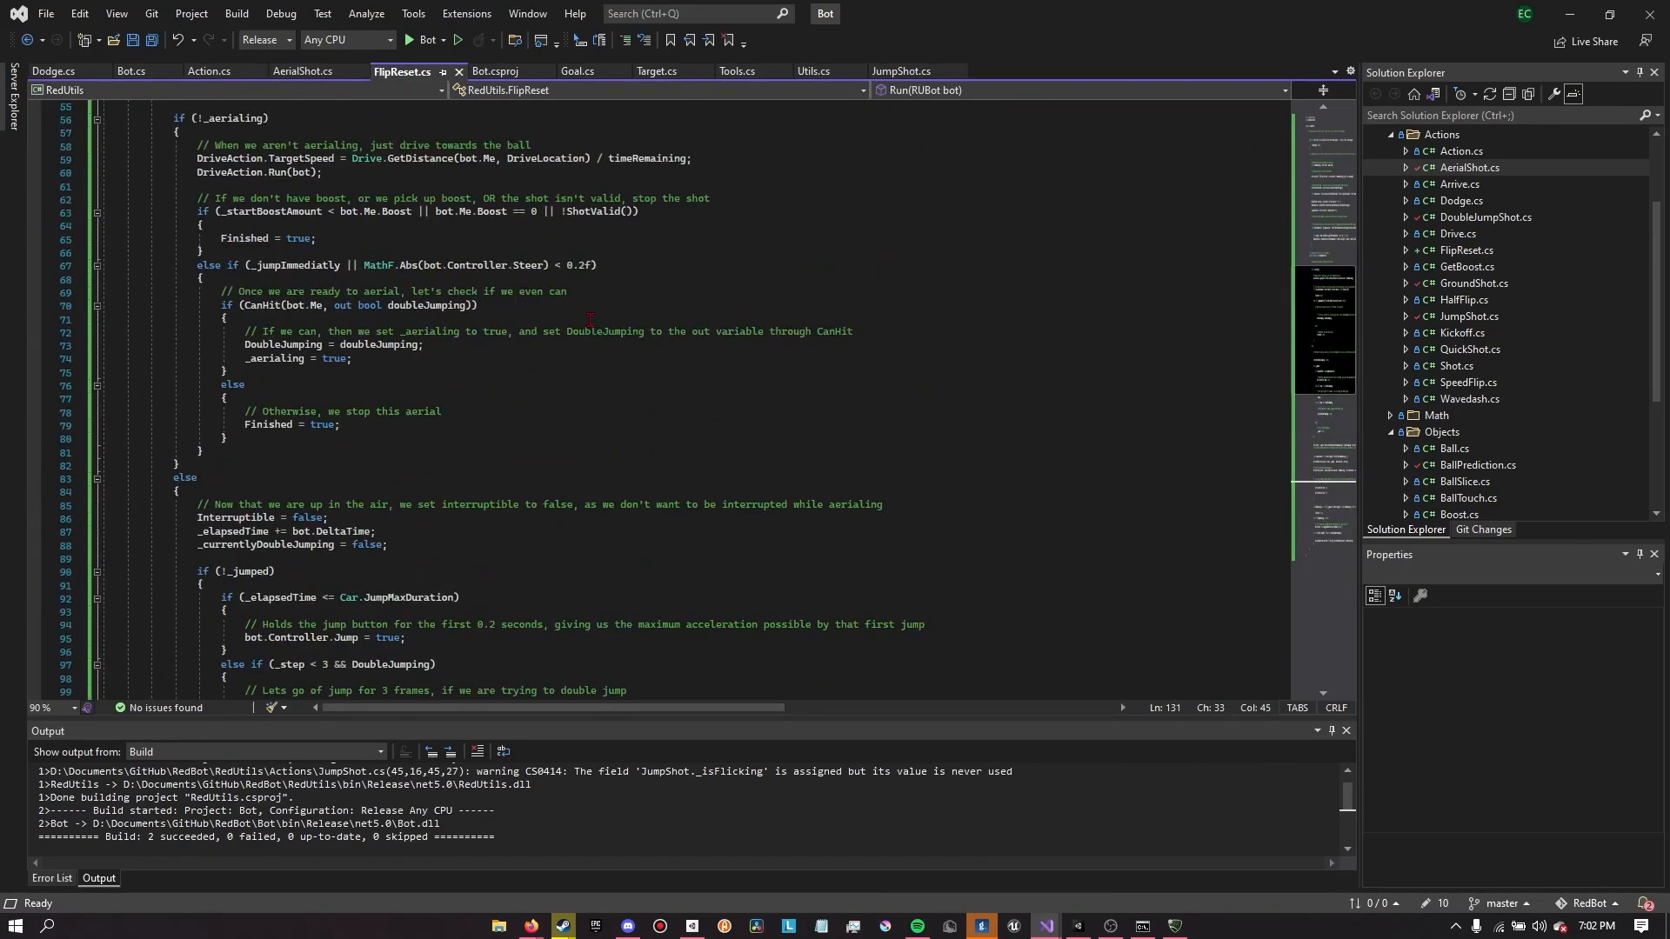
Select the risk weight value in FlipReset's constructor, now 0.6
scroll(up, 3)
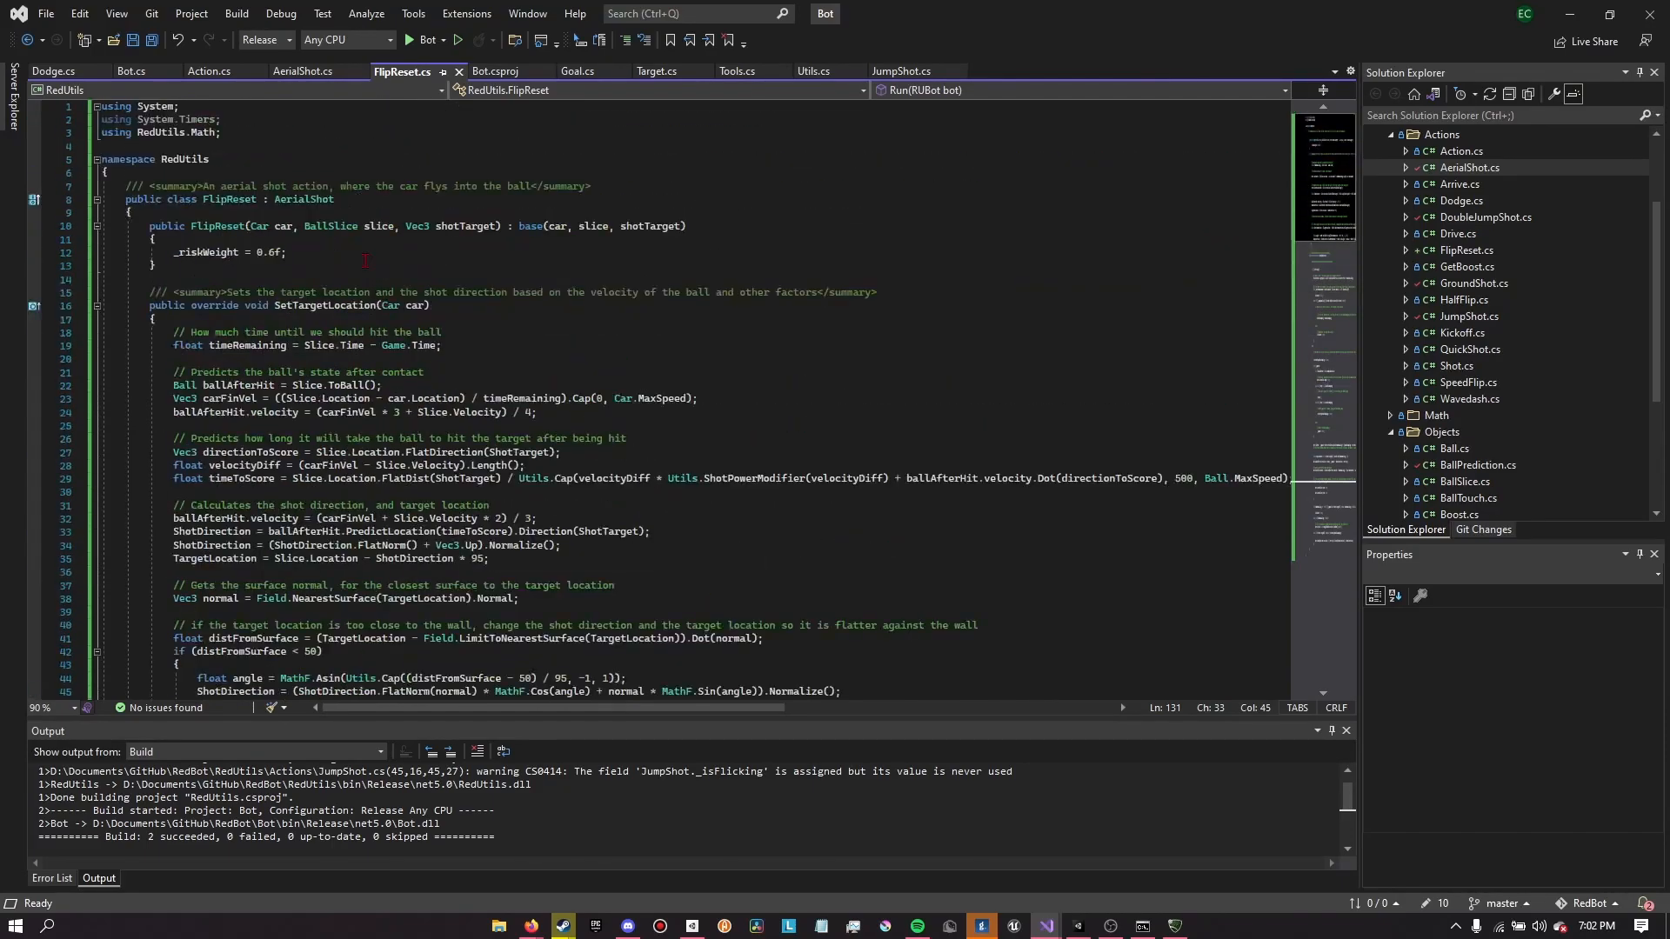
double_click(208, 252)
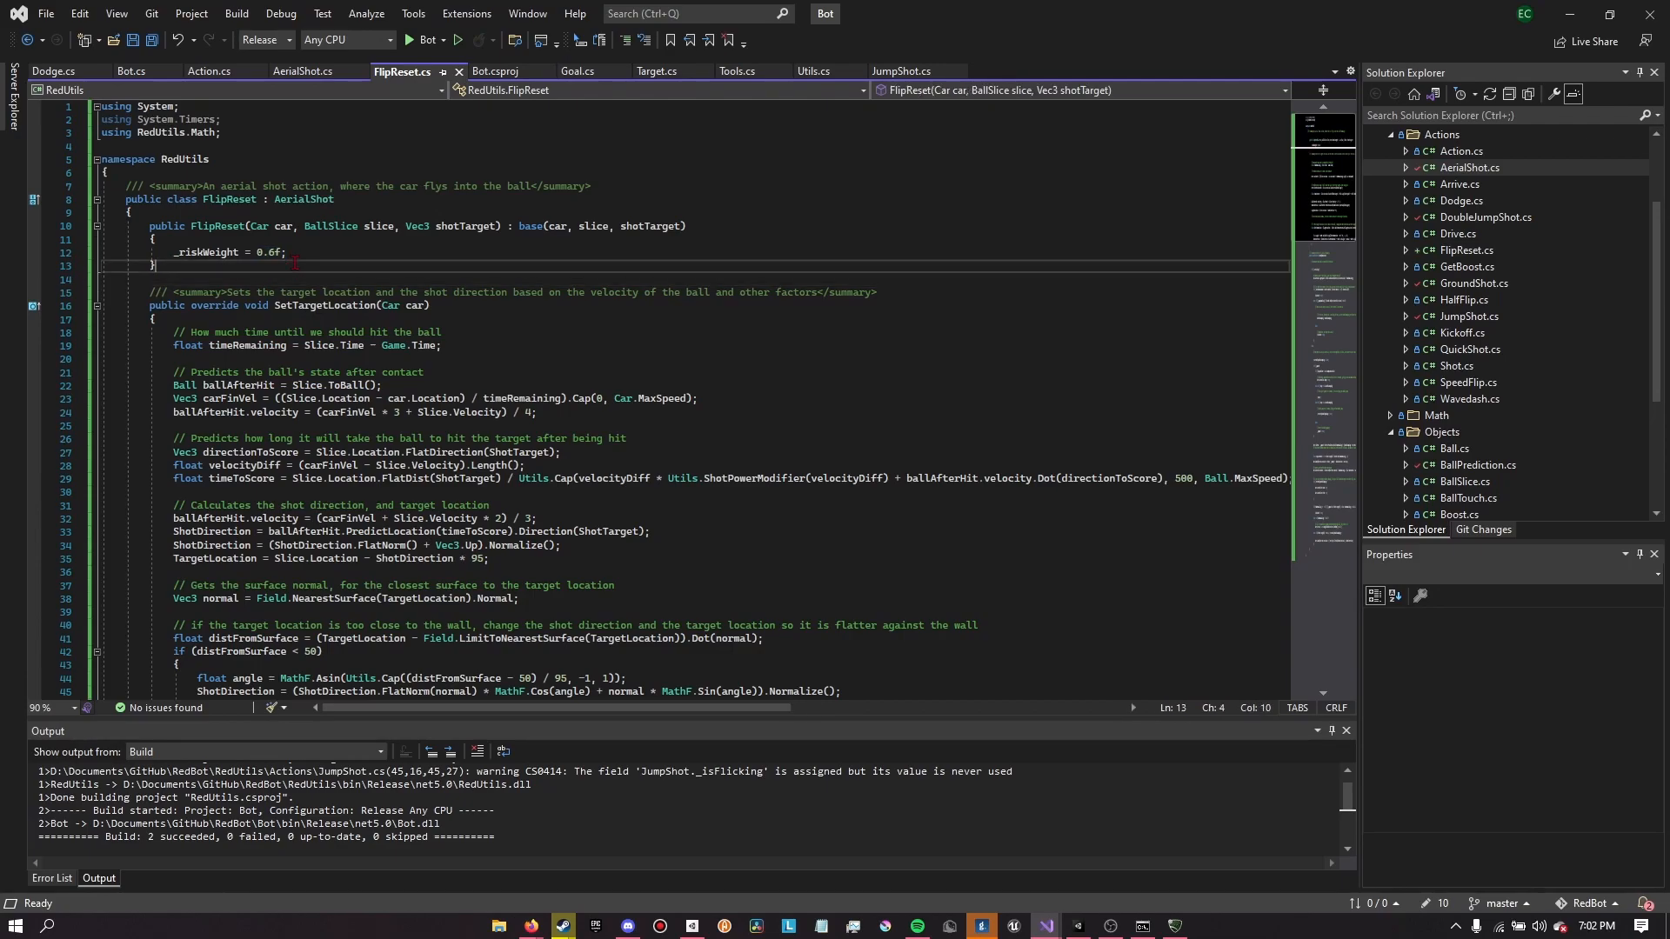
double_click(266, 253)
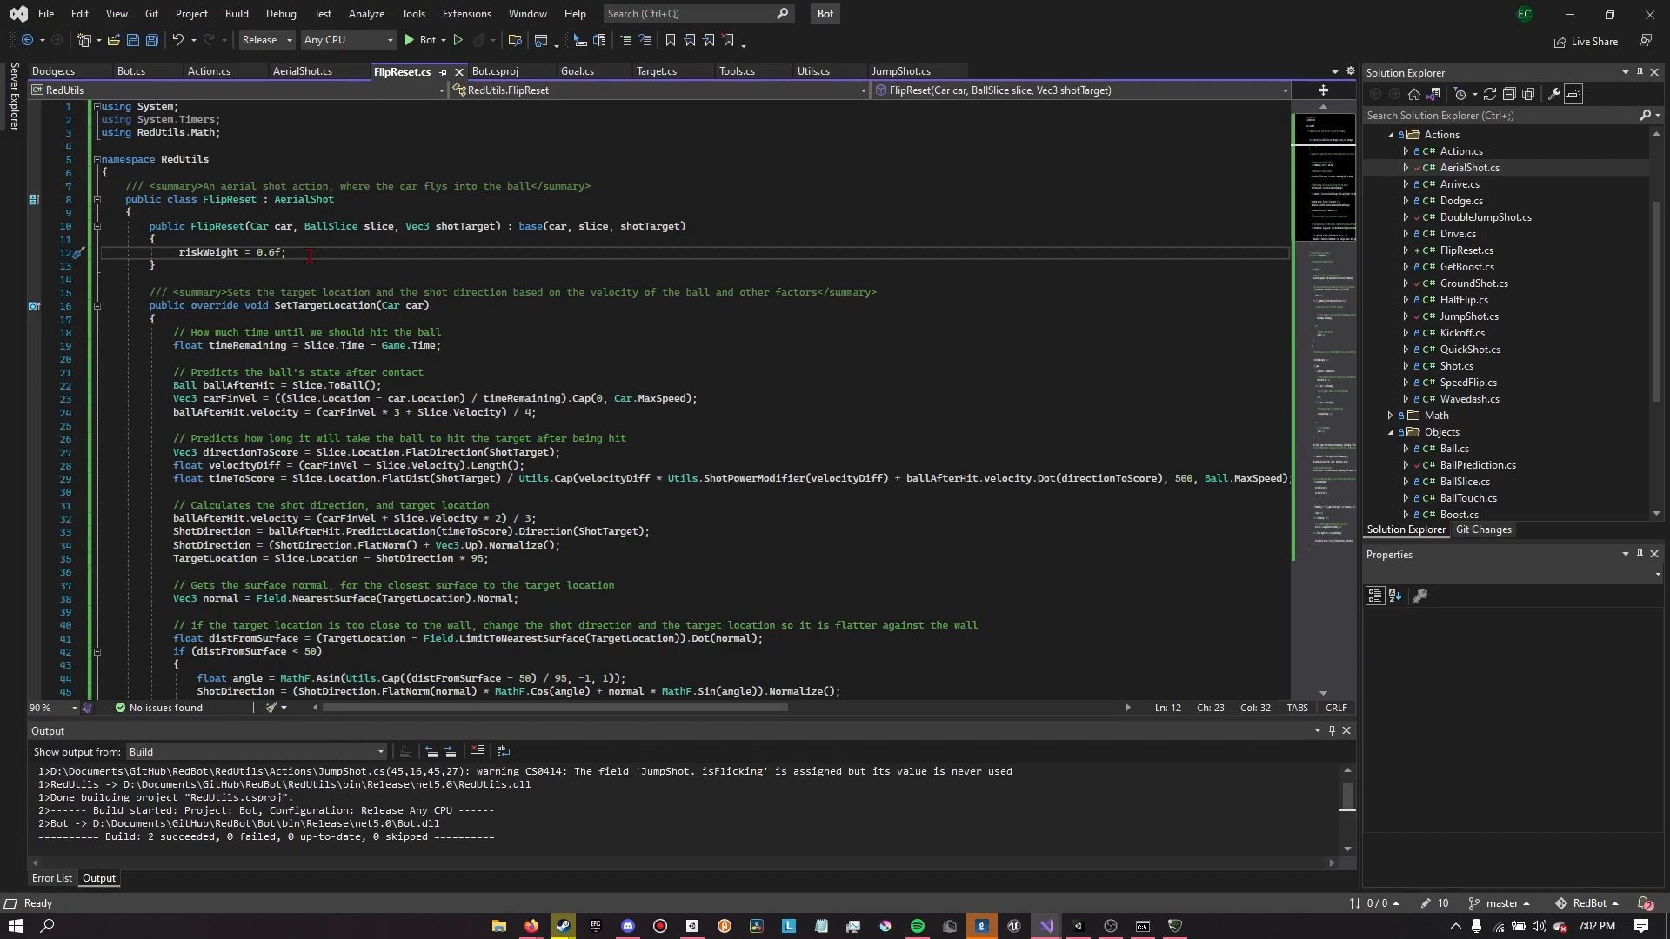
Scroll down and select the dodge timing code using -0.5 and -0.7 thresholds
scroll(down, 3)
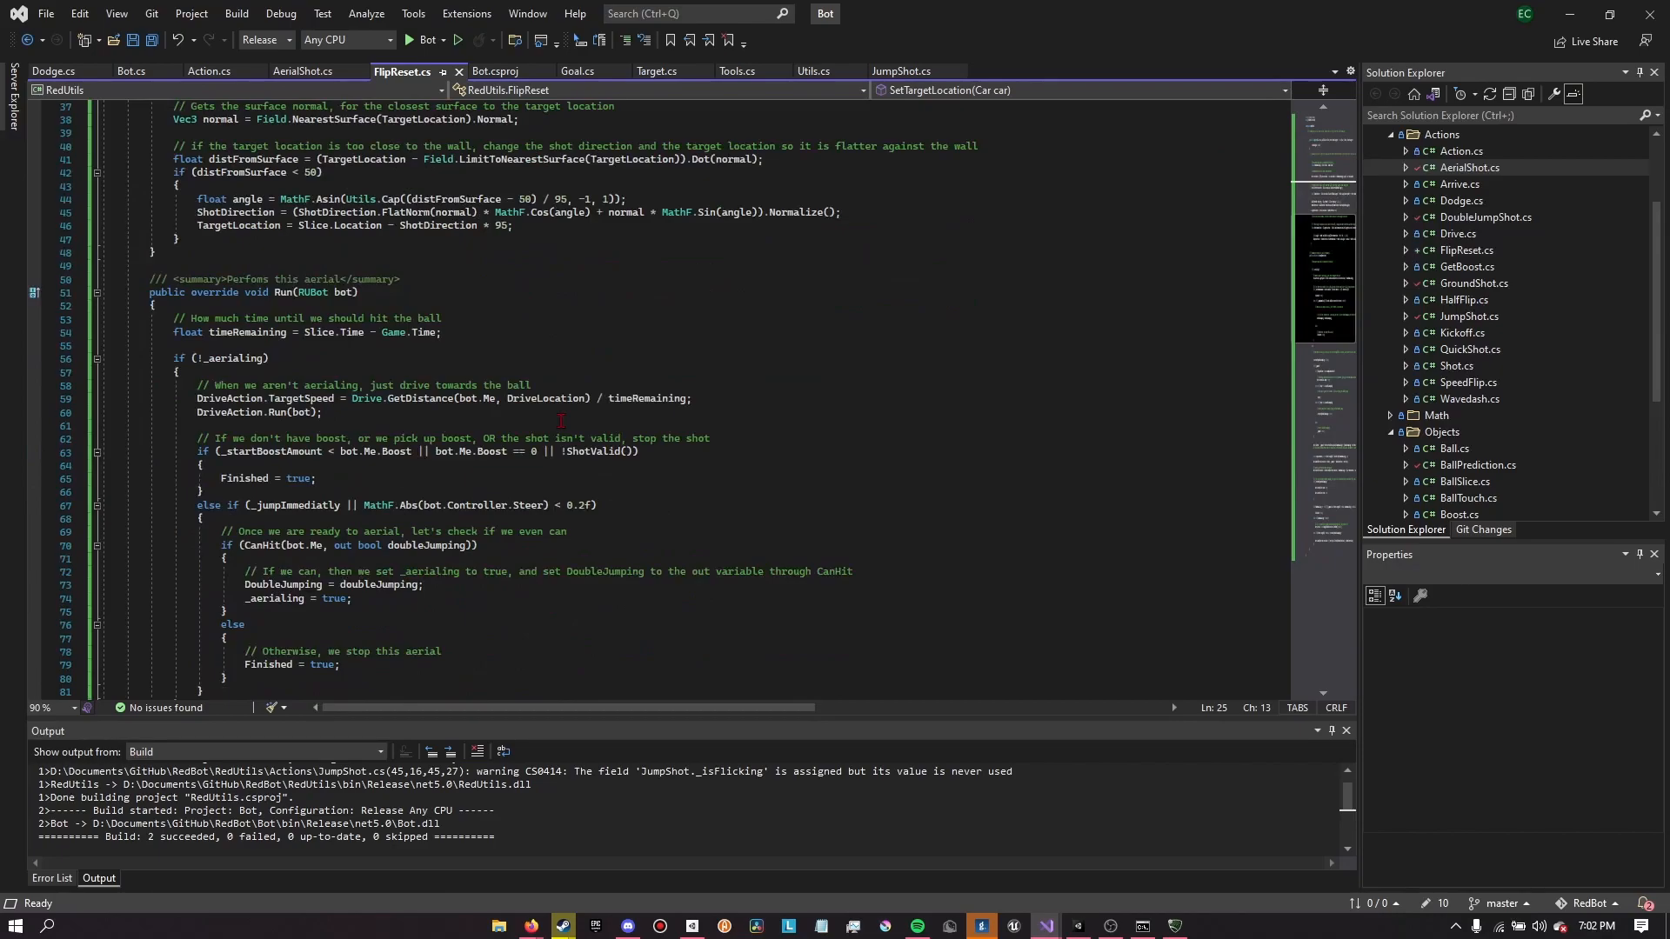
scroll(down, 3)
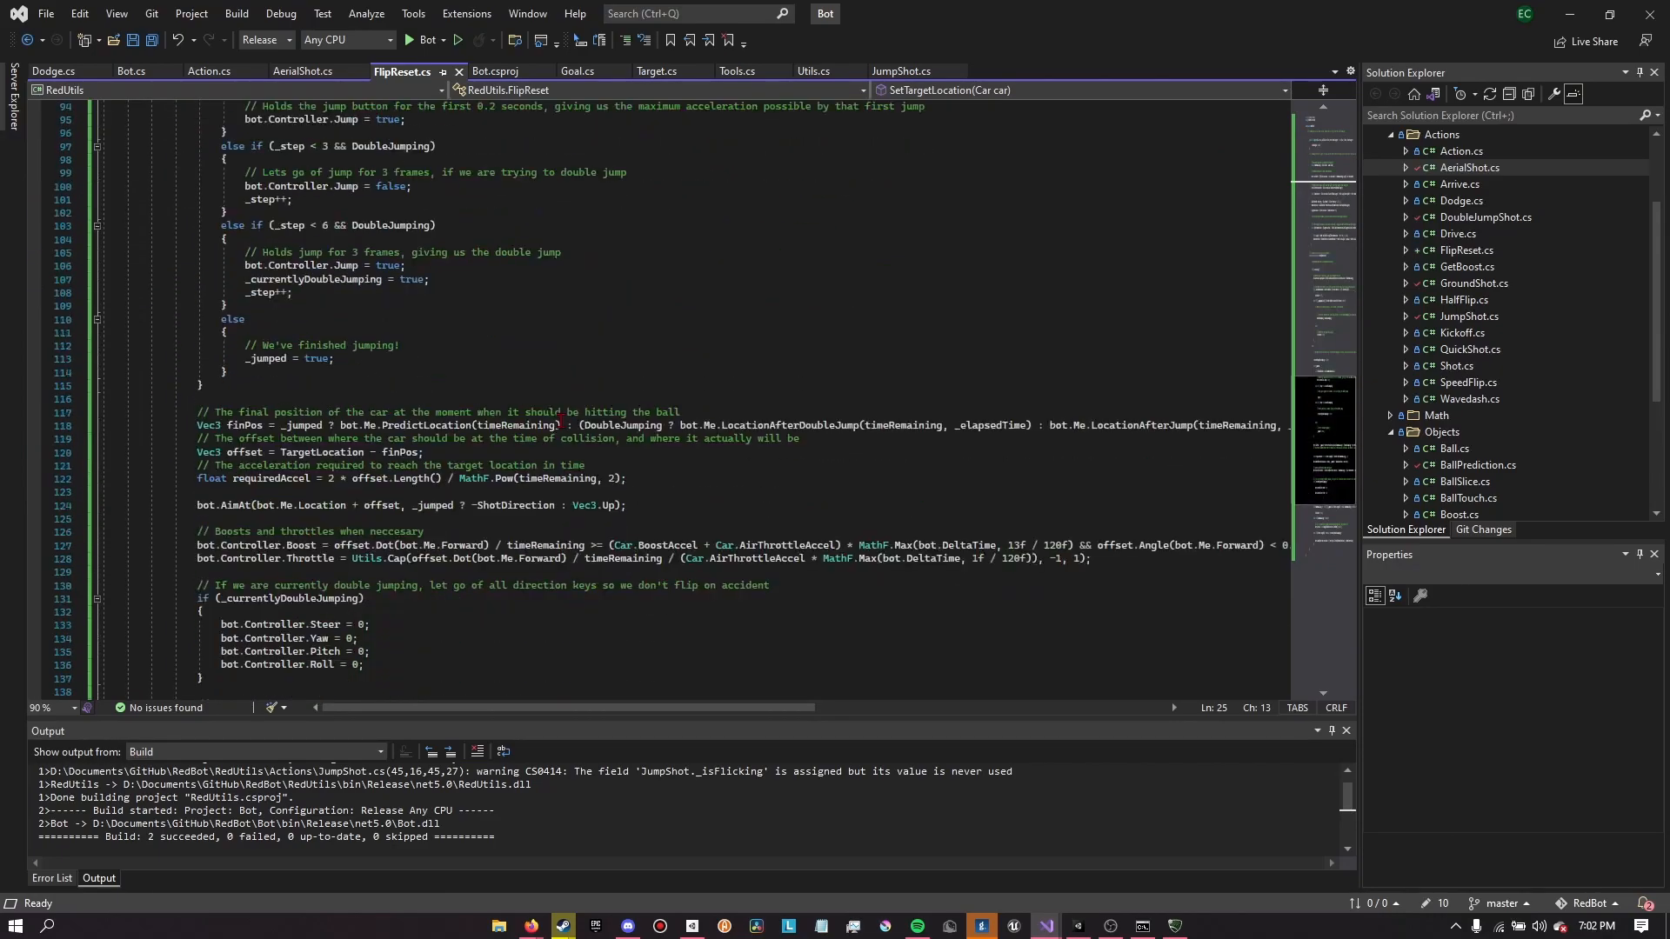
scroll(down, 3)
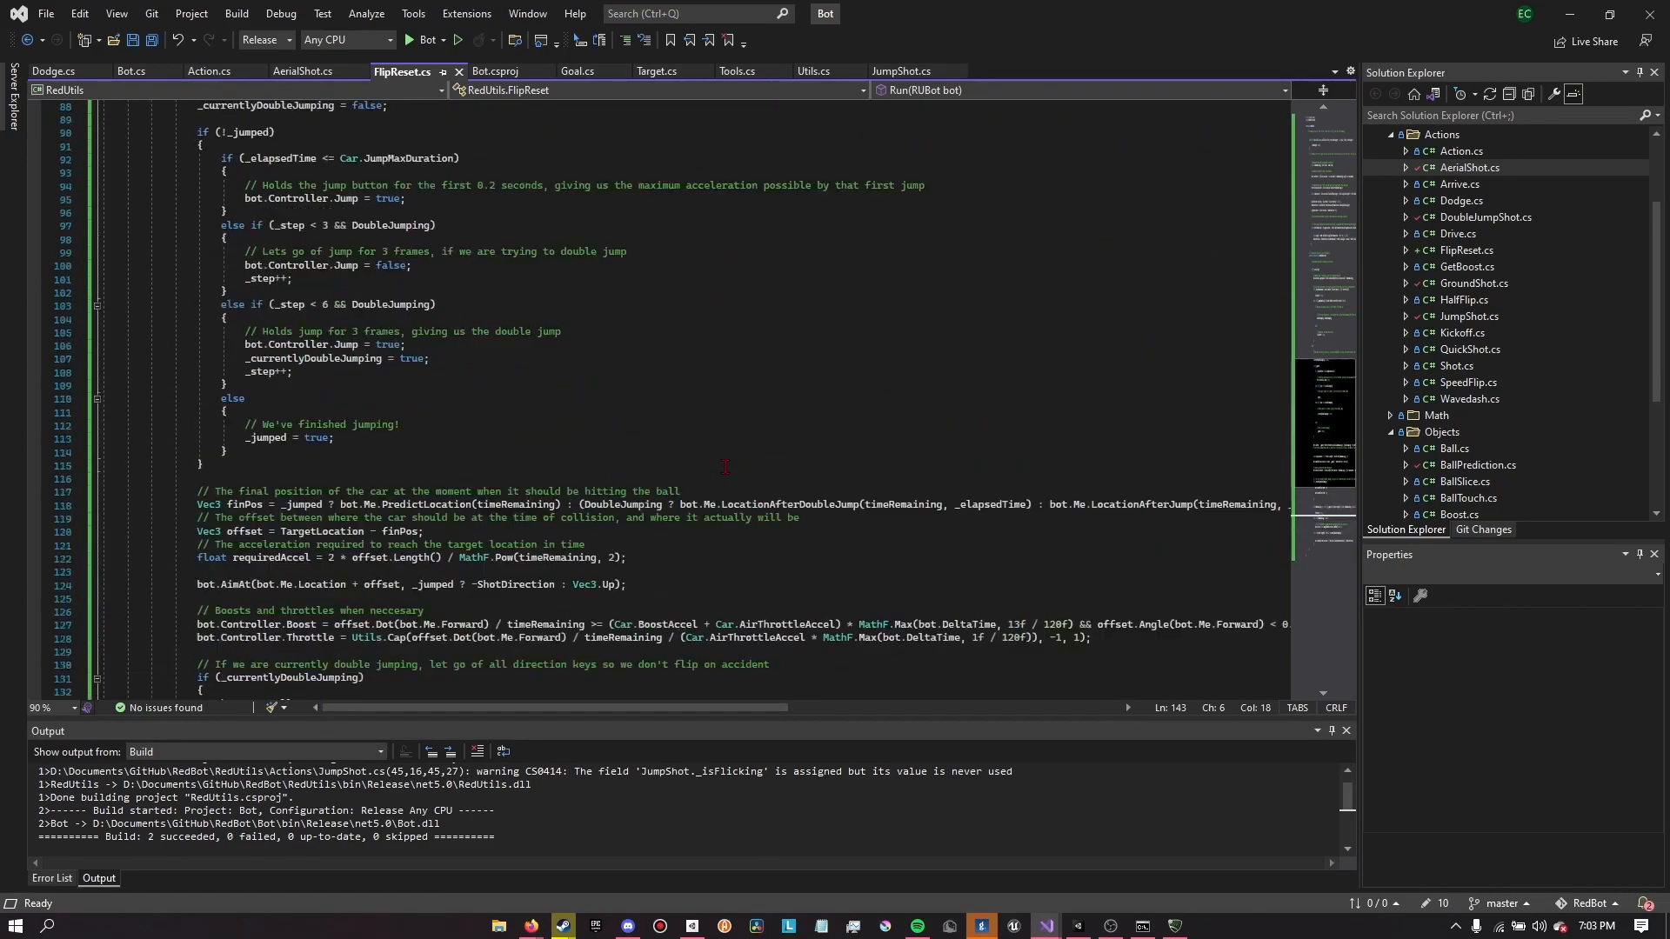
scroll(down, 3)
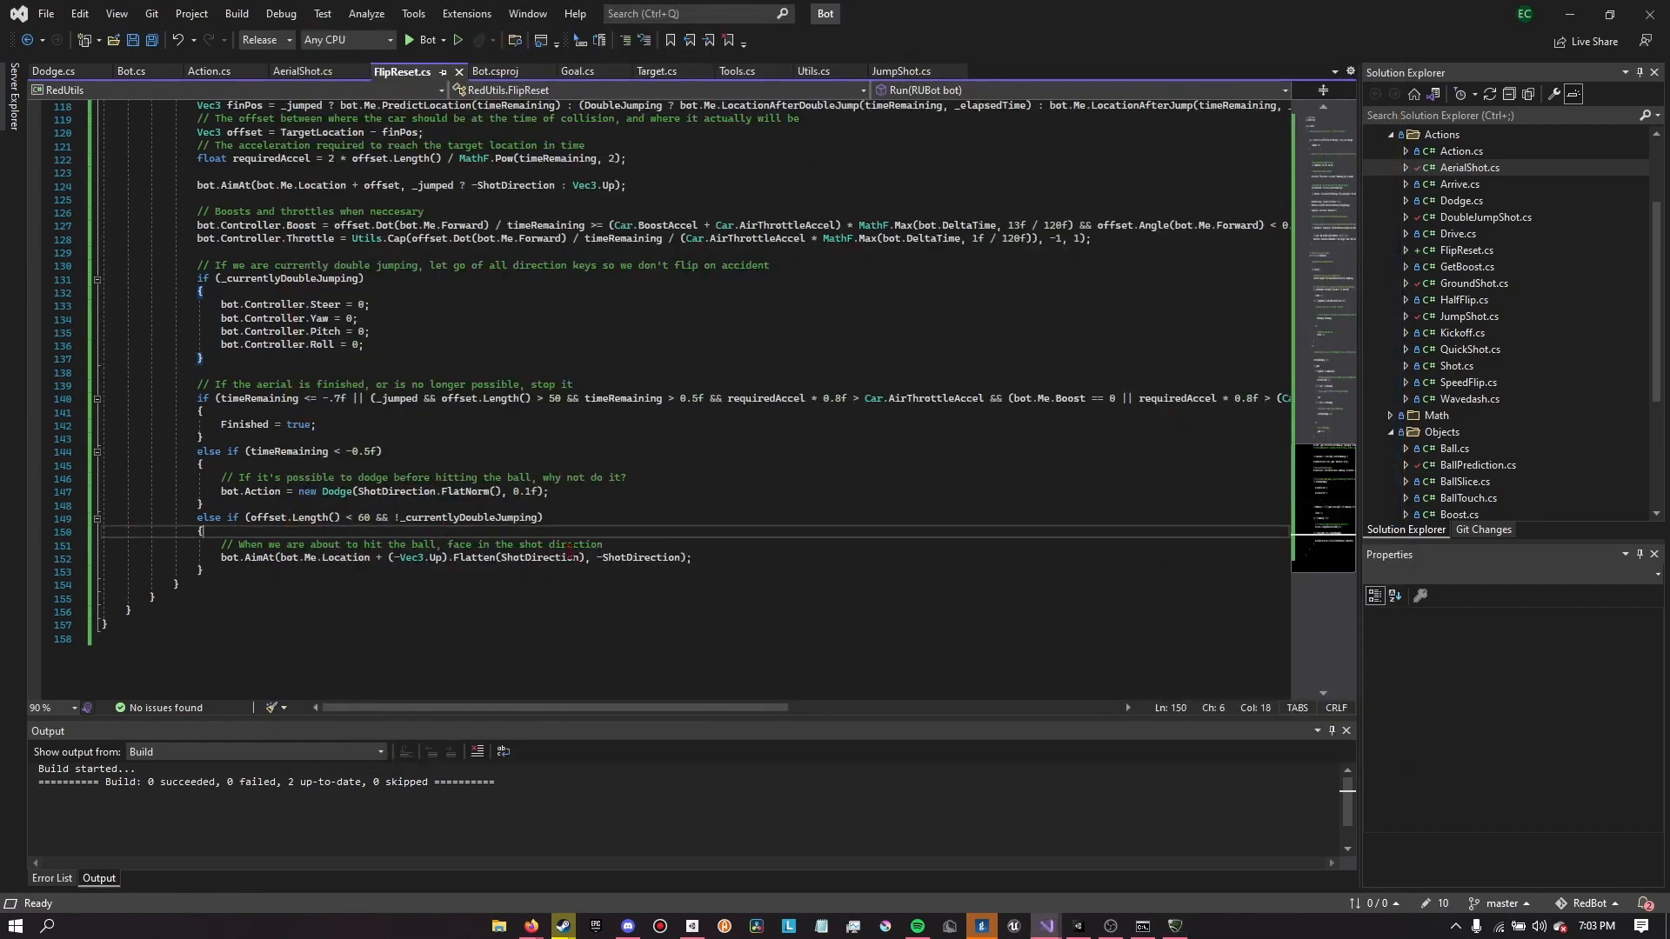
drag(285, 477, 546, 493)
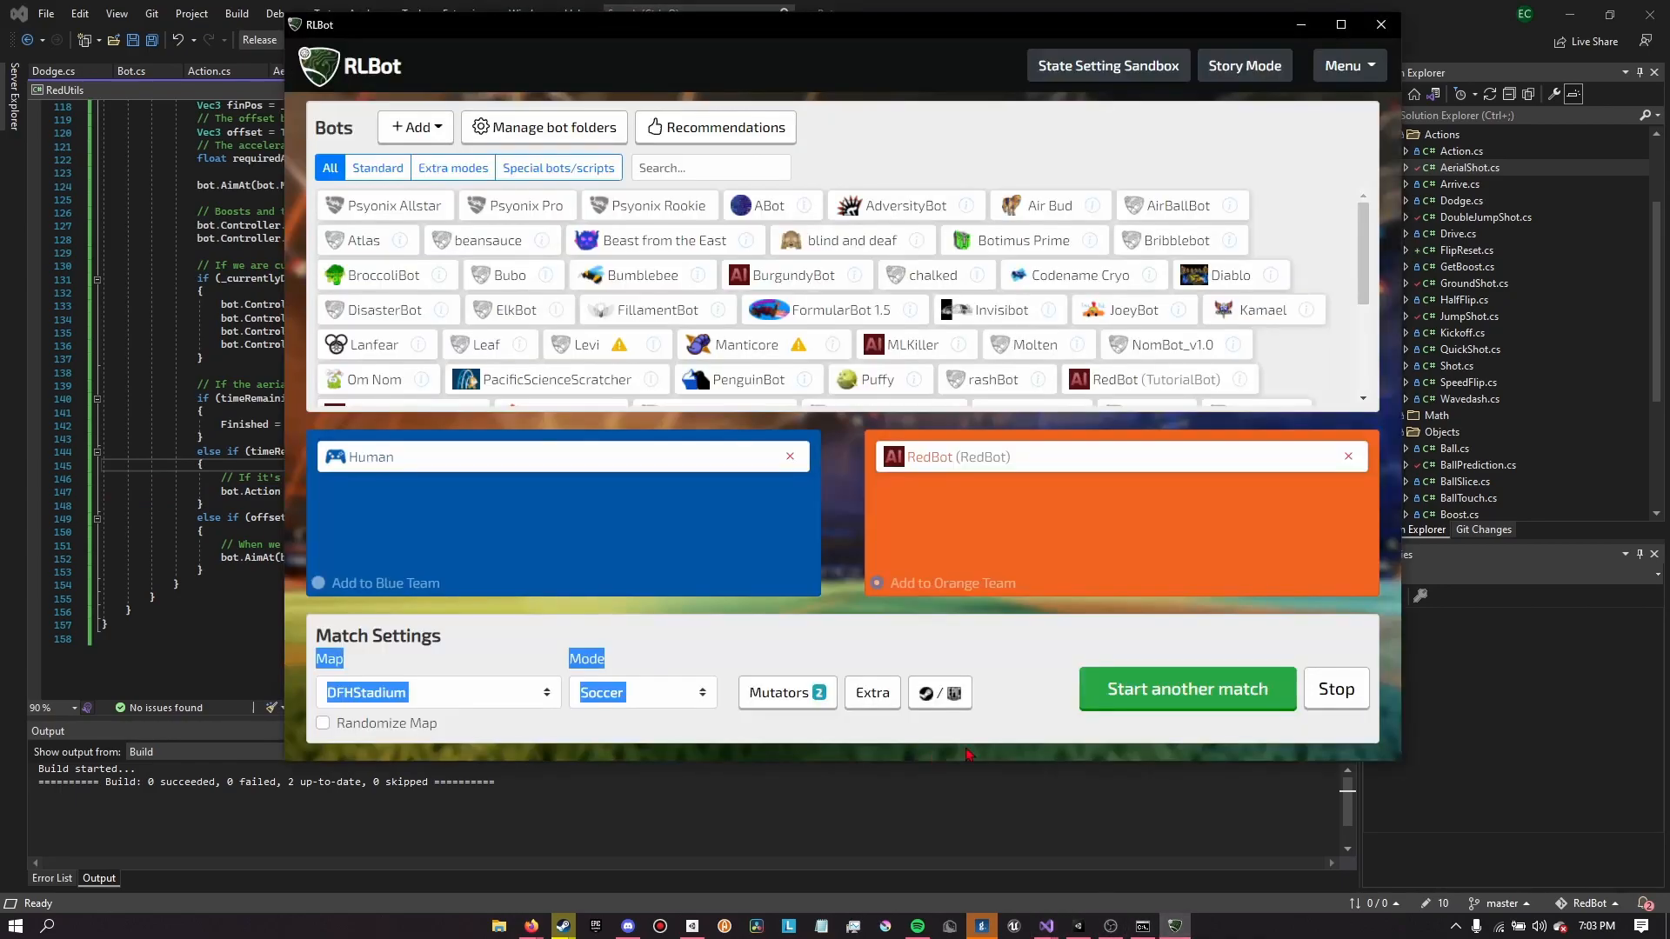
Start the Human vs RedBot DFHStadium match and choose PLAY GAME on the Steam warning
click(1185, 688)
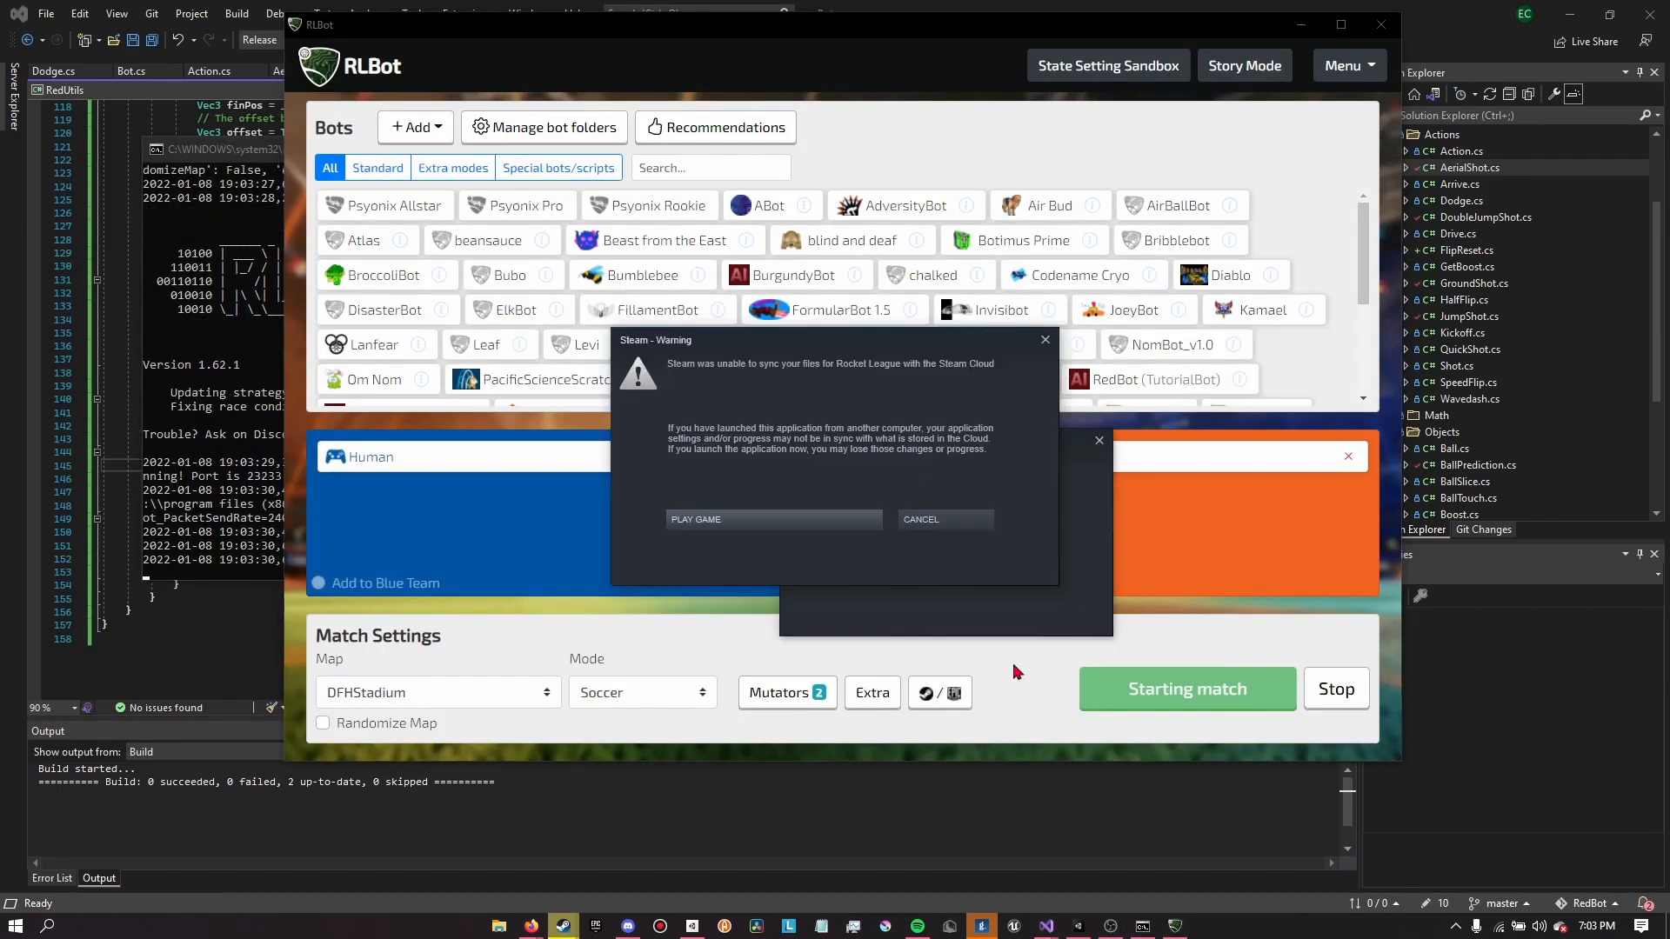
click(694, 520)
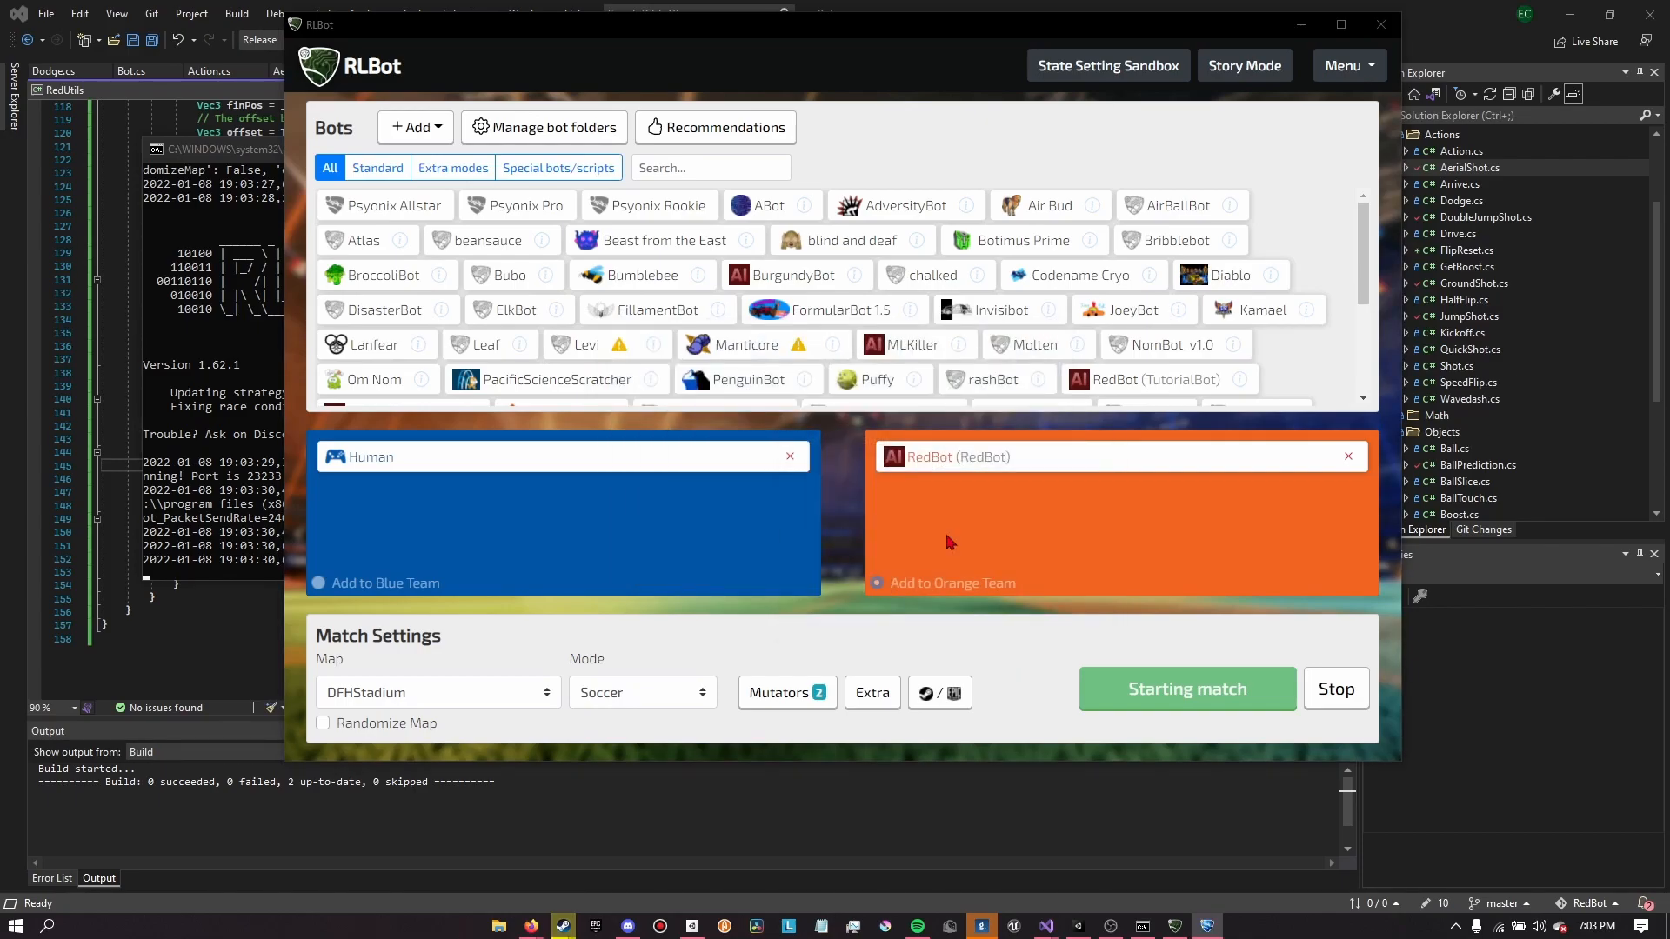
click(1186, 688)
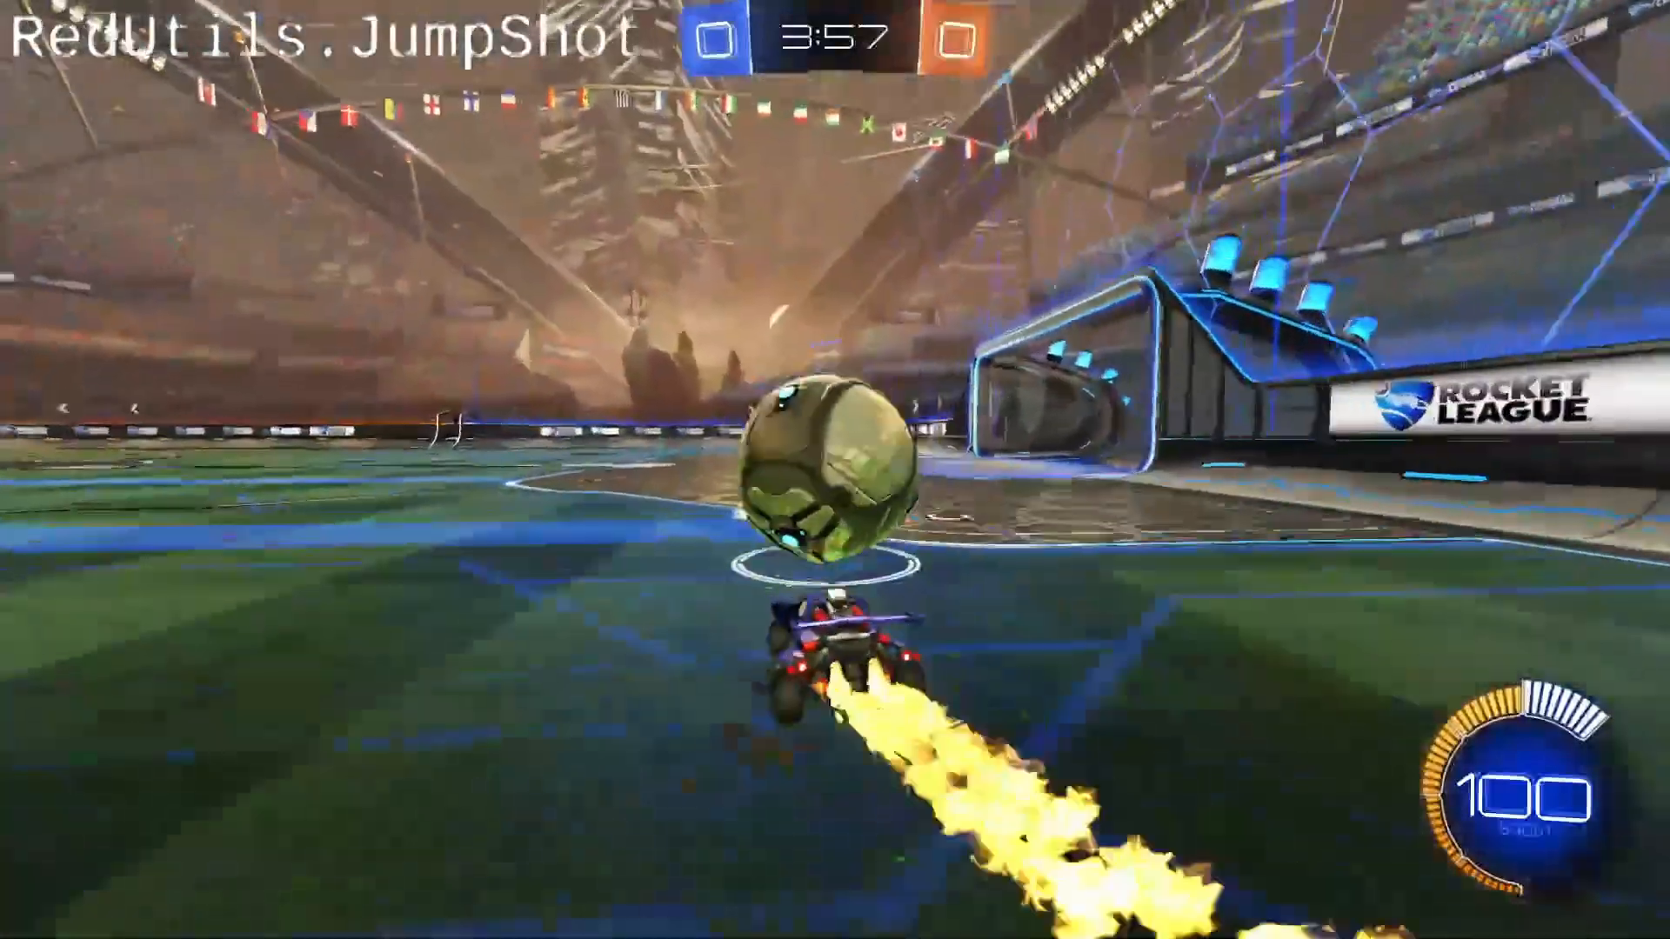
Watch RedBot boost in for a JumpShot at kickoff, then exit with Escape
key(Escape)
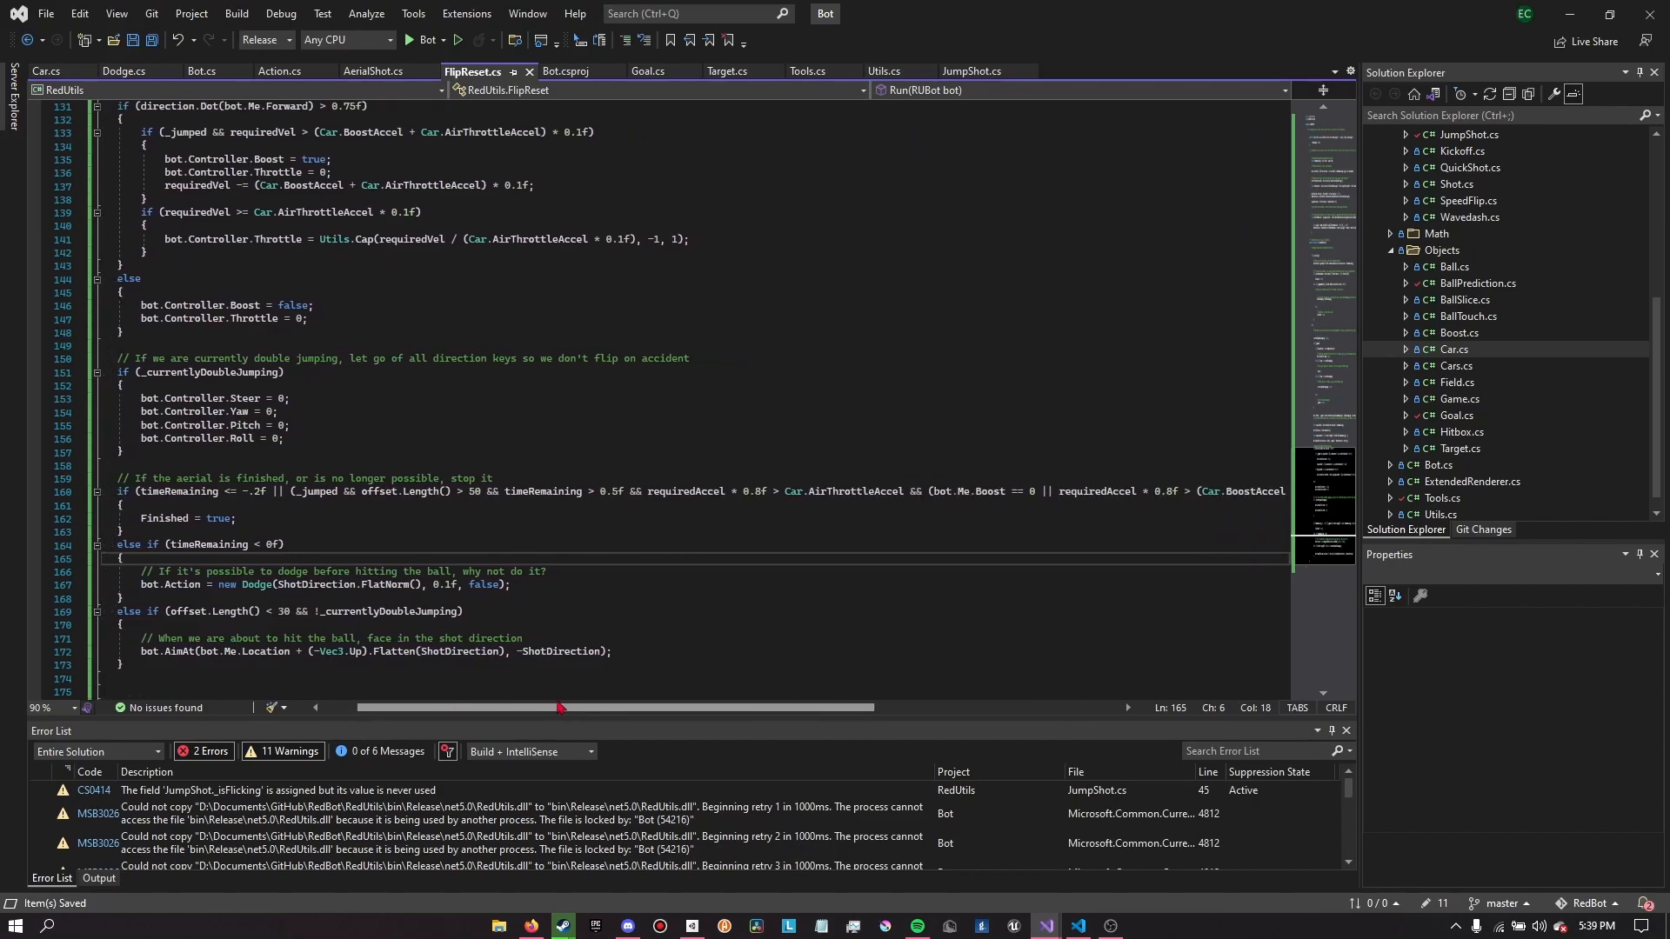
scroll(down, 3)
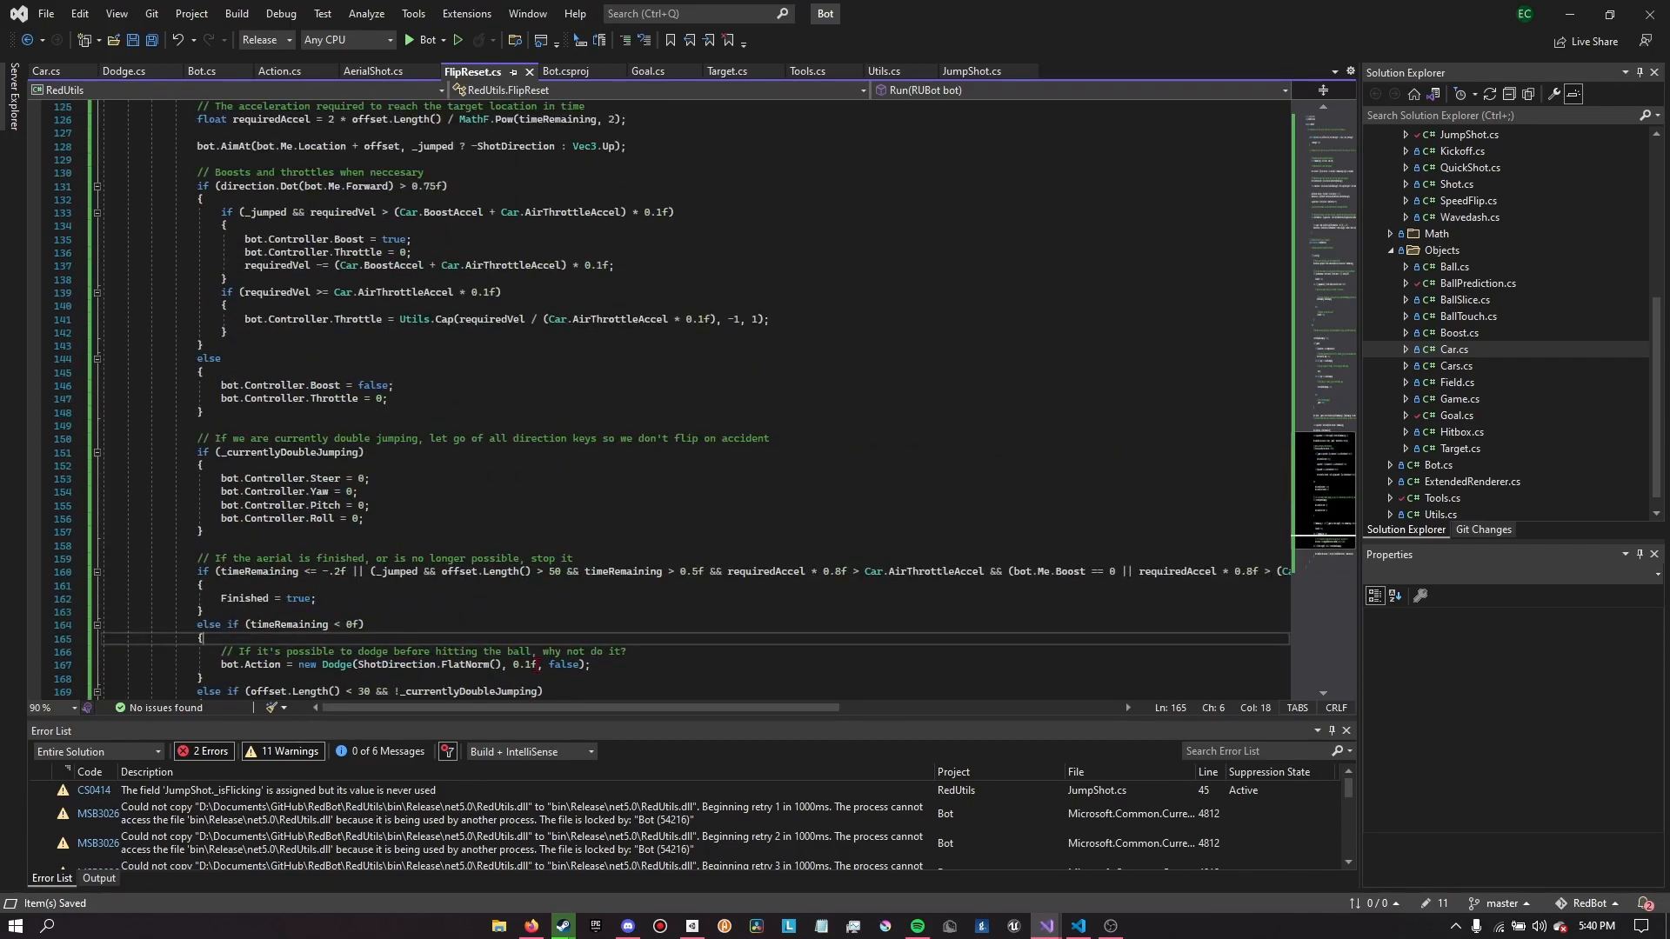
scroll(down, 3)
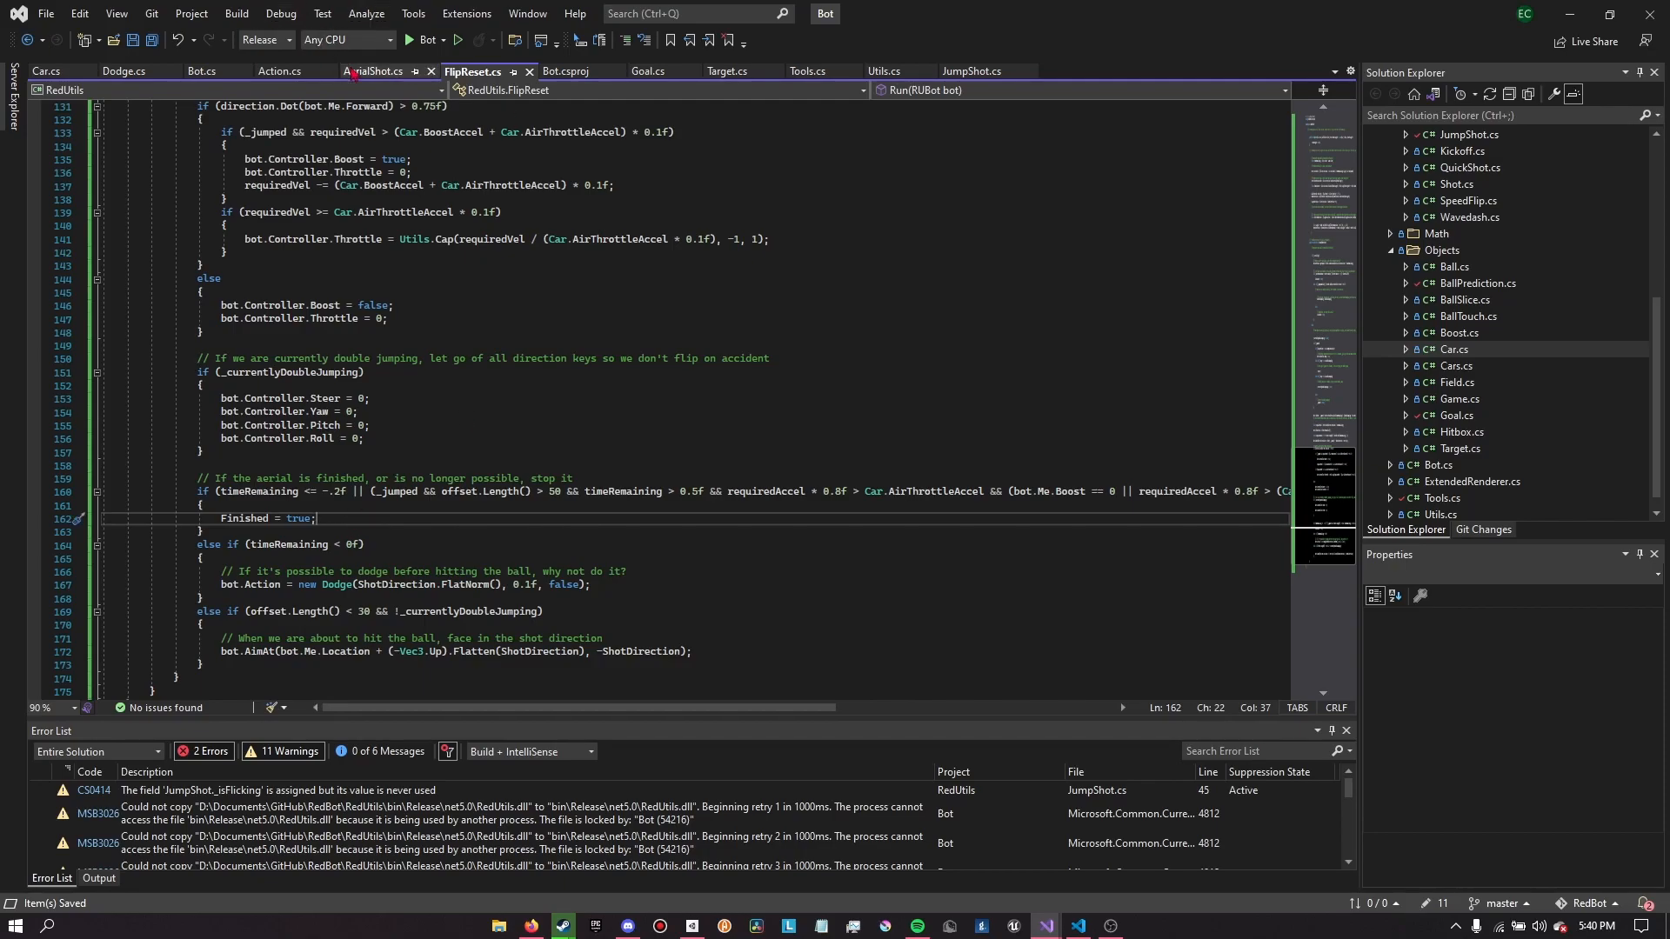
click(374, 72)
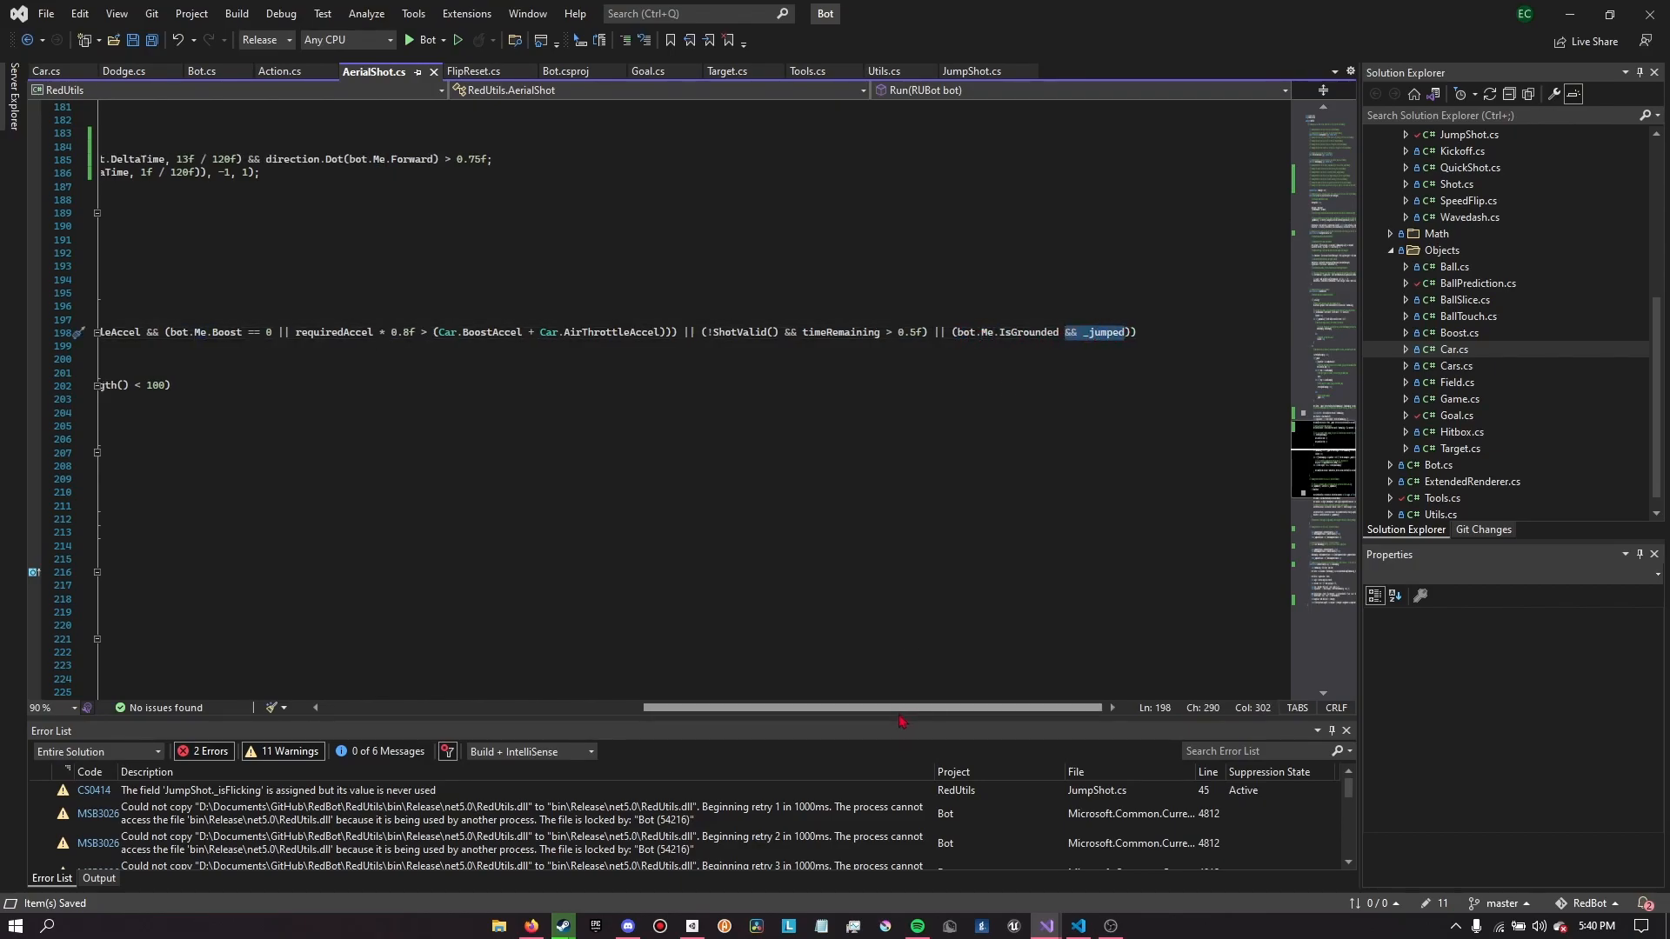
scroll(left, 3)
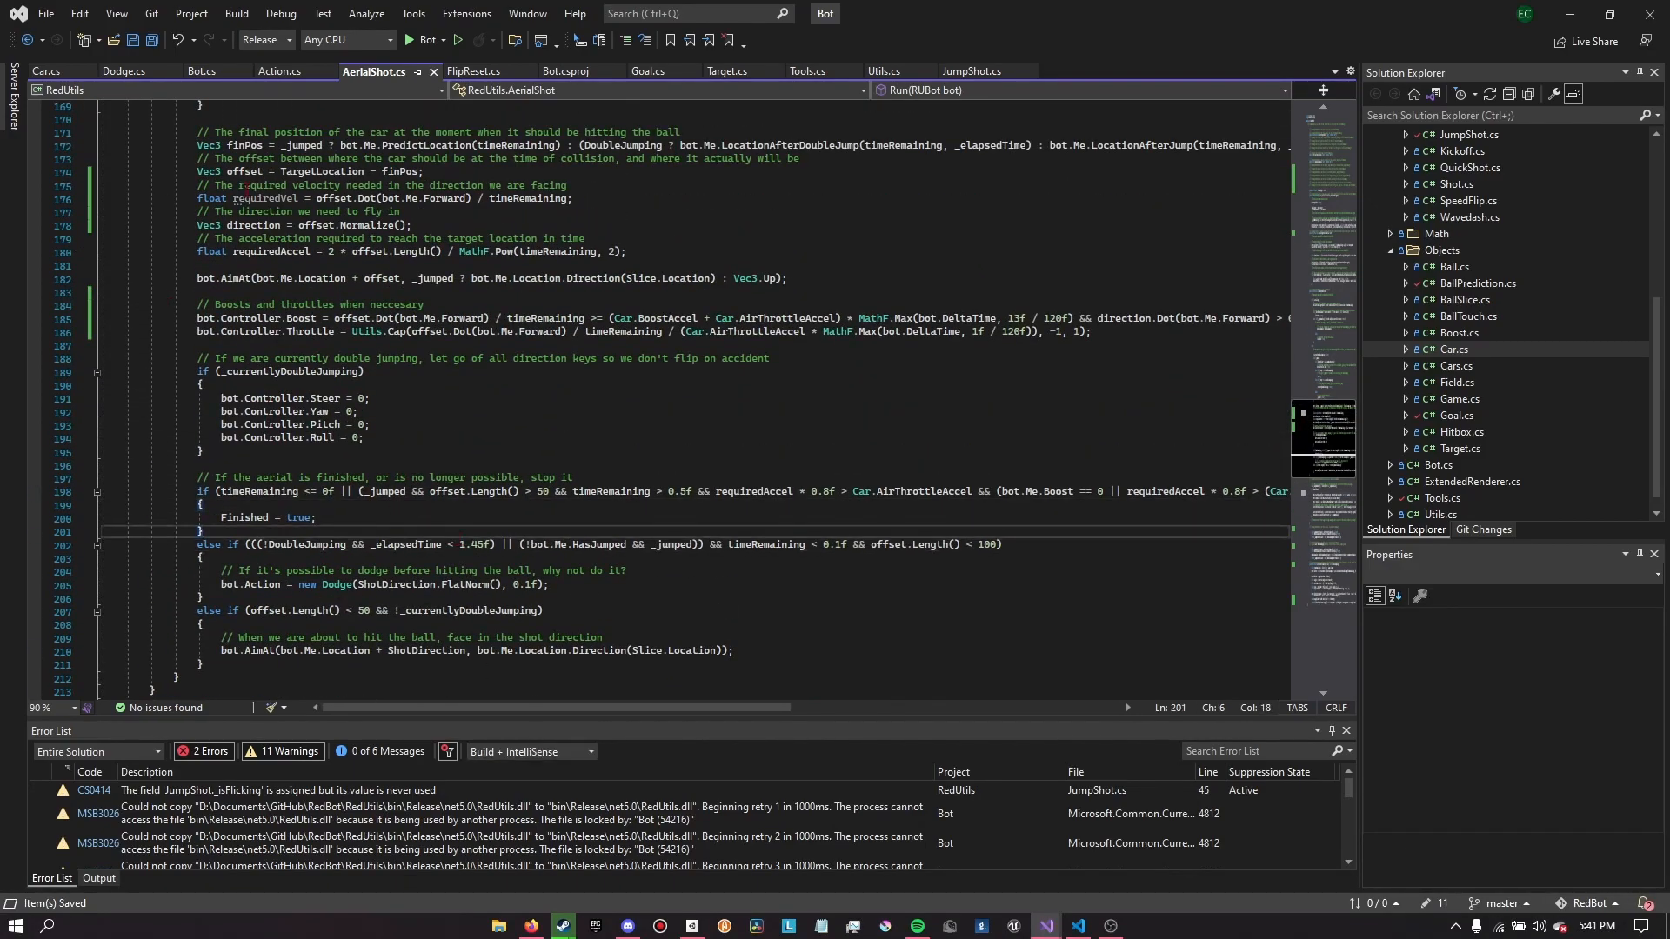
click(473, 71)
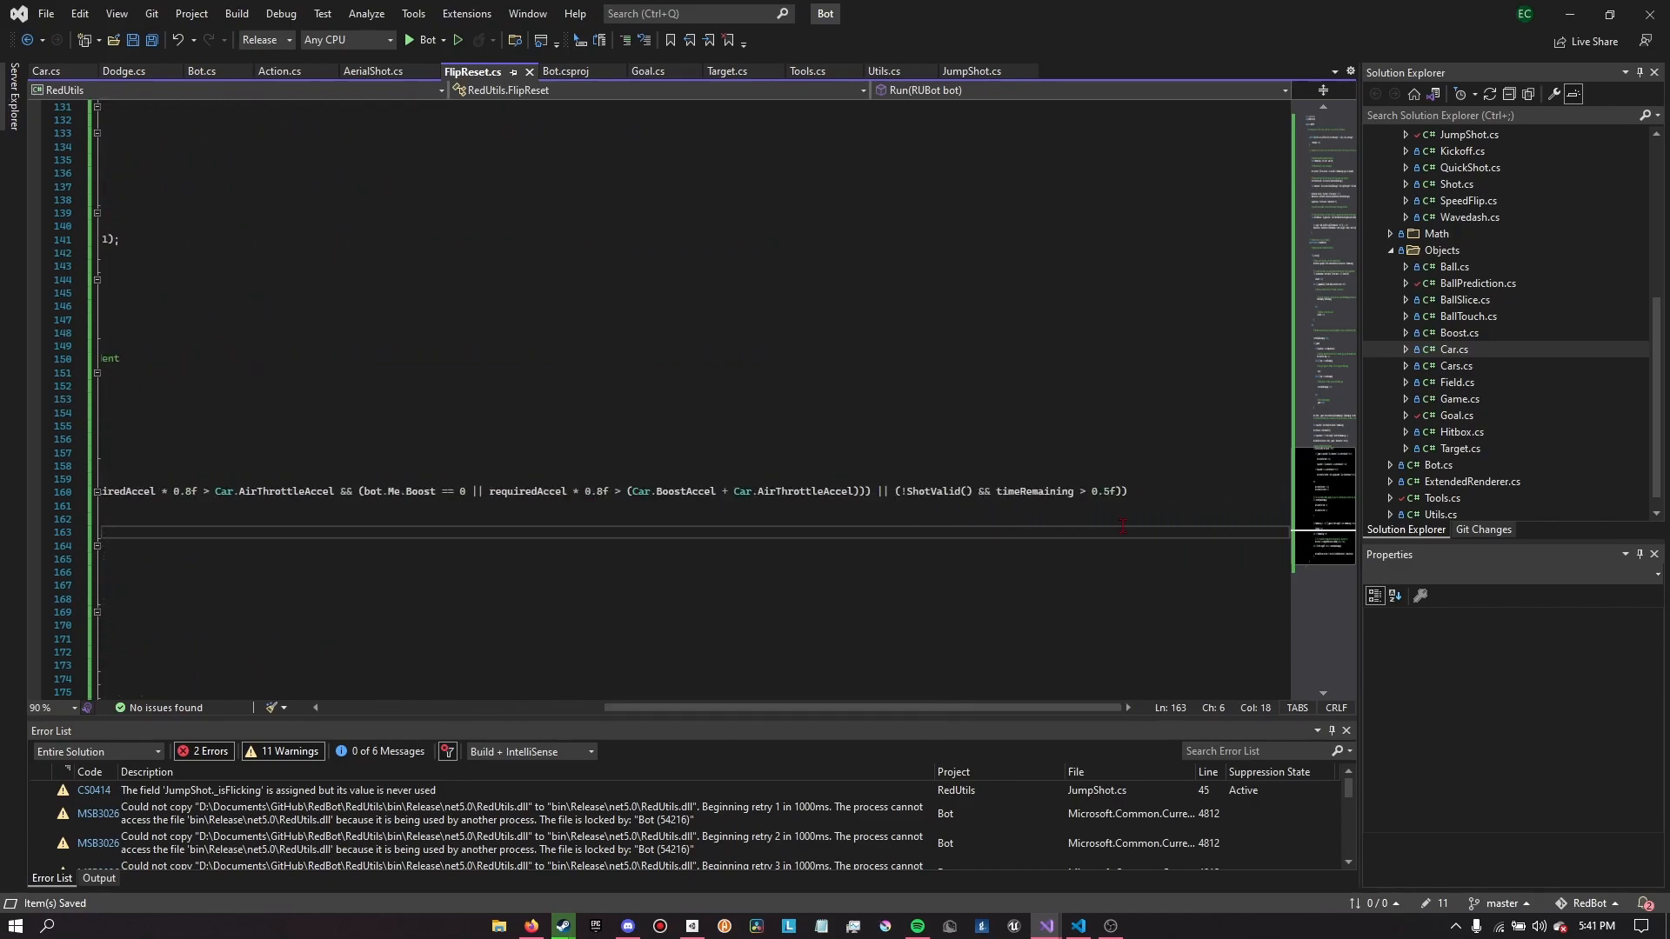
Review FlipReset's Dodge line, then view AerialShot.cs's bot.Me.IsGrounded && _jumped check
scroll(right, 3)
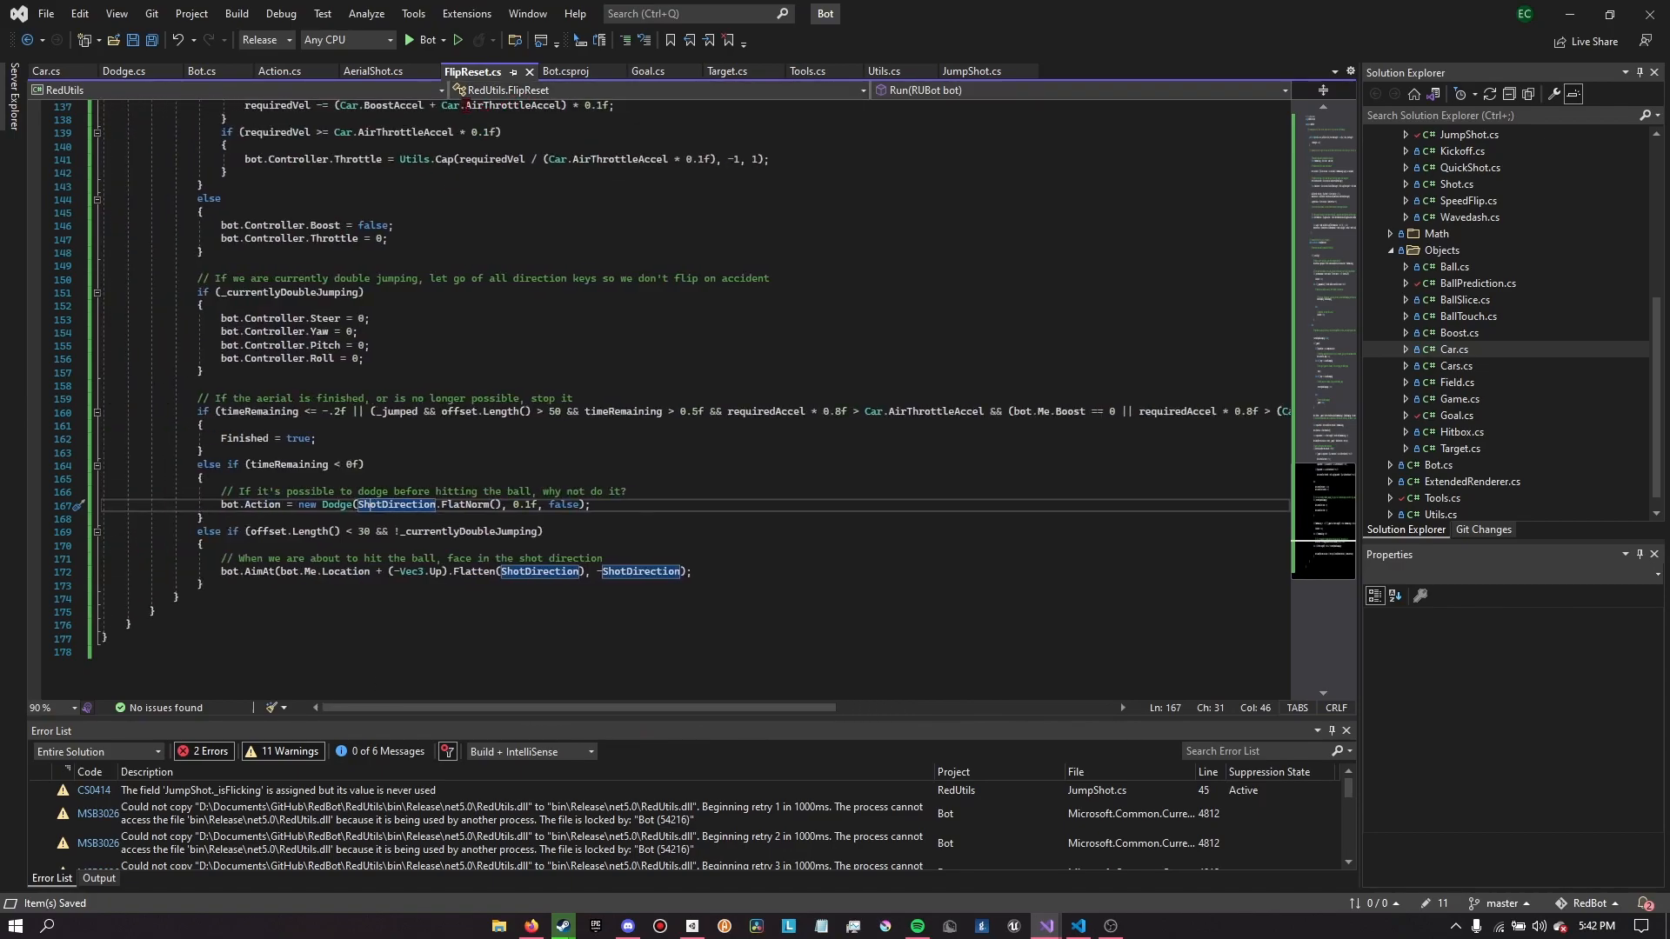
click(373, 72)
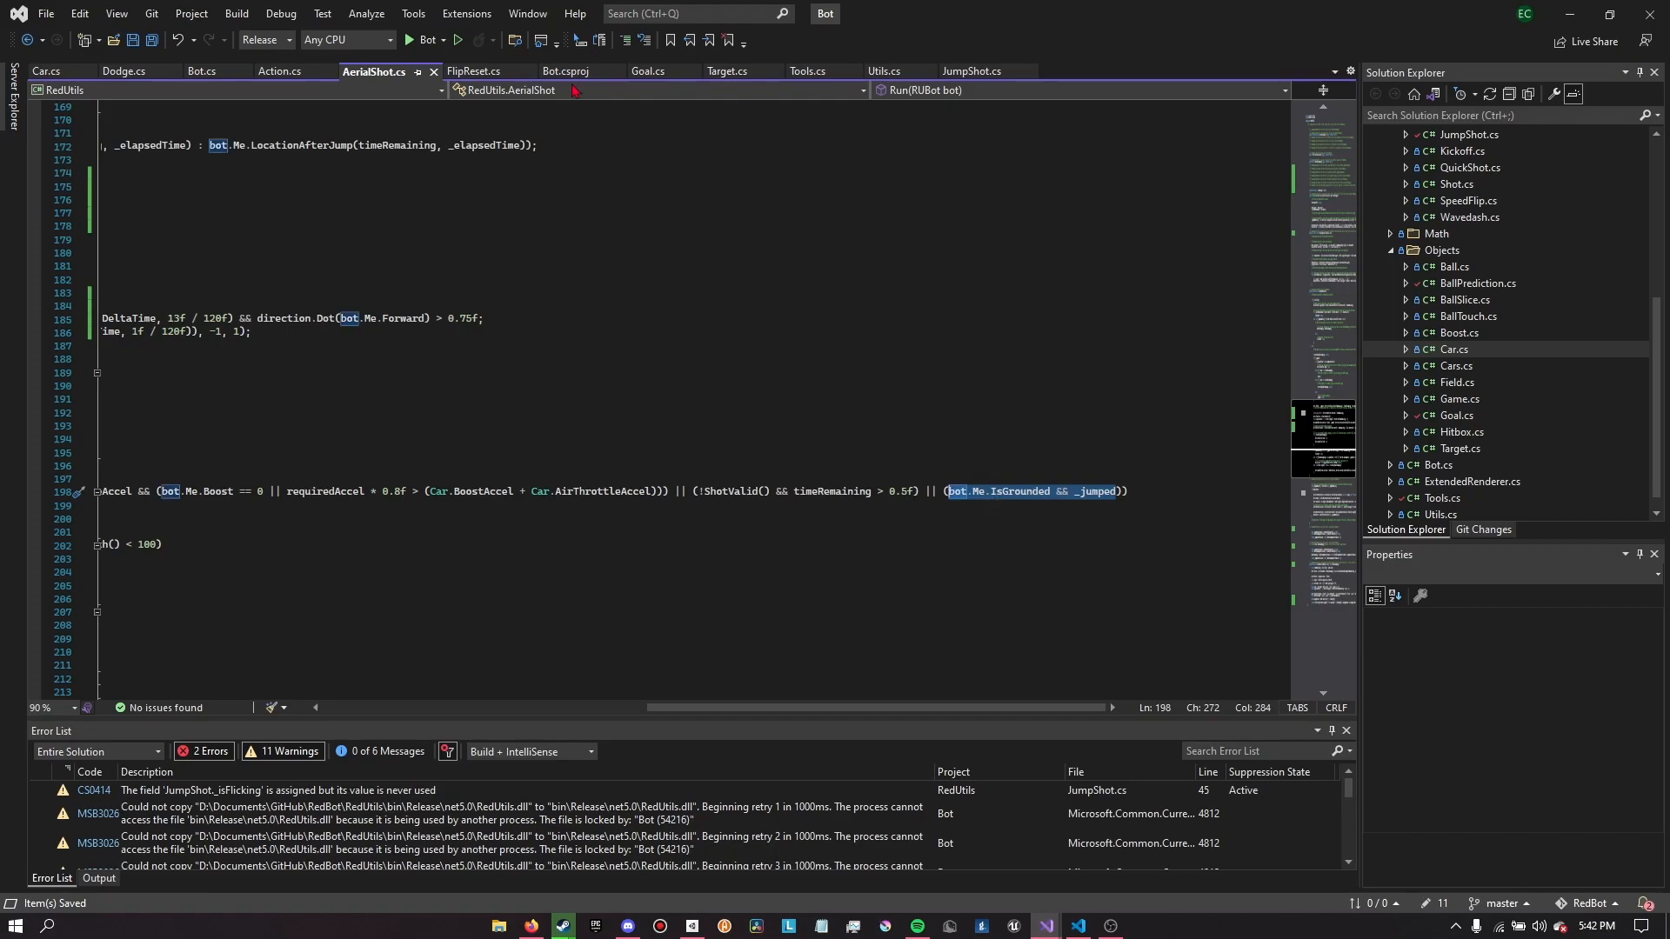
Add the _landedOnBall flag and change the dodge condition to _landedOnBall && !bot.Me.IsGrounded
click(473, 71)
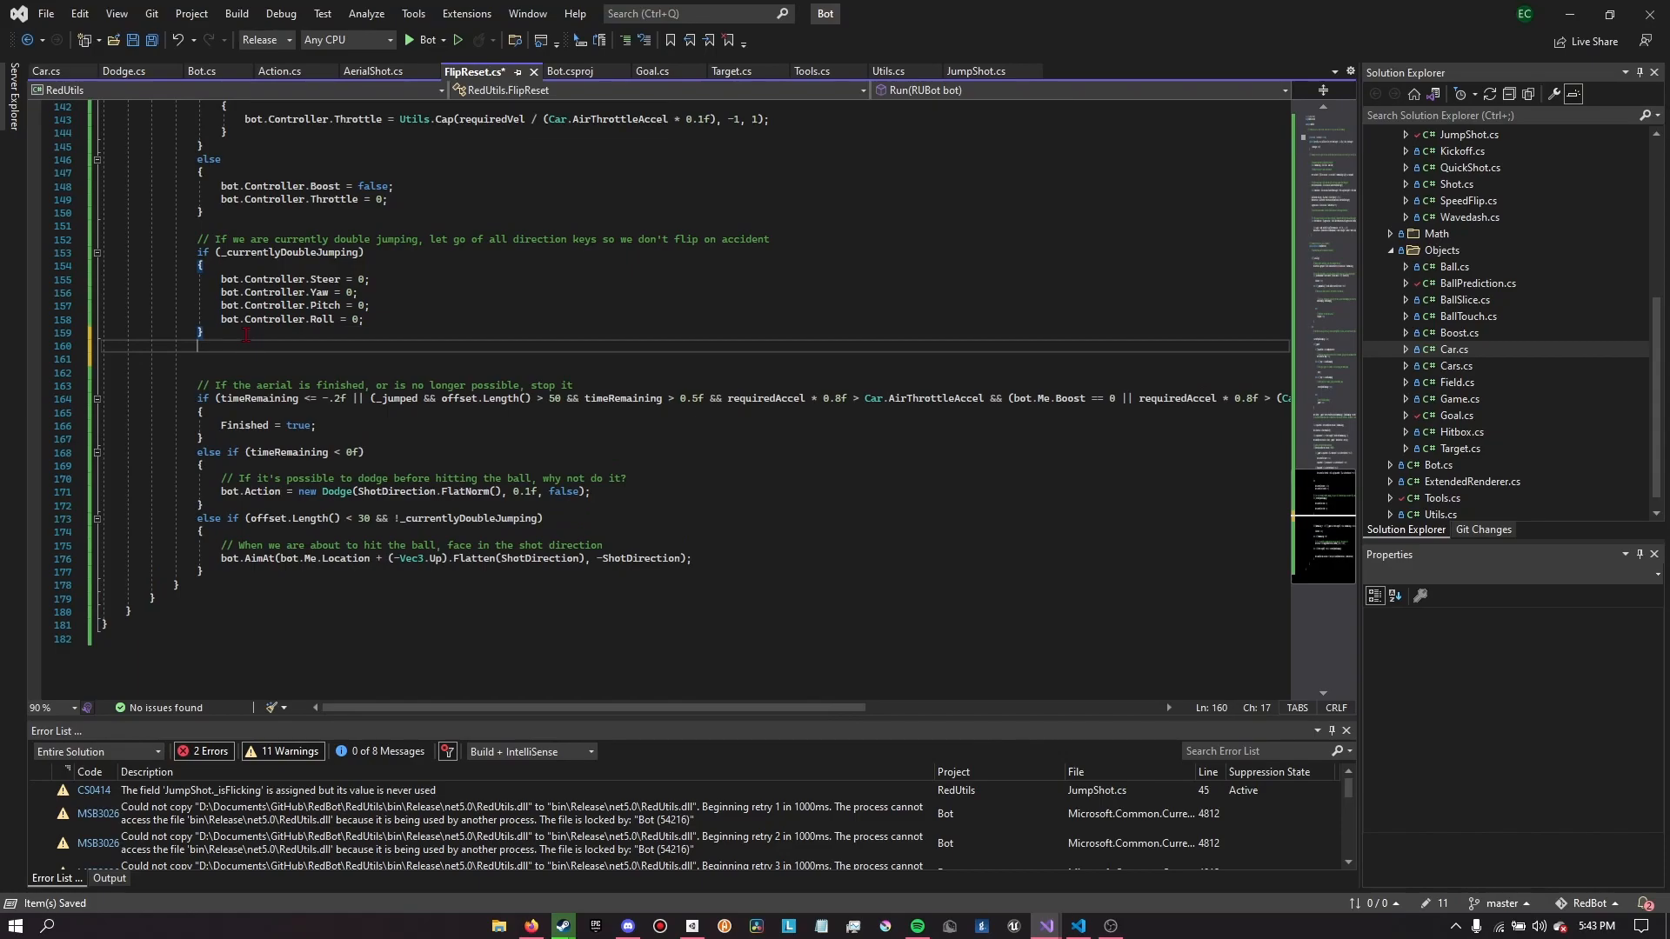
text(if)
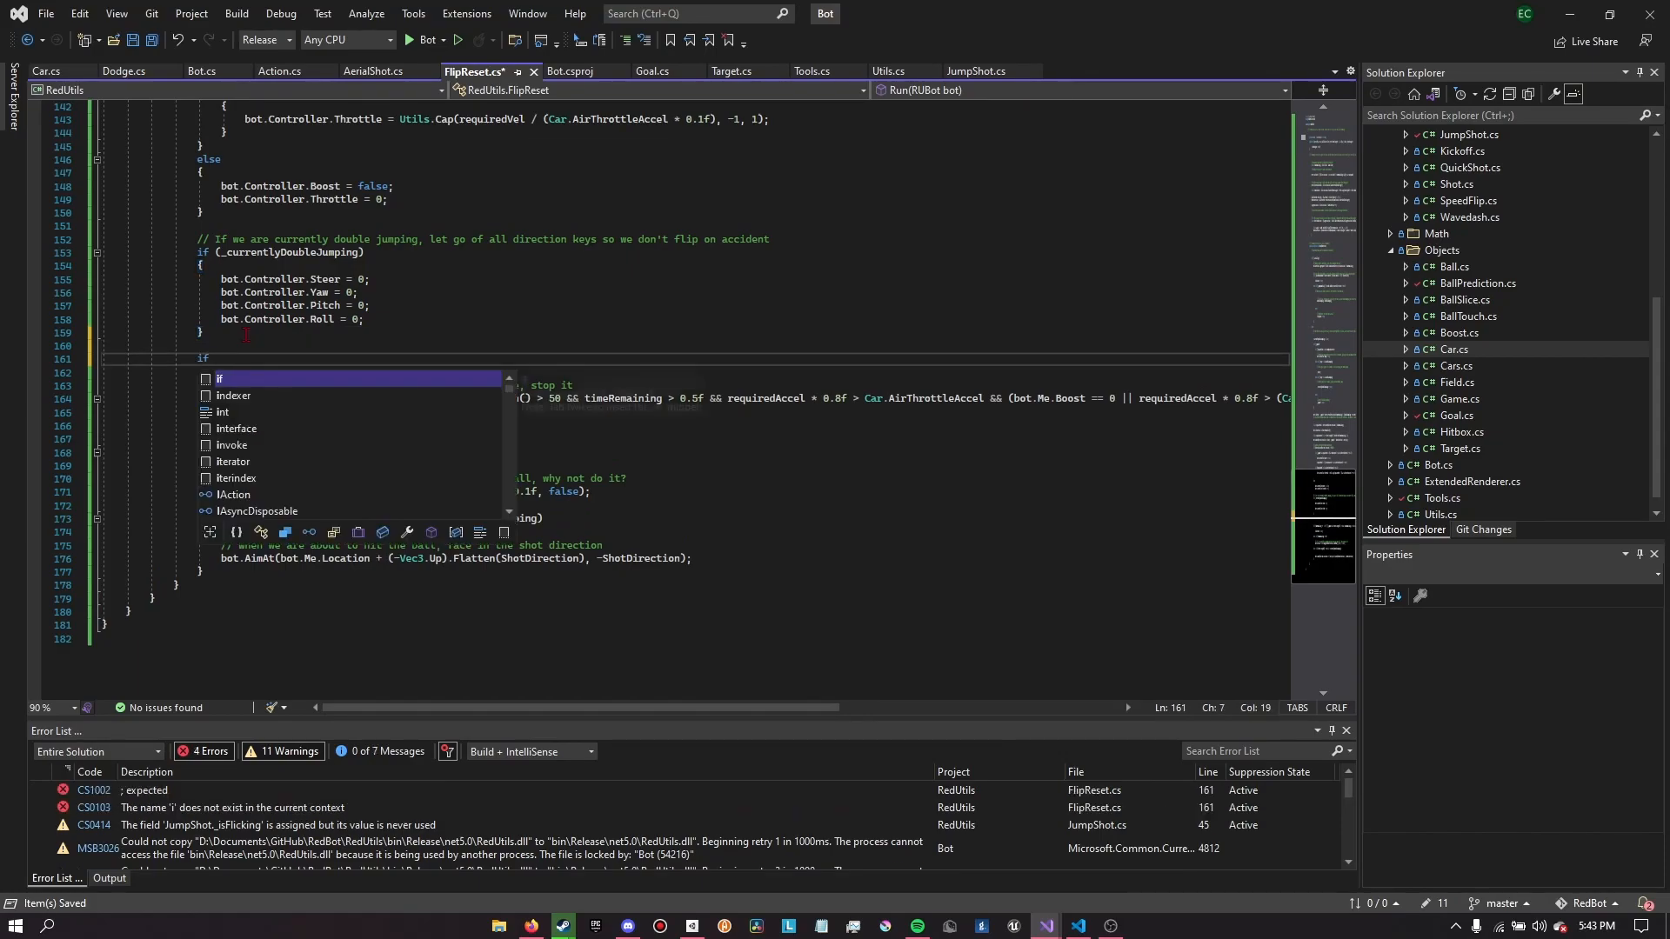
text(_landedOnBall = (bot.Me.IsGrounded && _jumped;)
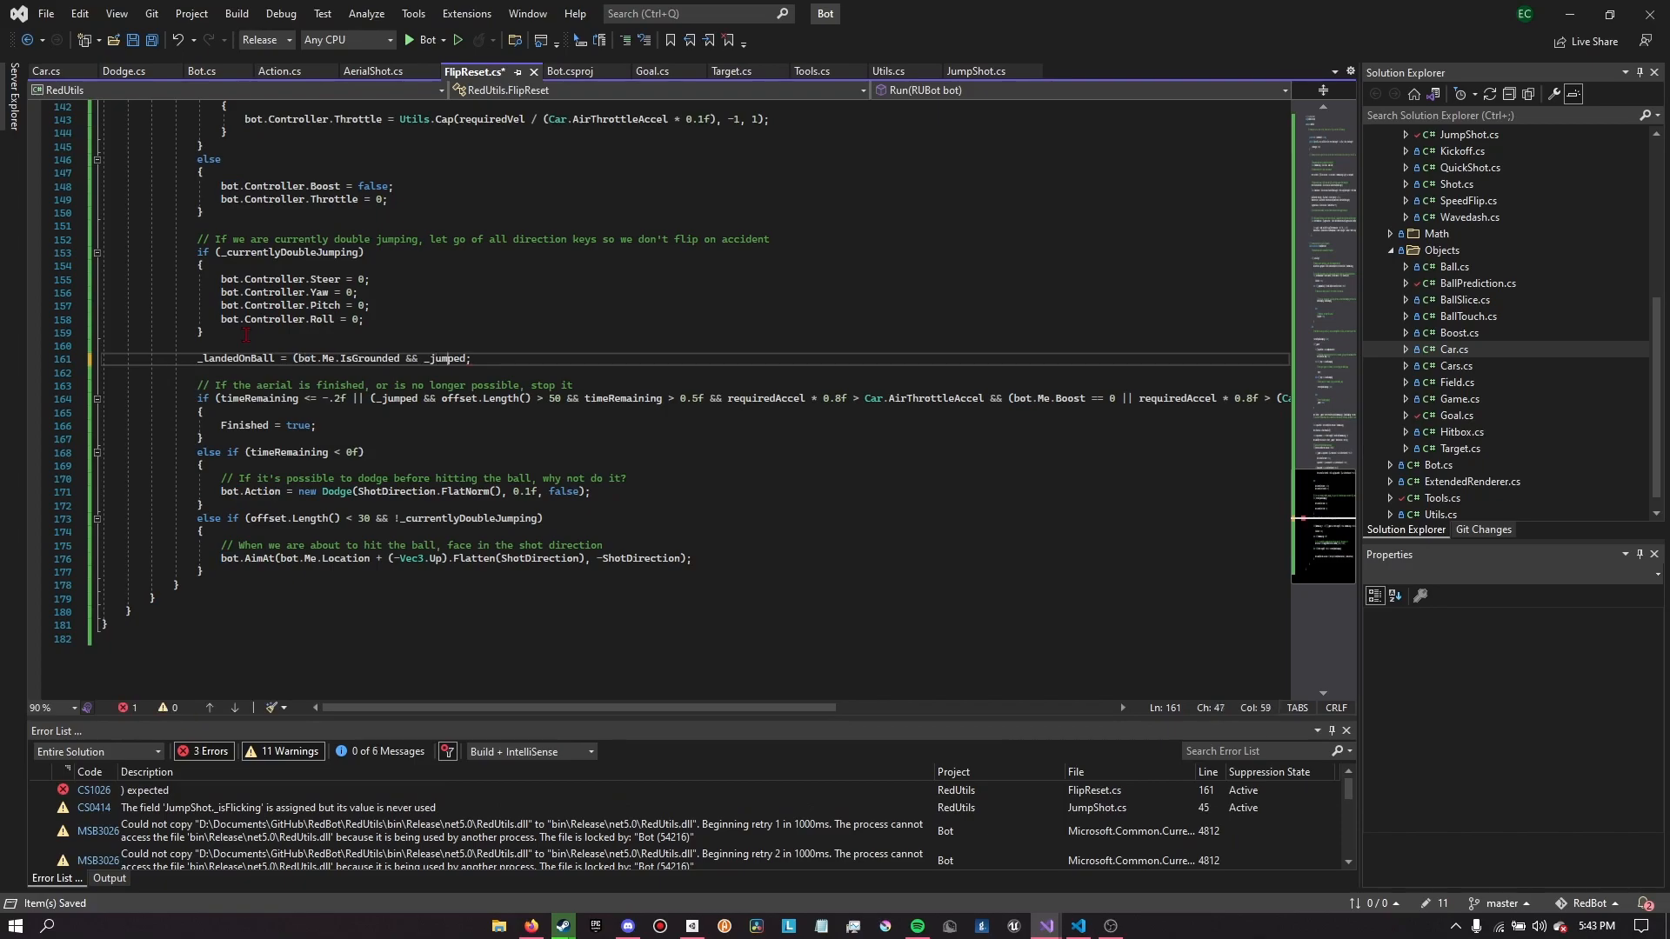
text(|| _landedOnBall)
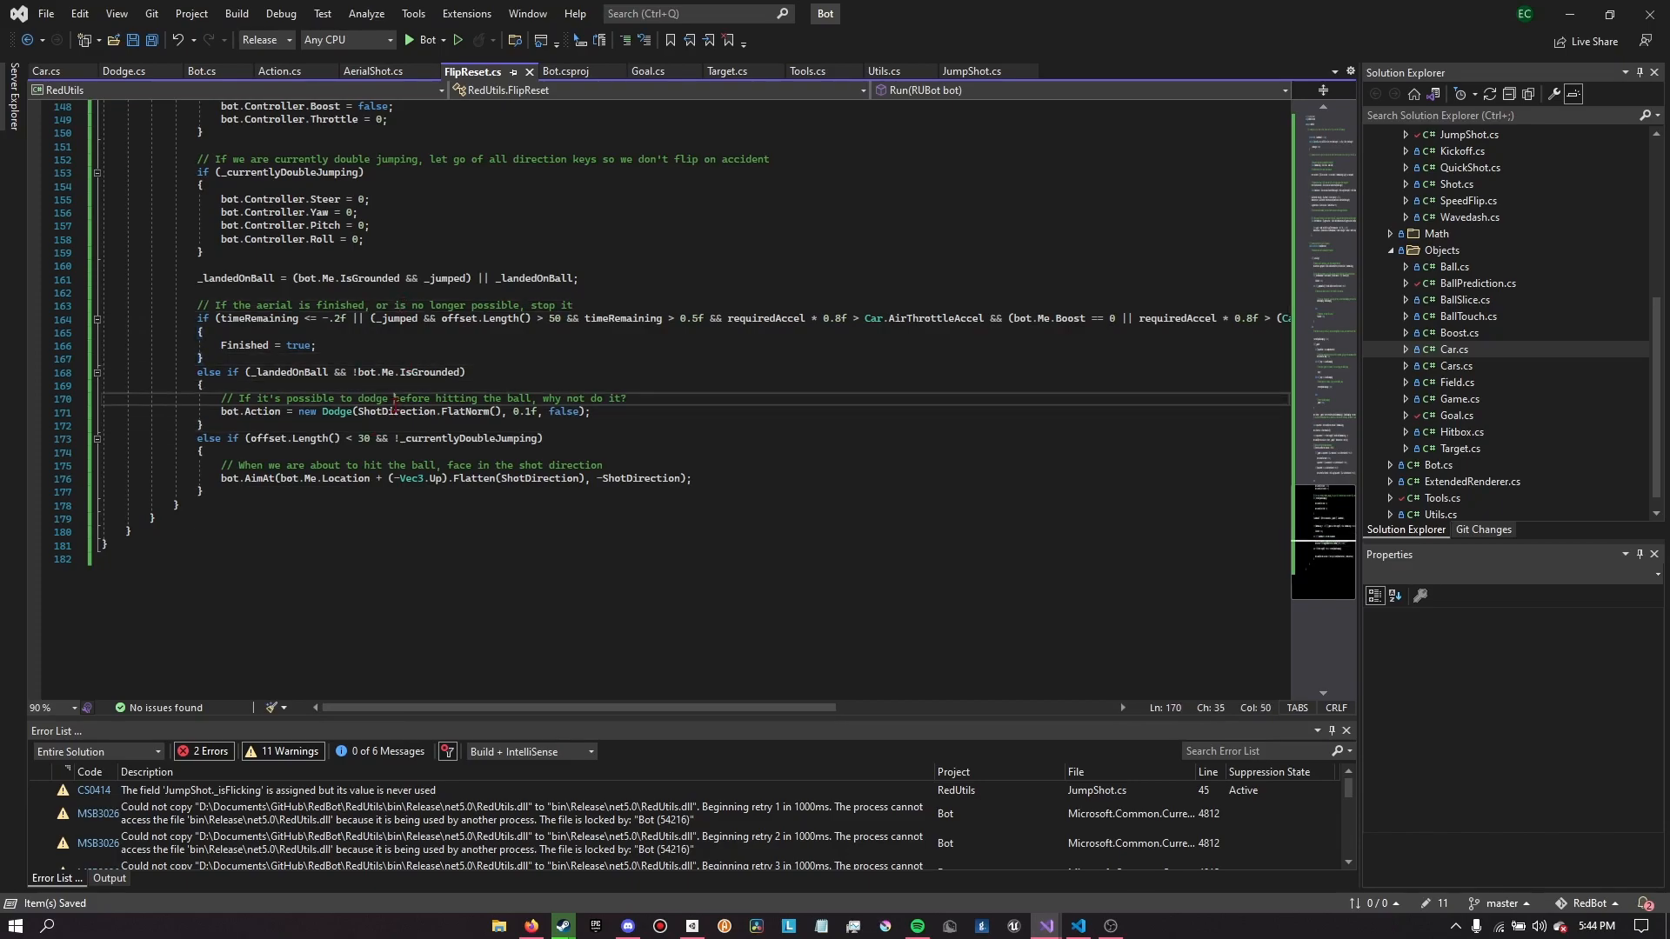
click(424, 39)
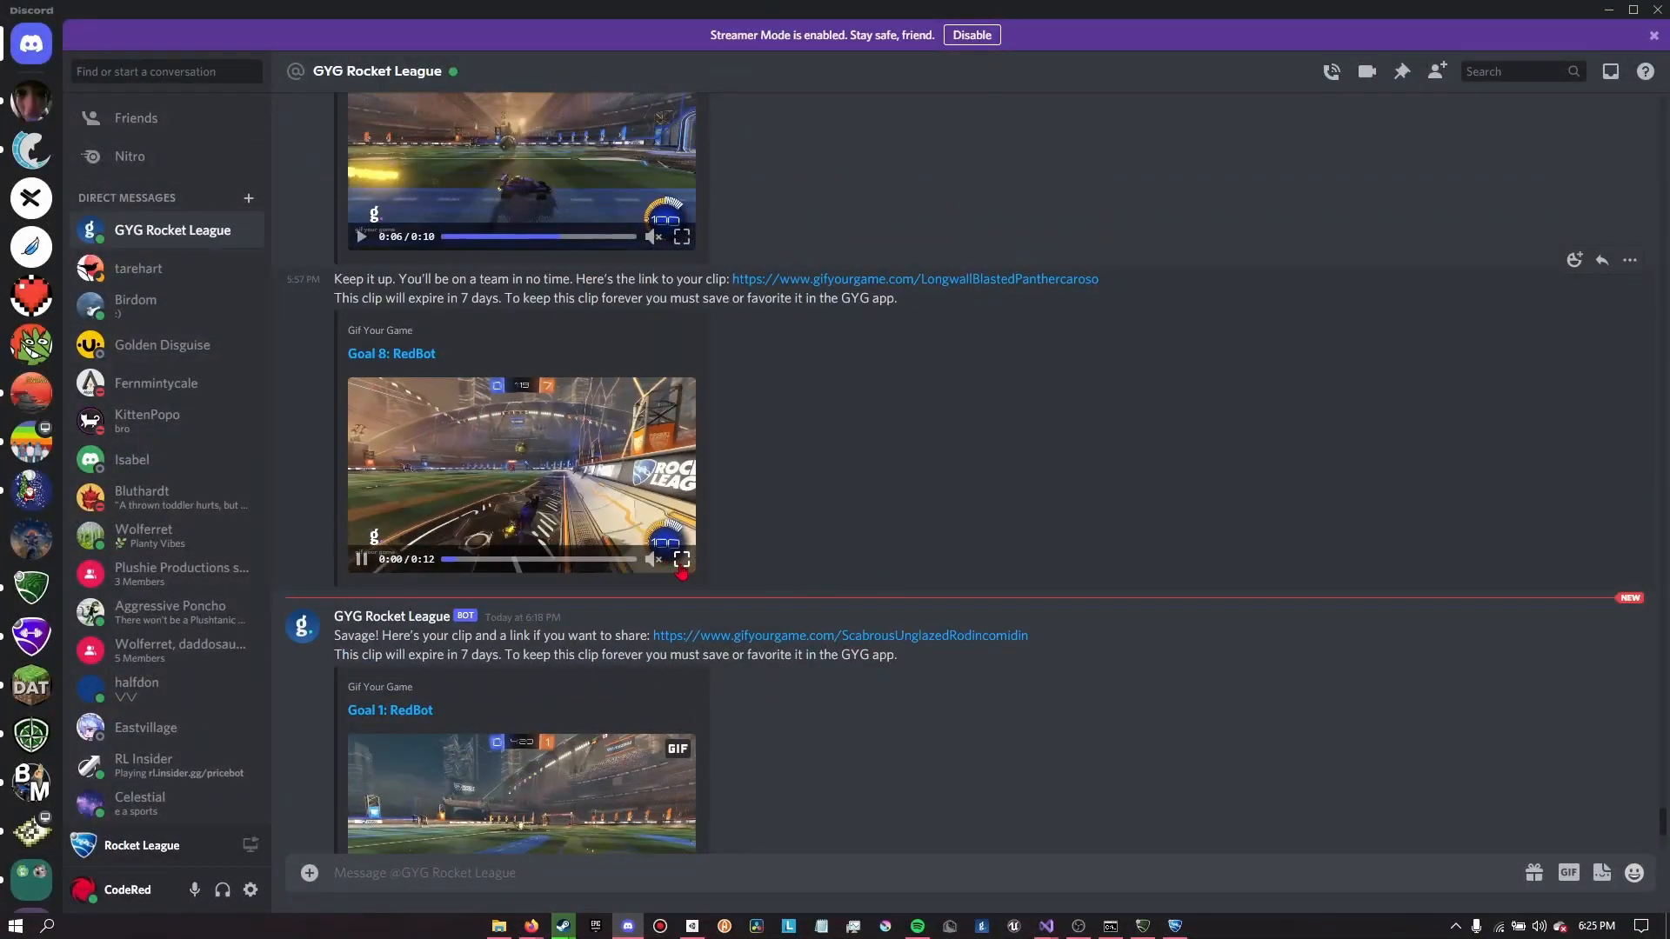
Play the Goal 8: RedBot video in the GYG Rocket League DM
click(682, 559)
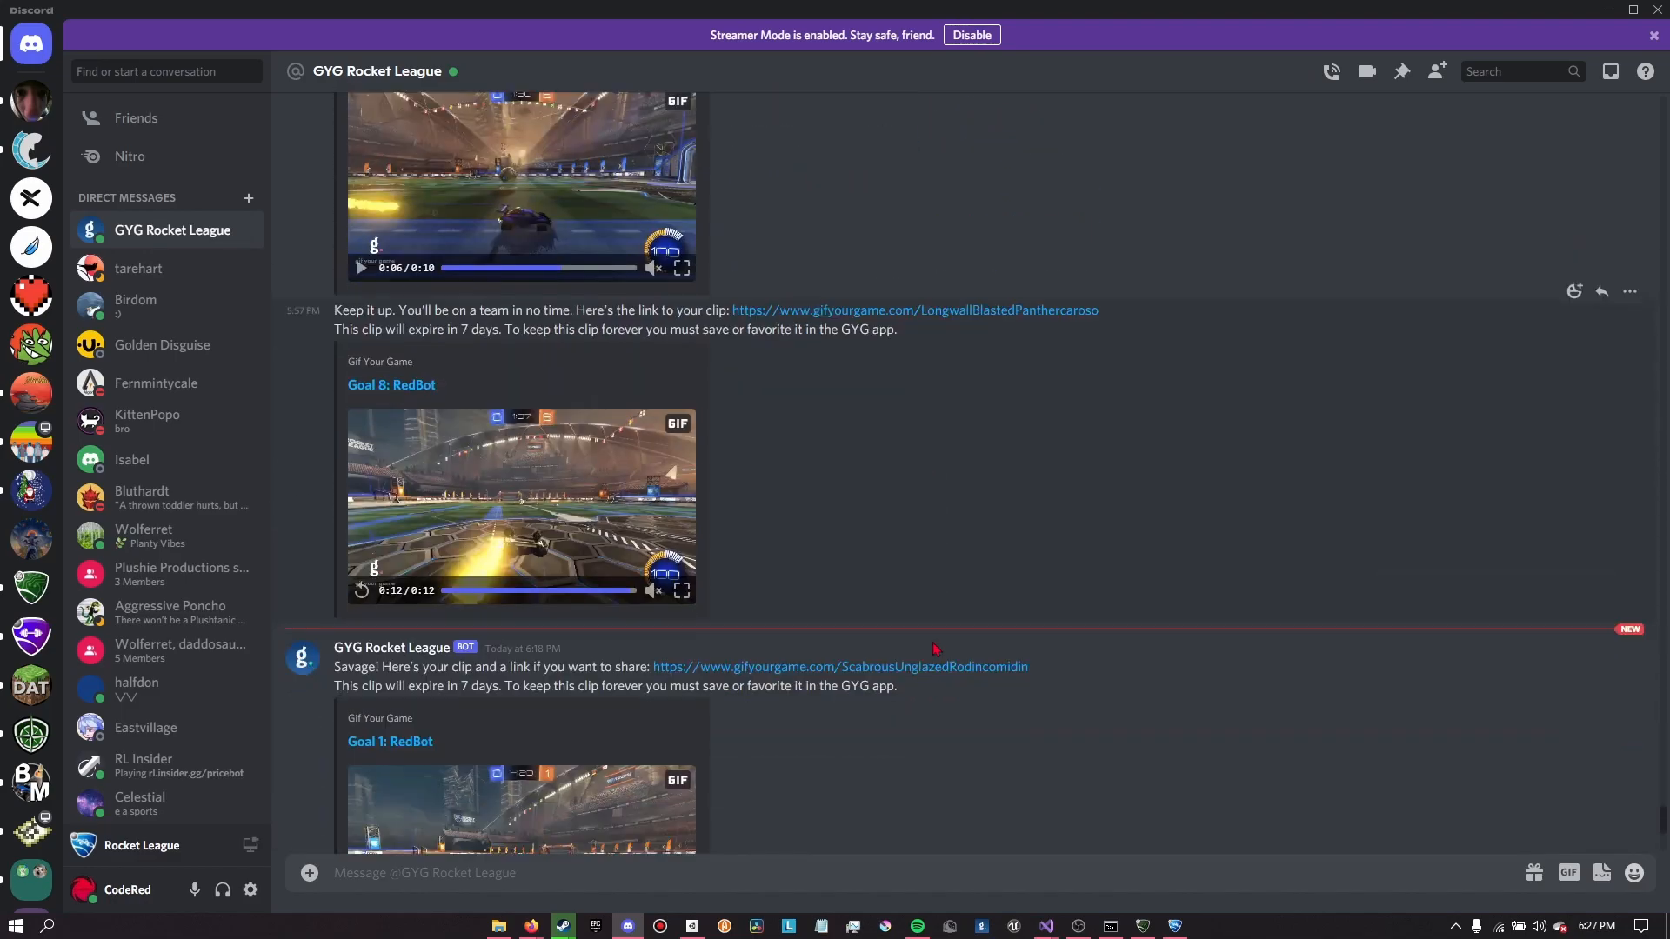
Scroll the GYG Rocket League chat down to the Goal 1 and Goal 2 clips
scroll(down, 3)
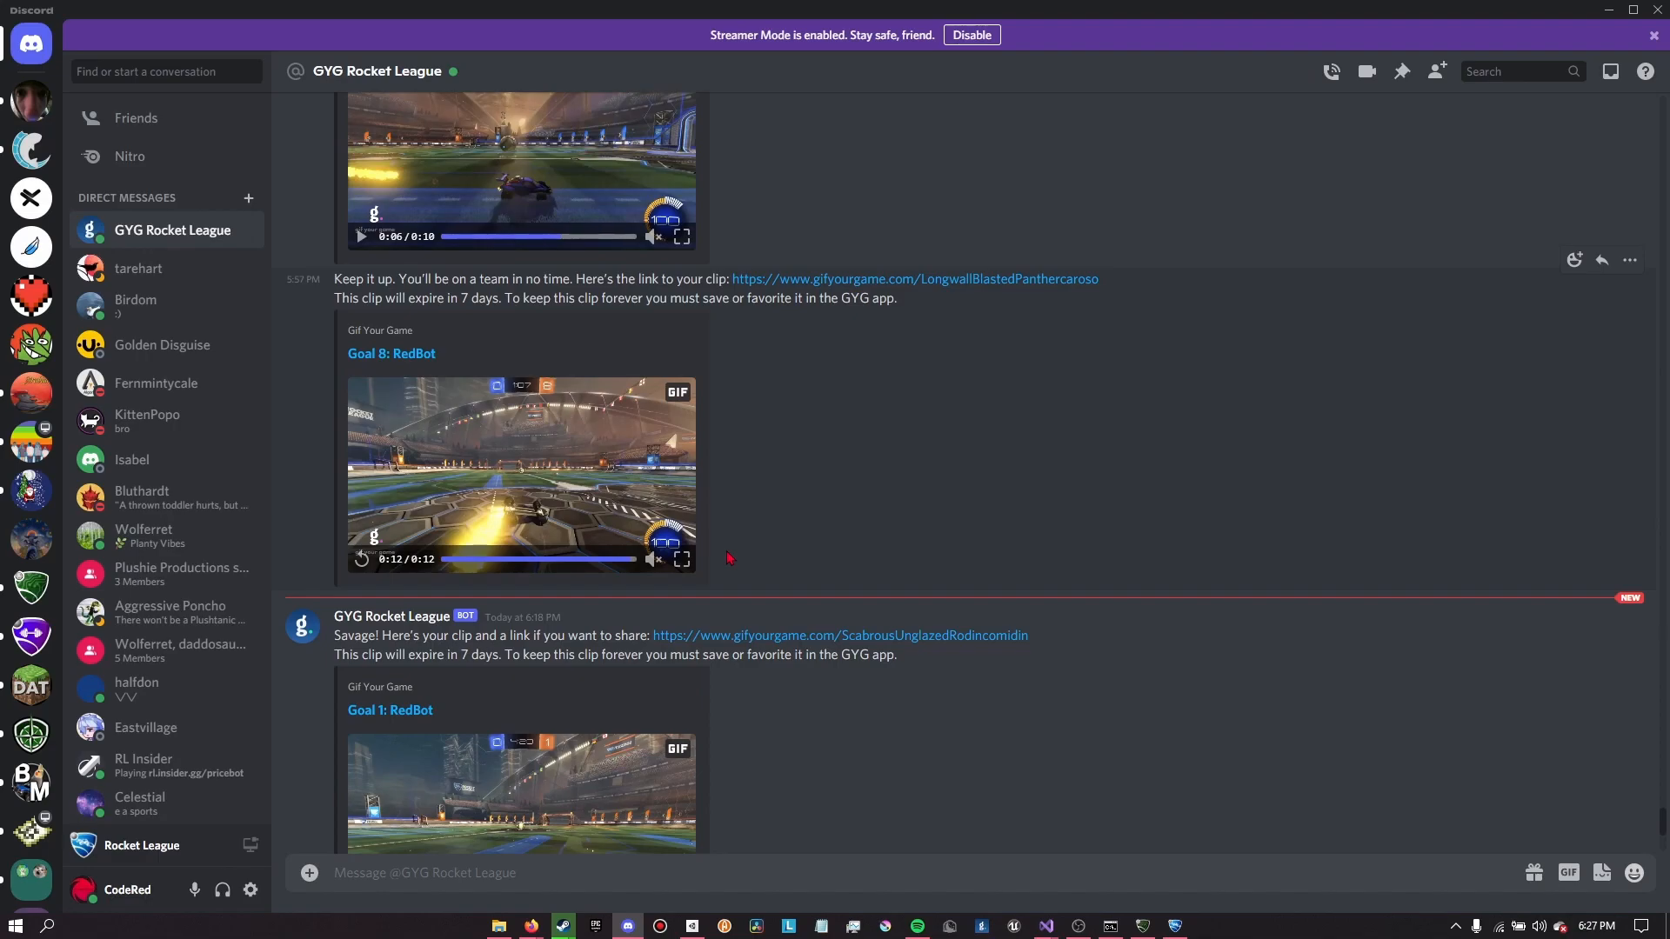
mouse_move(1033, 599)
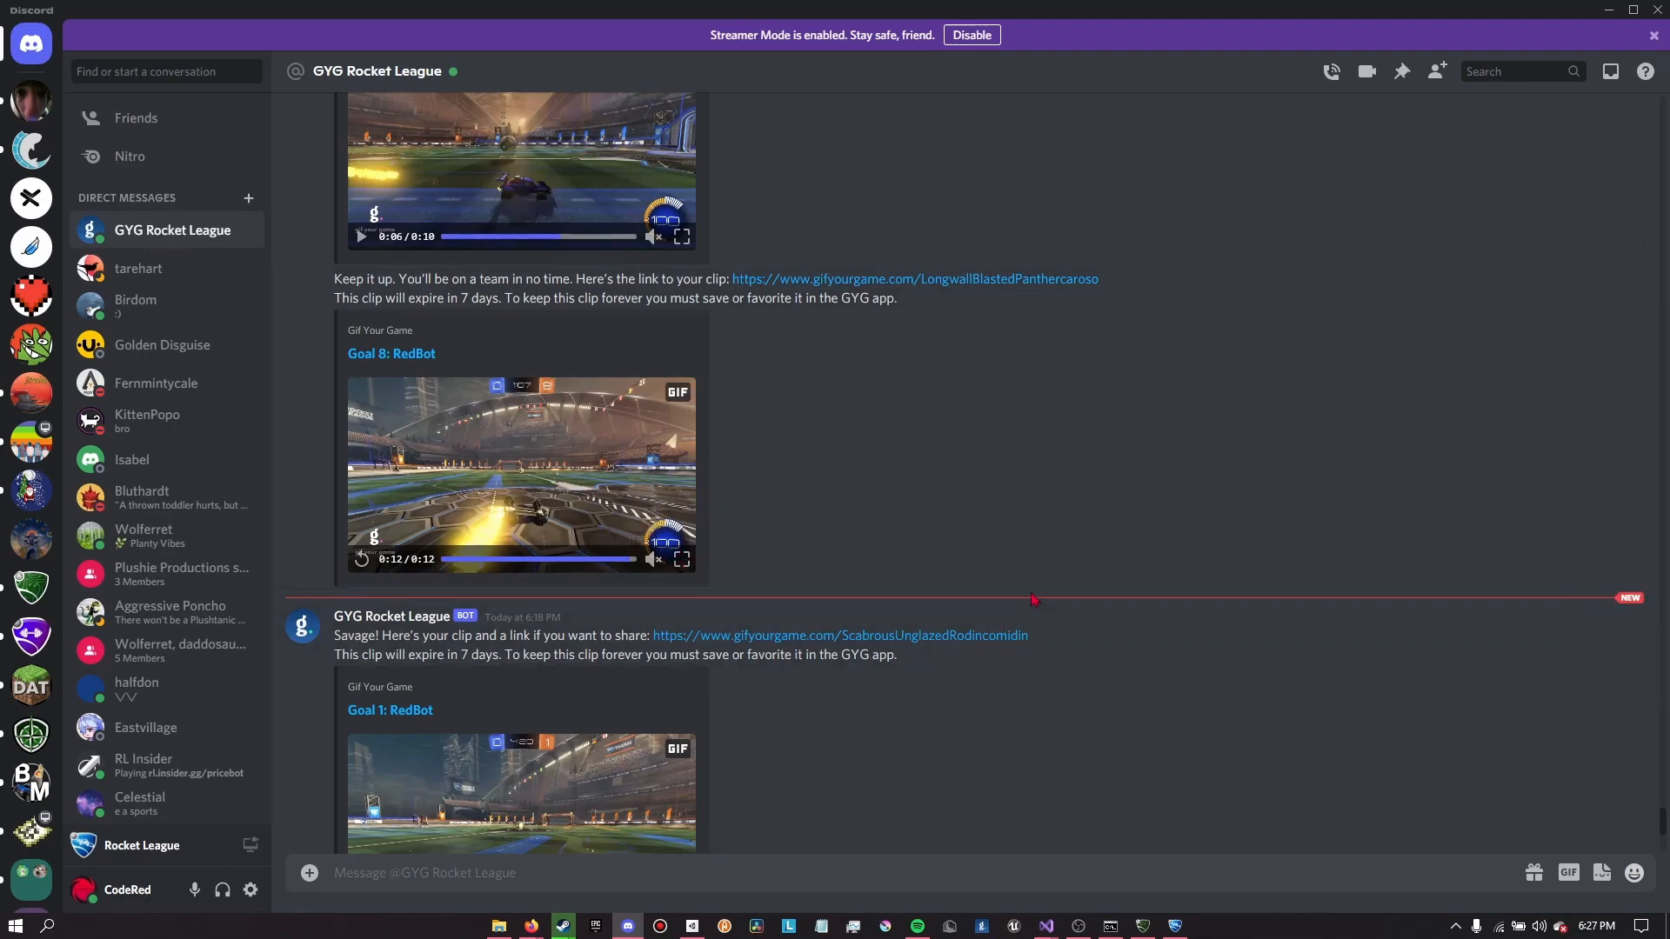
scroll(down, 3)
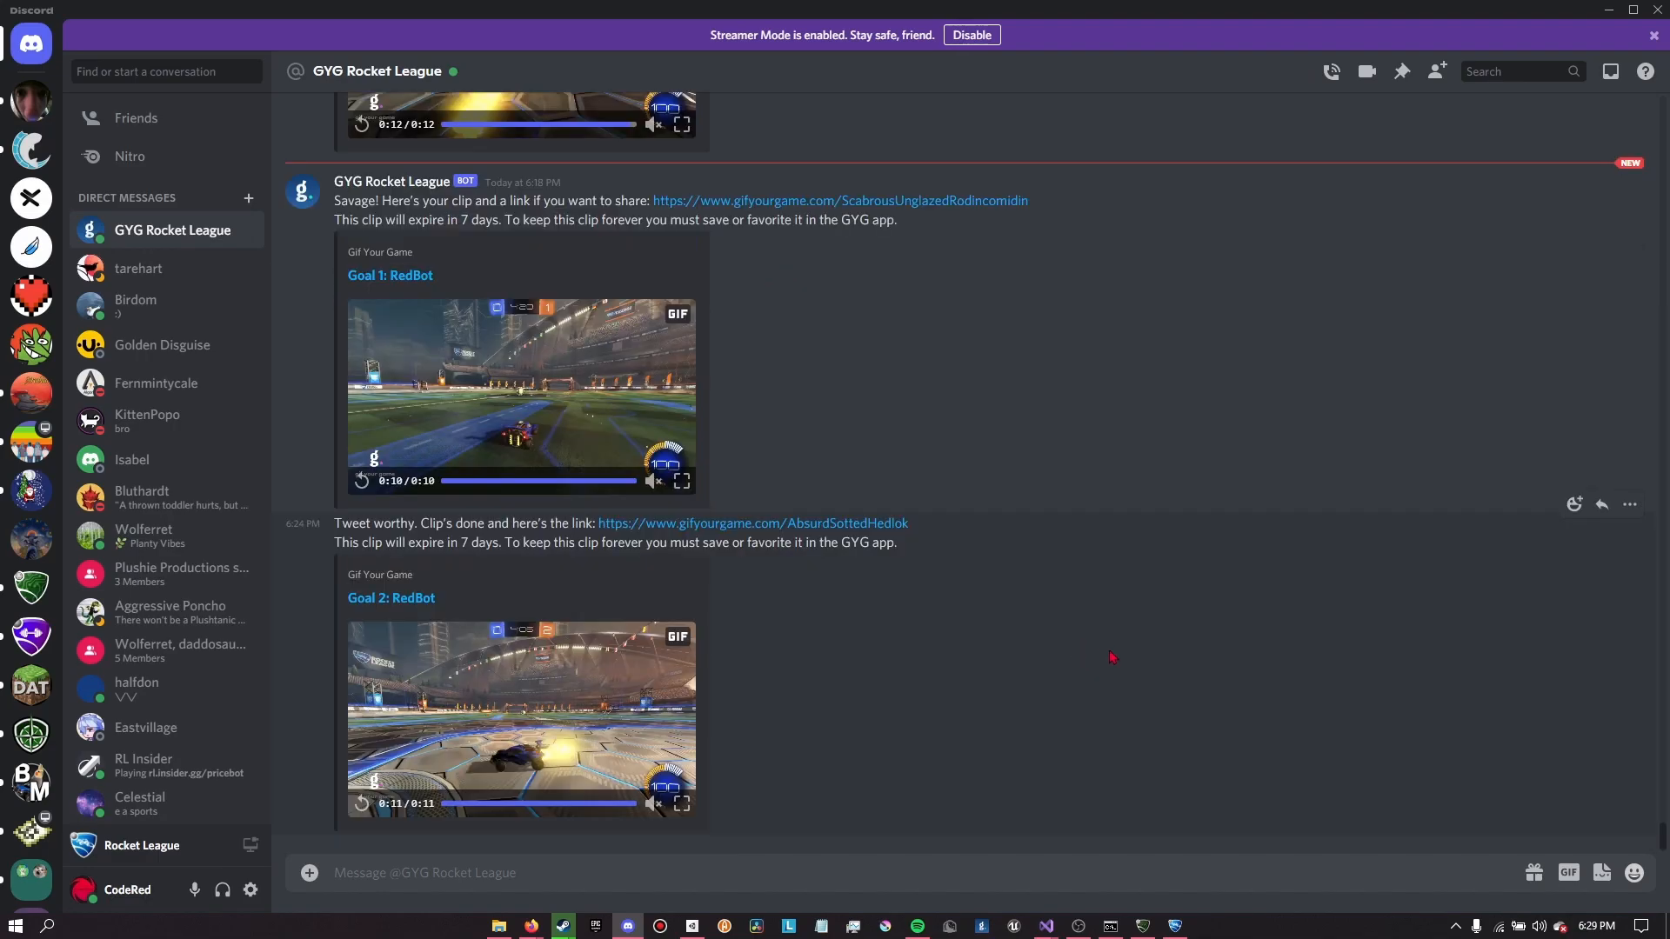
mouse_move(1228, 758)
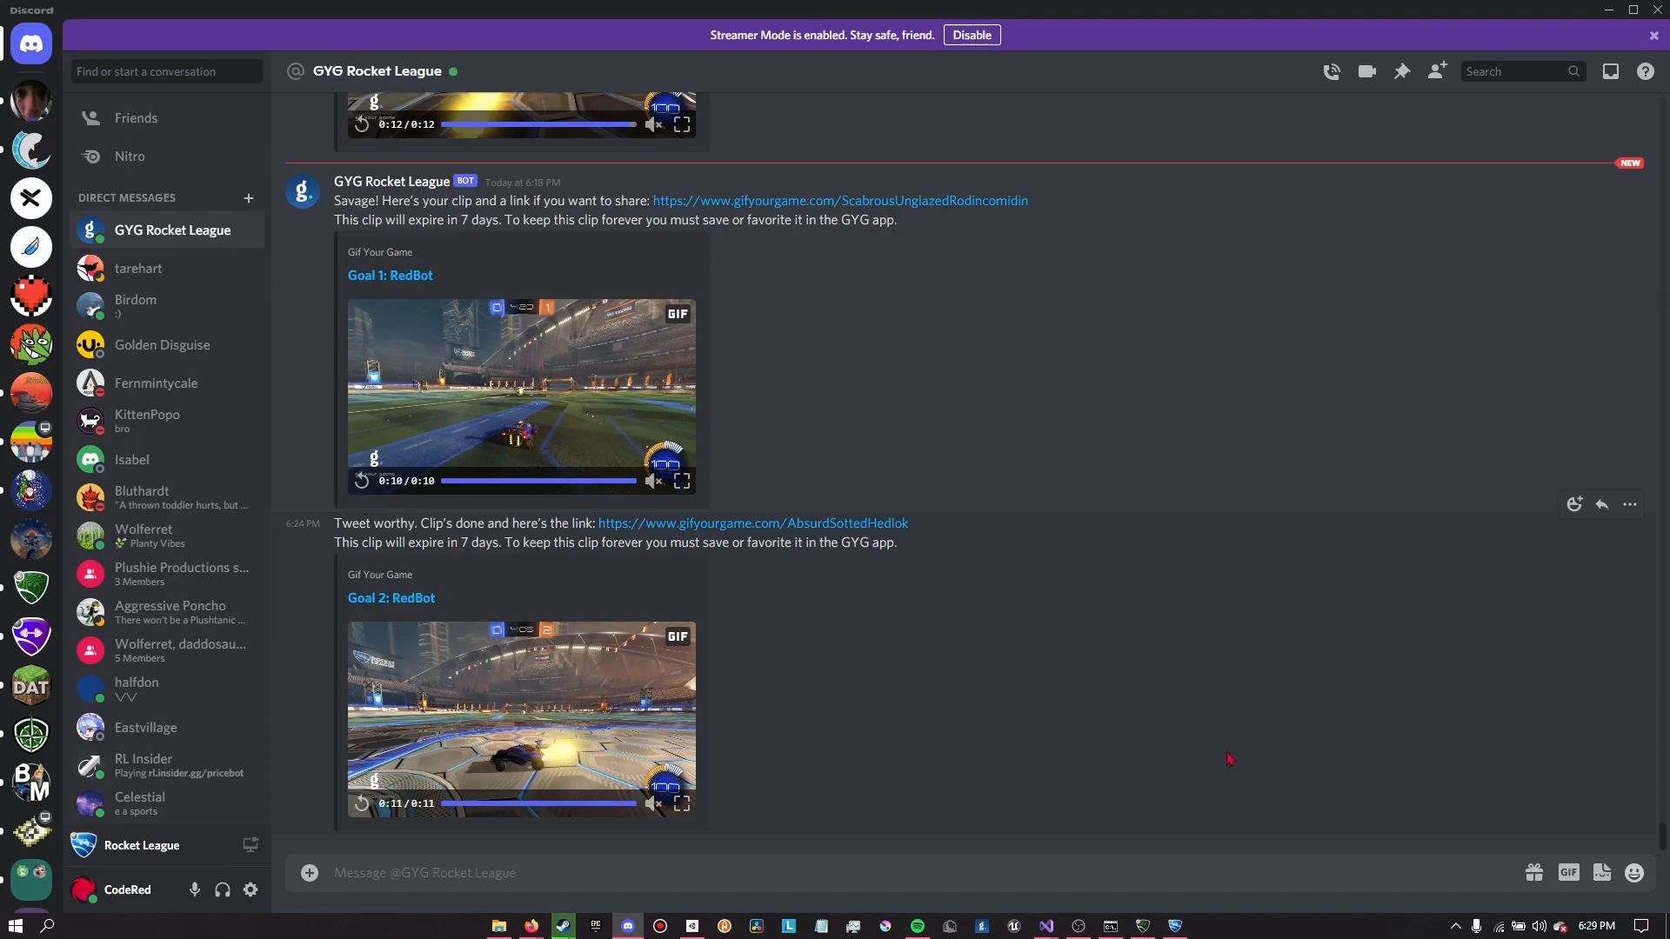
mouse_move(720, 715)
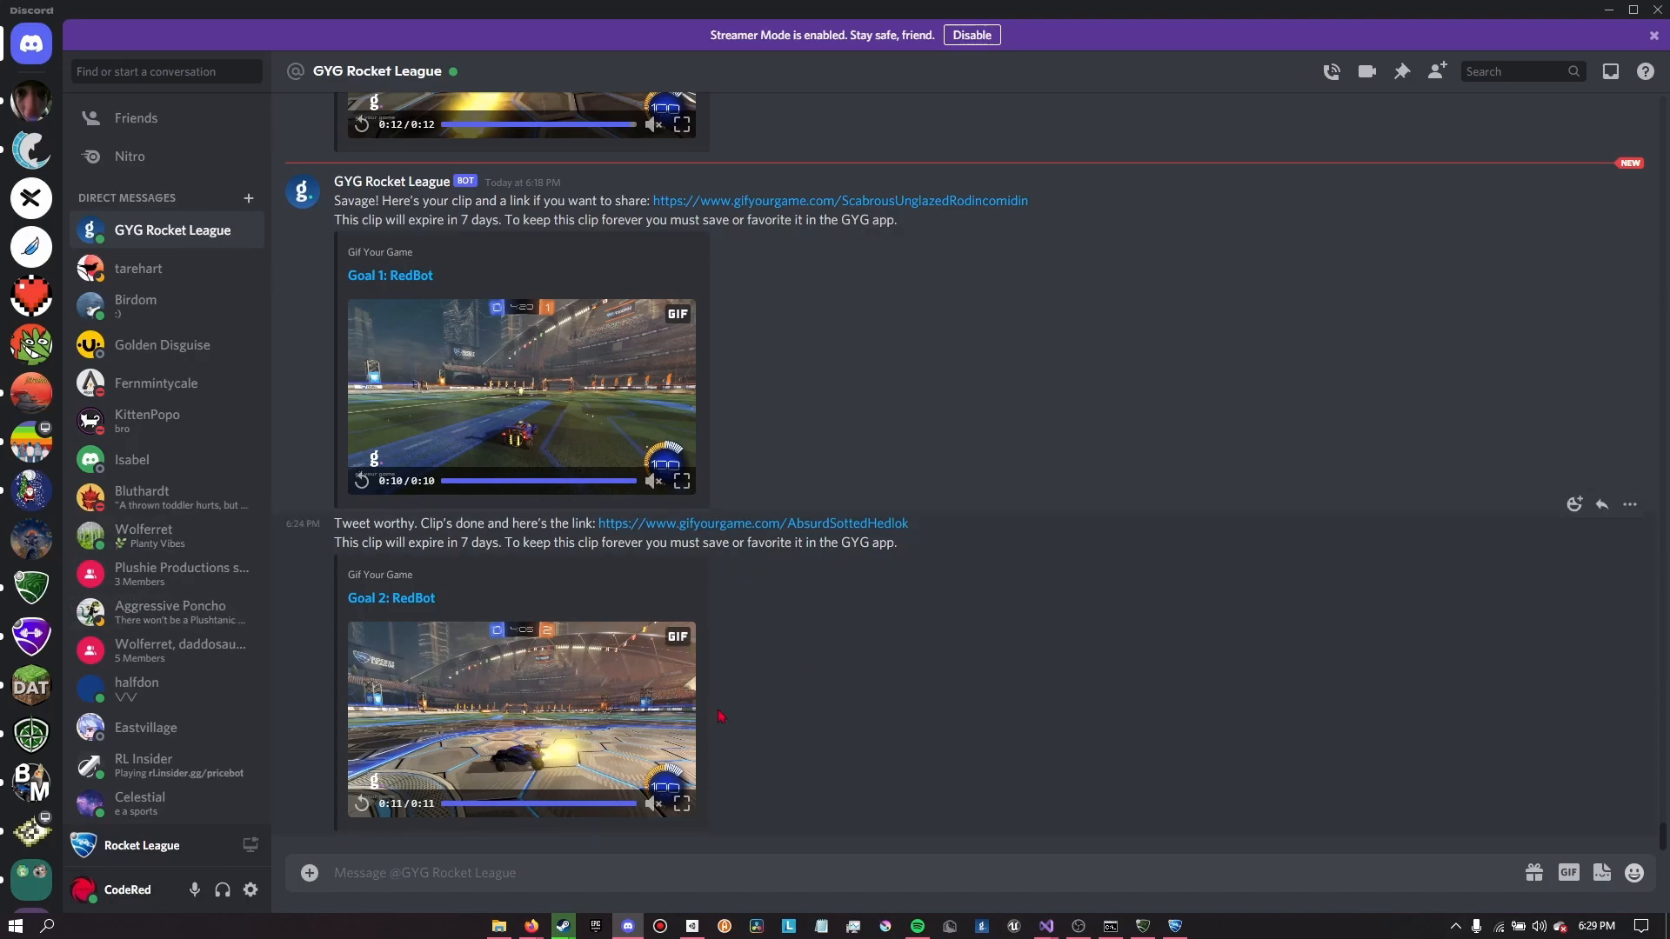